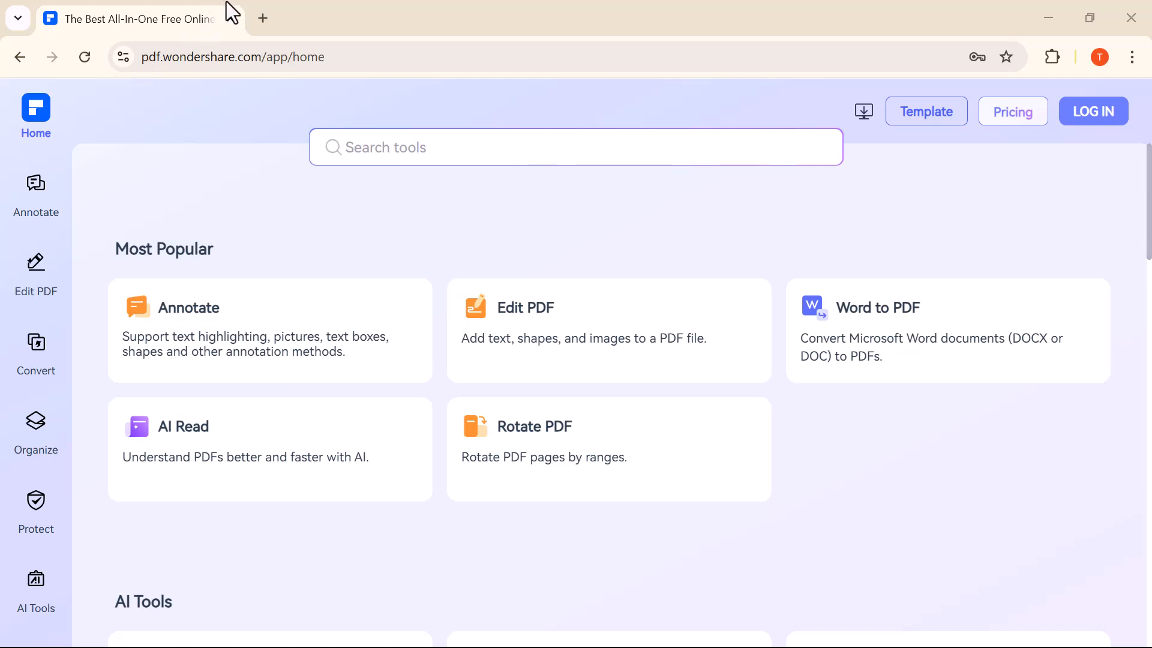
pyautogui.moveTo(235, 21)
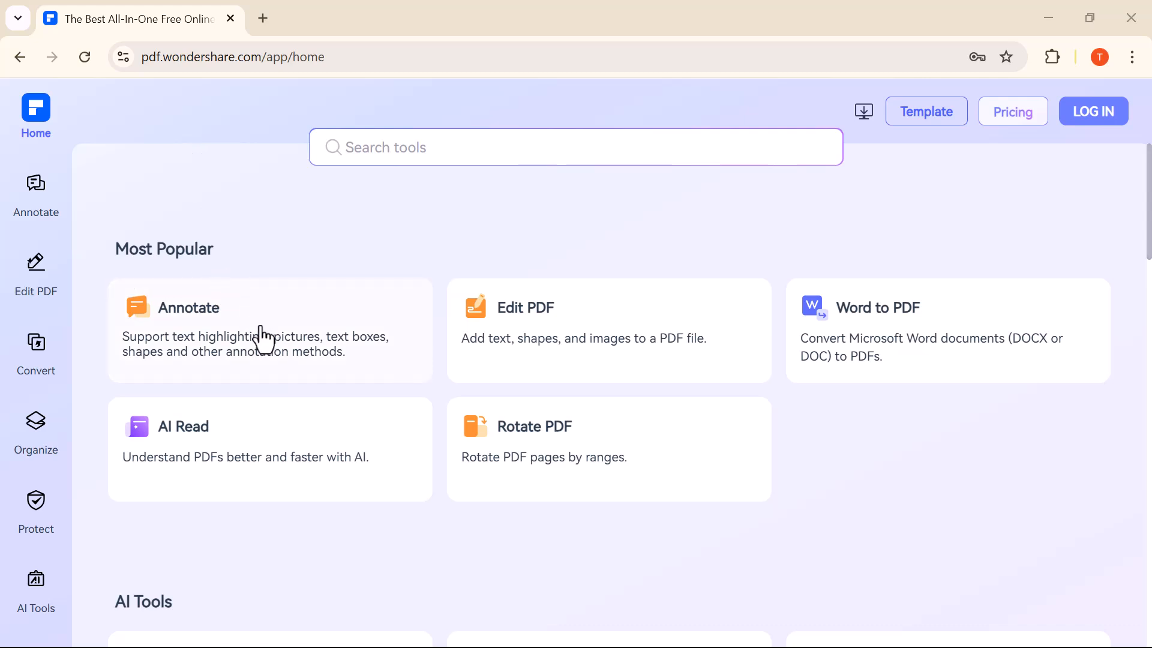
pyautogui.moveTo(553, 362)
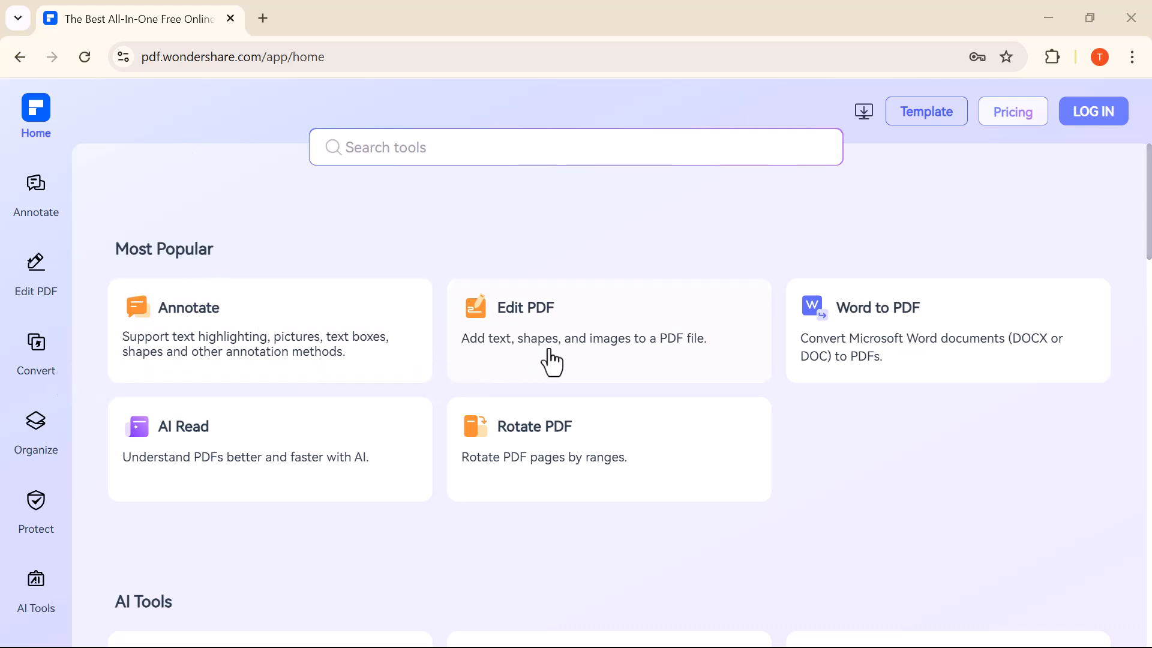
pyautogui.moveTo(348, 451)
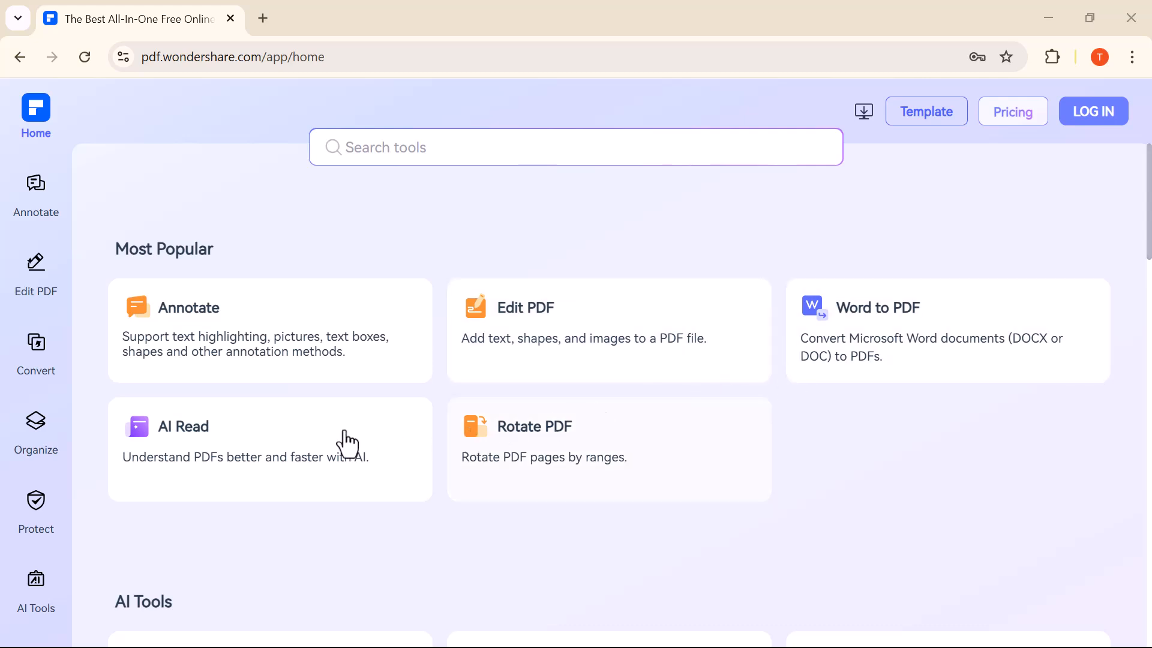
# - Scroll down through the Wondershare PDF Online landing page
pyautogui.scroll(-3)
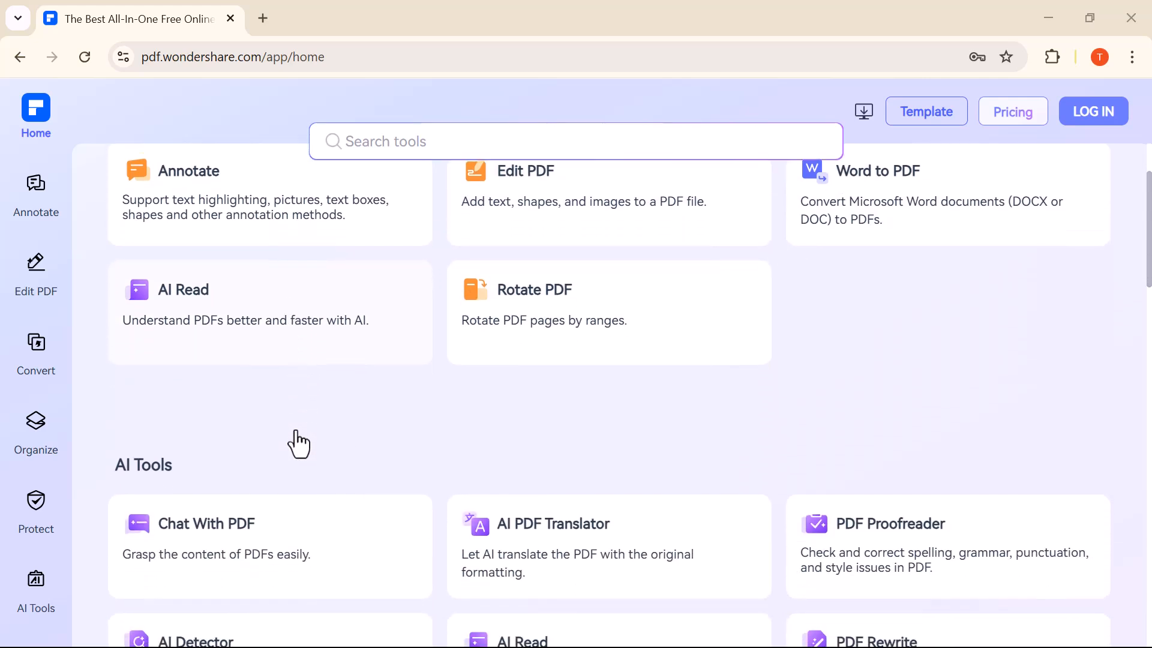
pyautogui.scroll(-3)
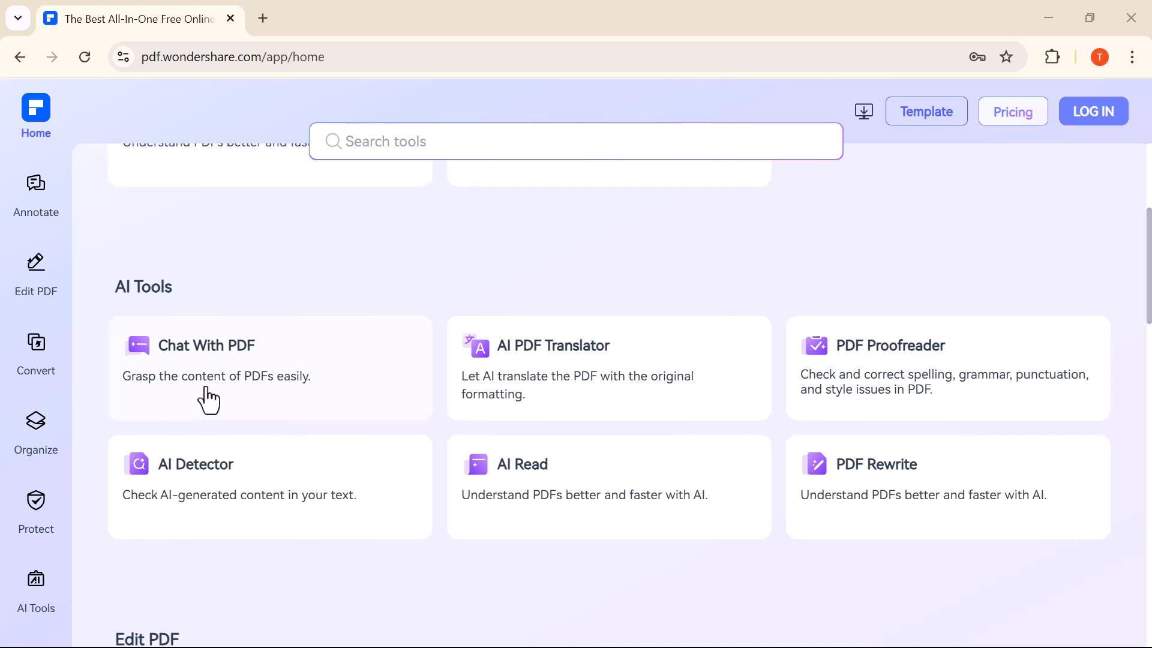
pyautogui.moveTo(317, 383)
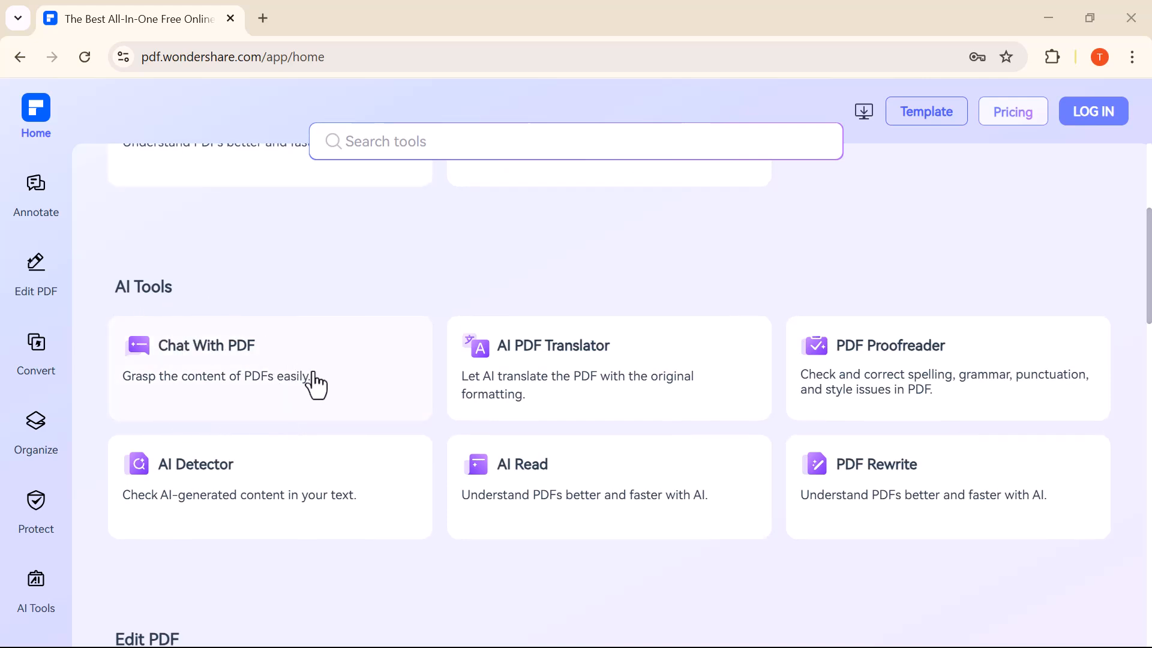
pyautogui.scroll(-3)
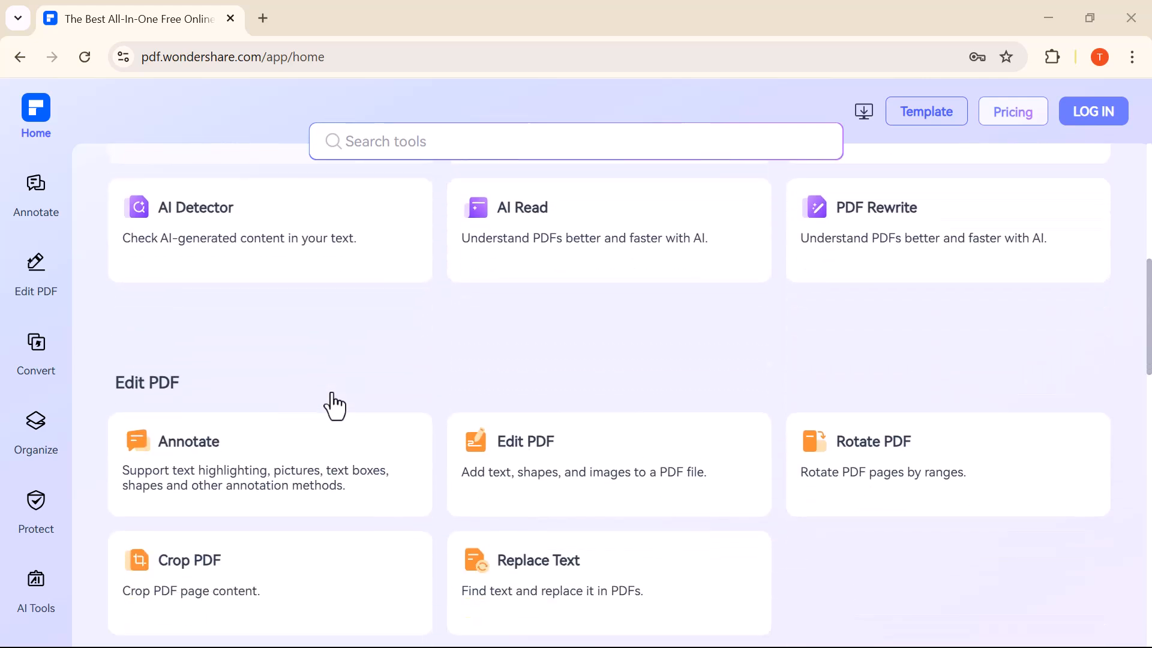
pyautogui.scroll(-3)
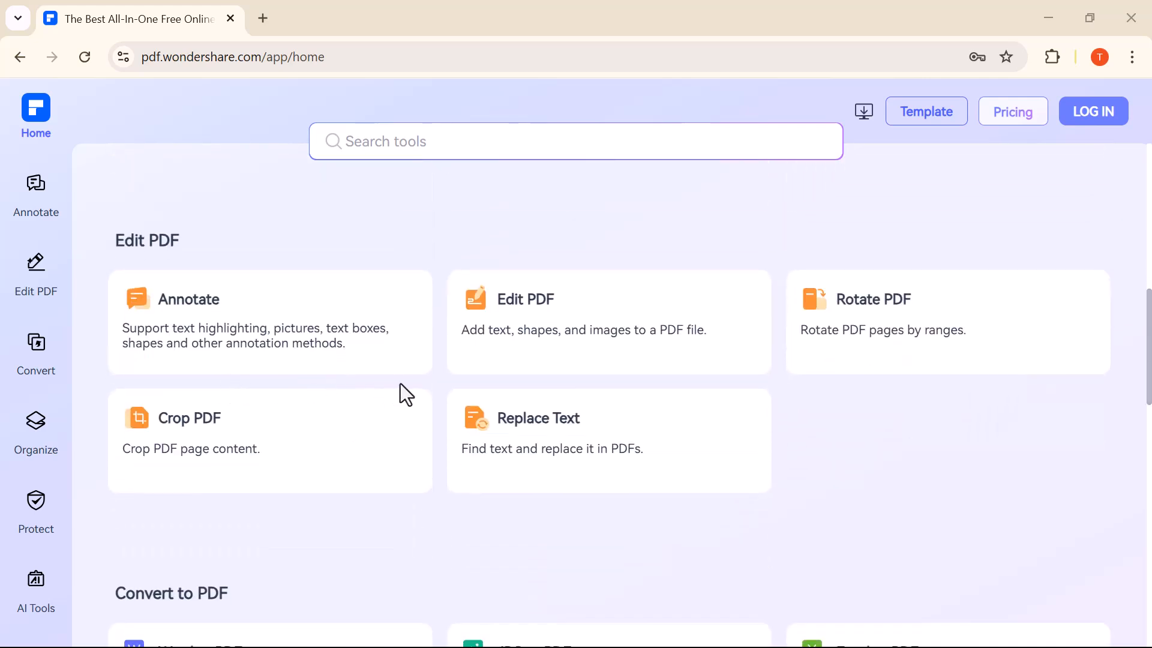
pyautogui.scroll(-3)
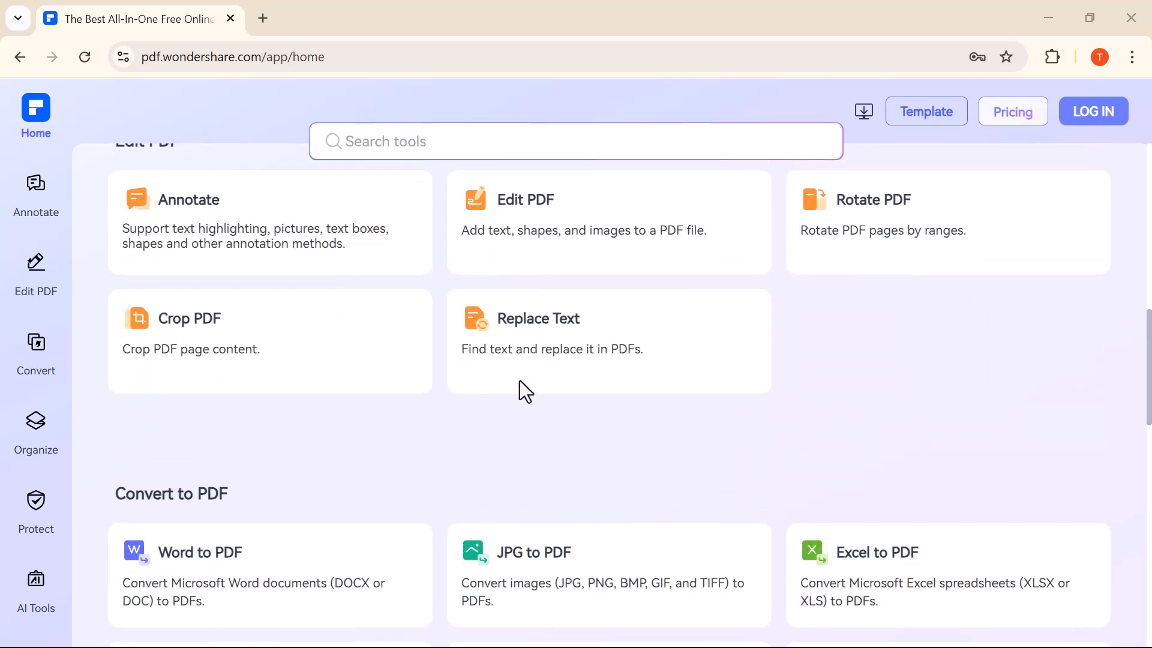
pyautogui.scroll(-3)
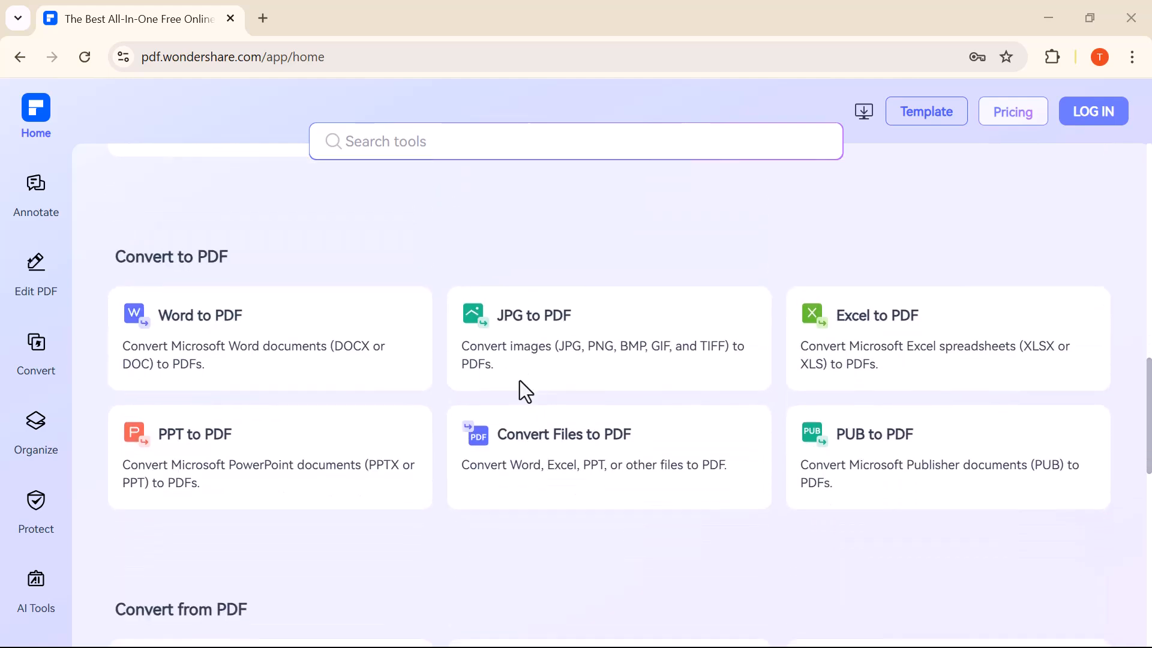
pyautogui.moveTo(793, 354)
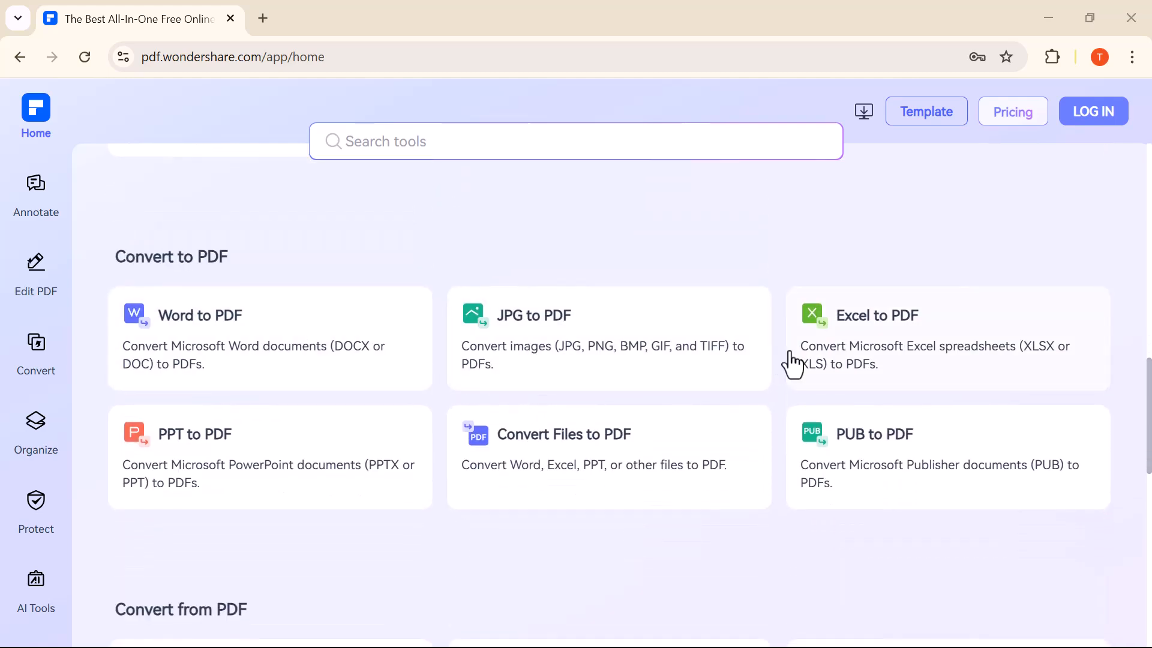
pyautogui.scroll(-3)
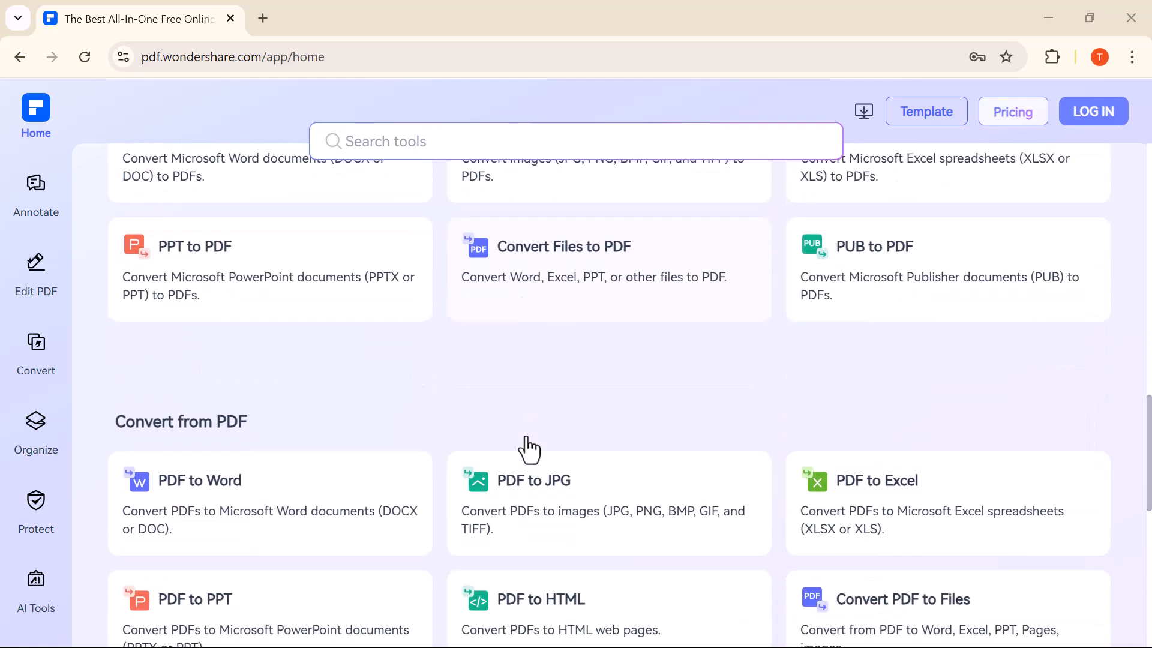
pyautogui.scroll(-3)
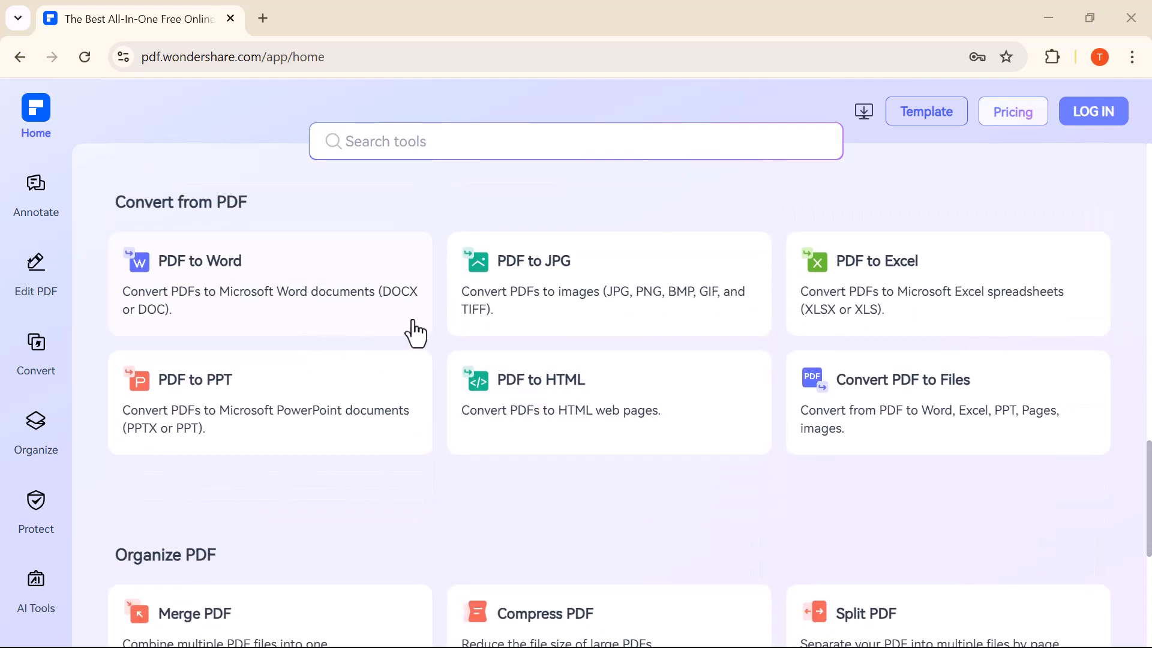
pyautogui.moveTo(546, 420)
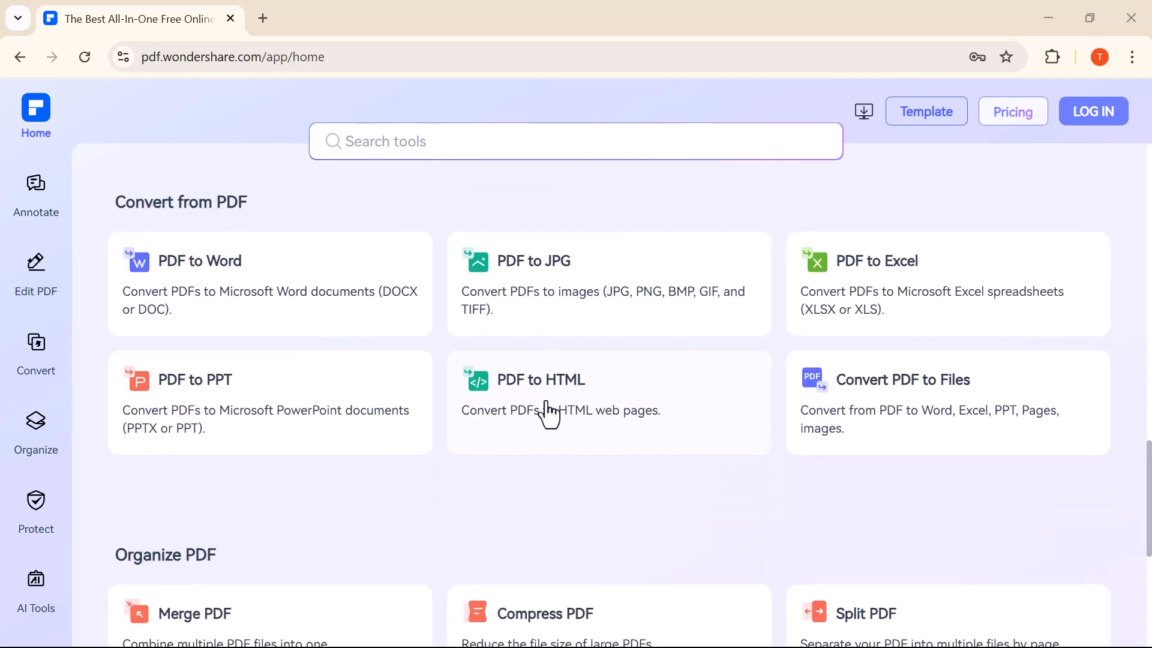
pyautogui.scroll(-3)
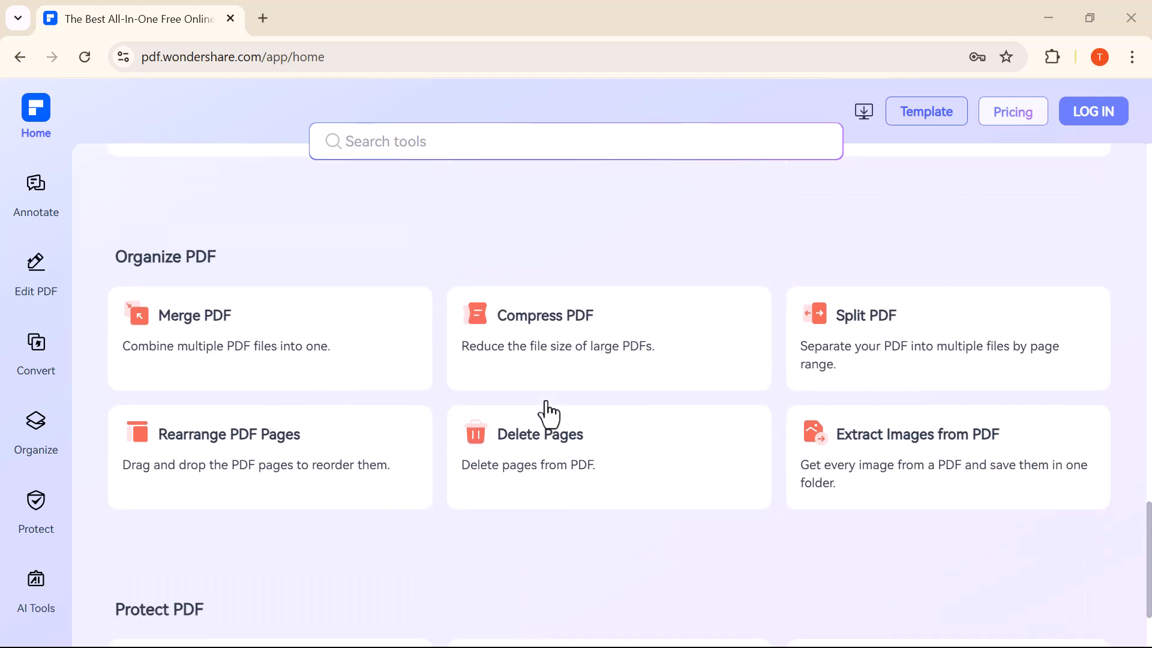
pyautogui.scroll(-3)
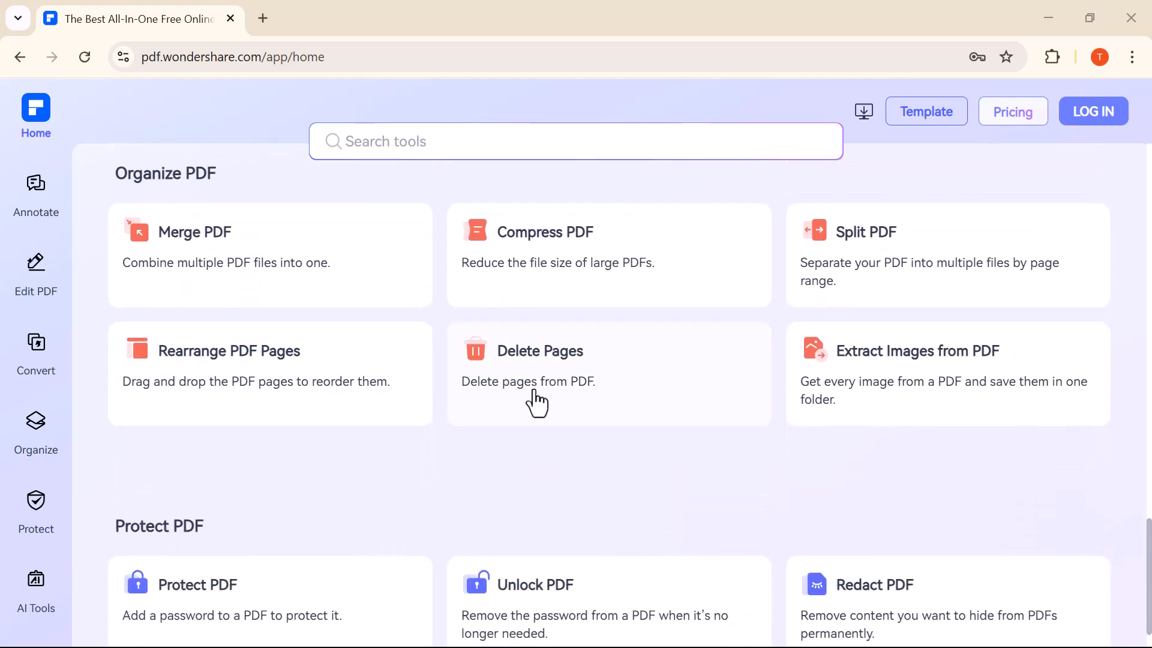
pyautogui.scroll(-3)
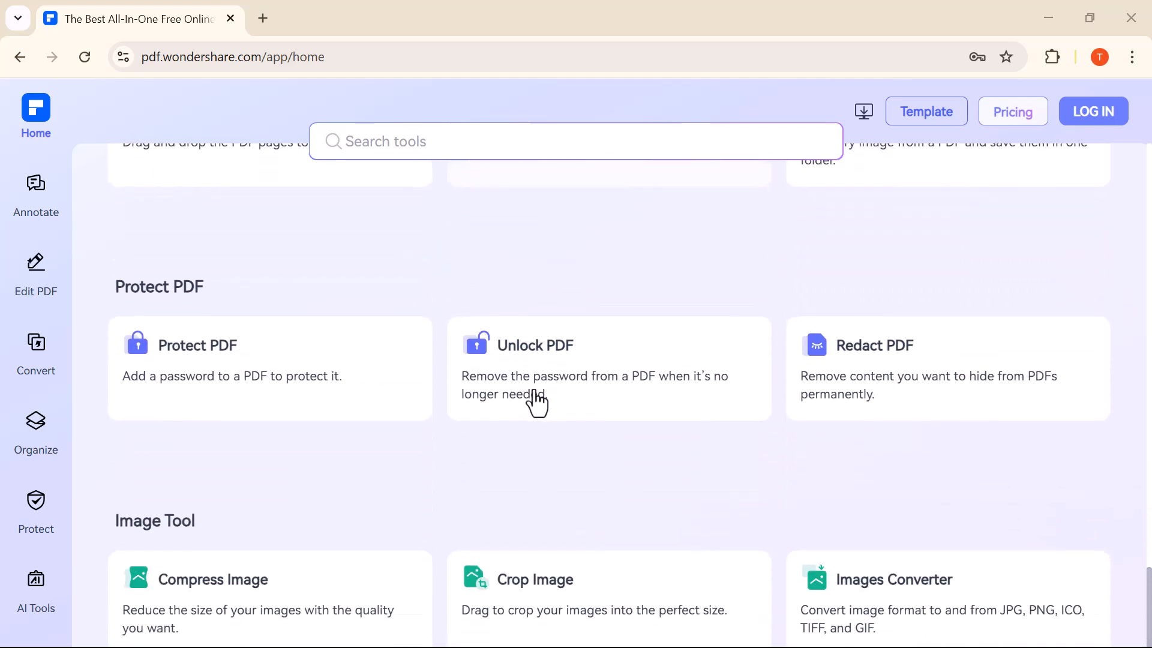
pyautogui.moveTo(643, 403)
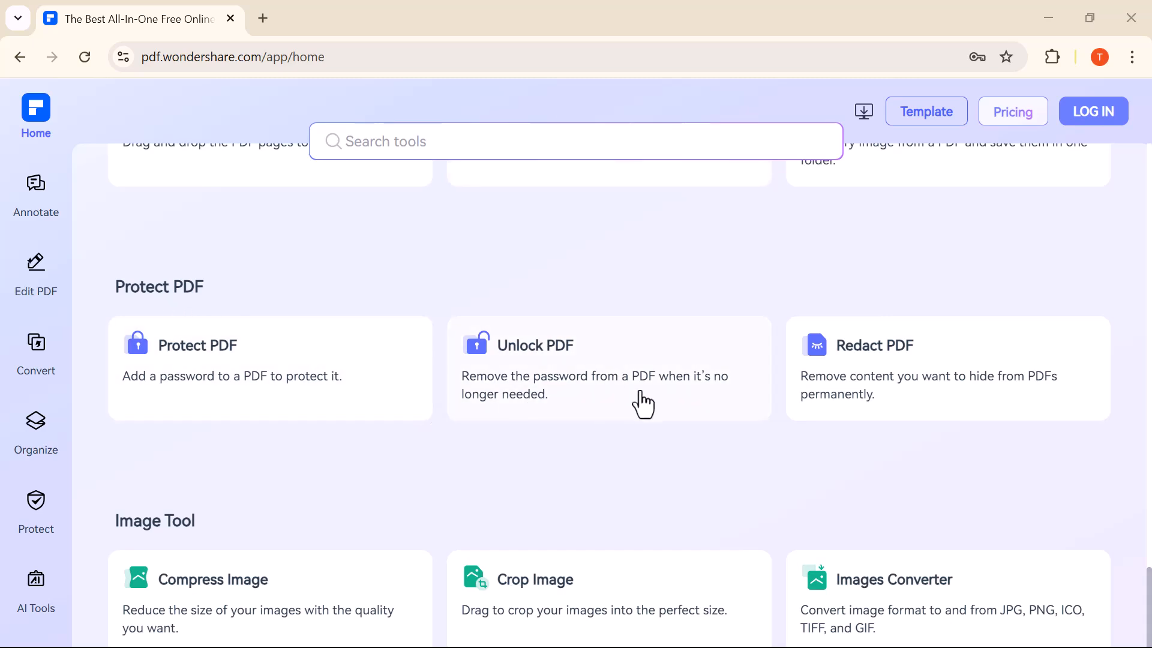
pyautogui.scroll(-3)
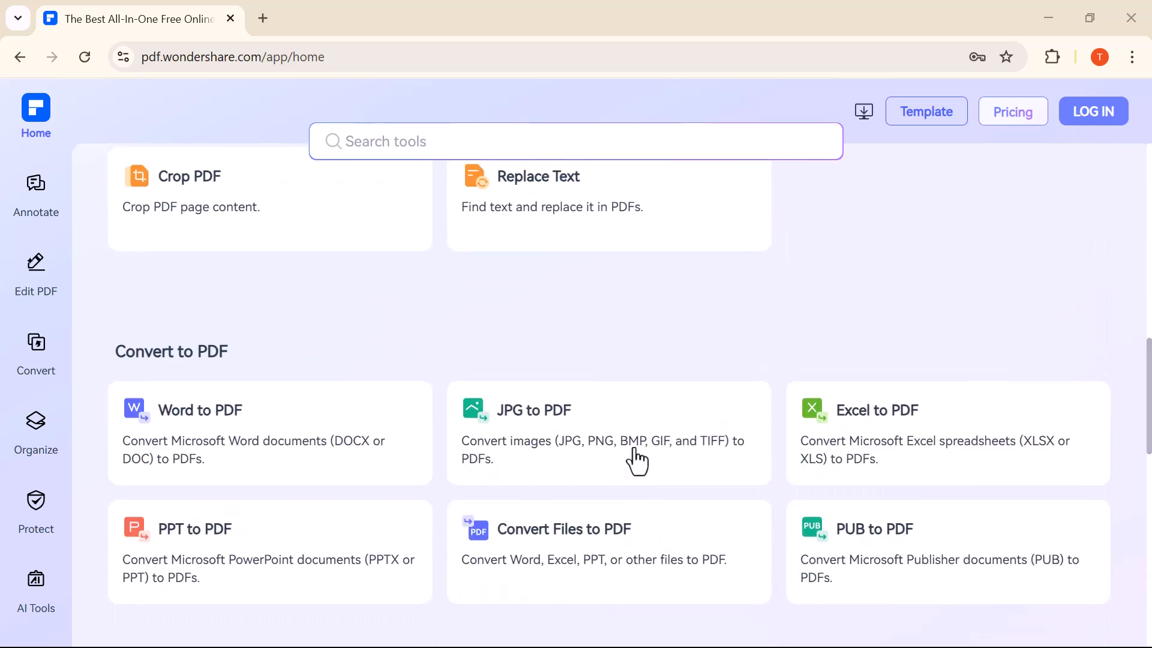
pyautogui.scroll(-3)
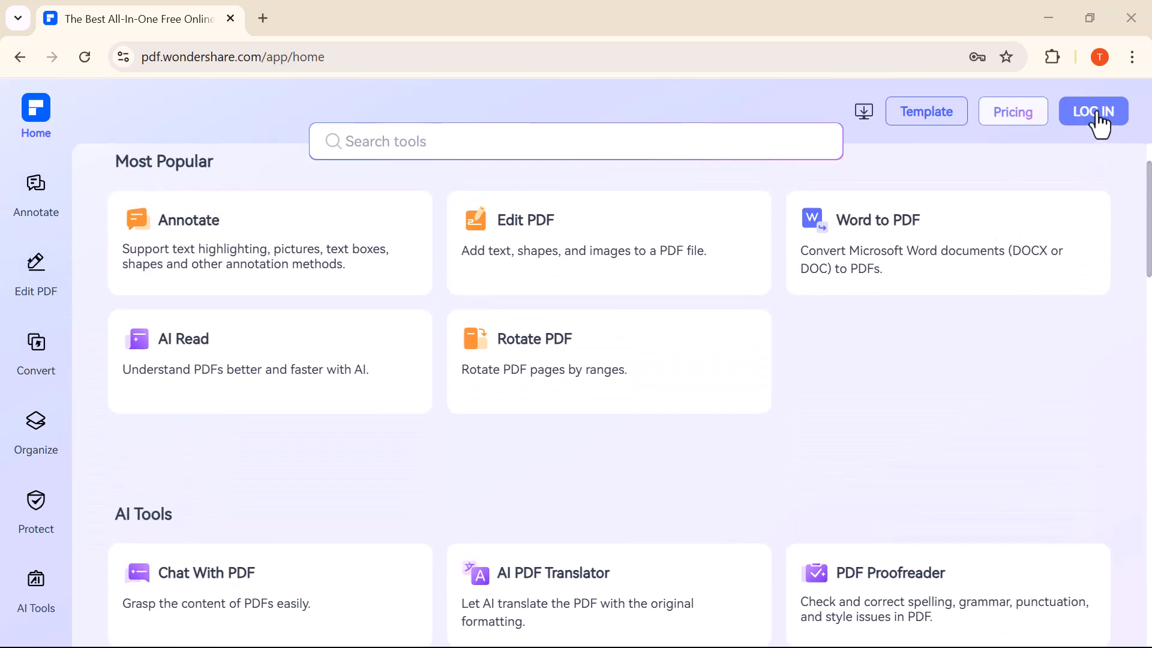
# - Log in with the saved account credentials and return to the tools home page
pyautogui.click(1093, 111)
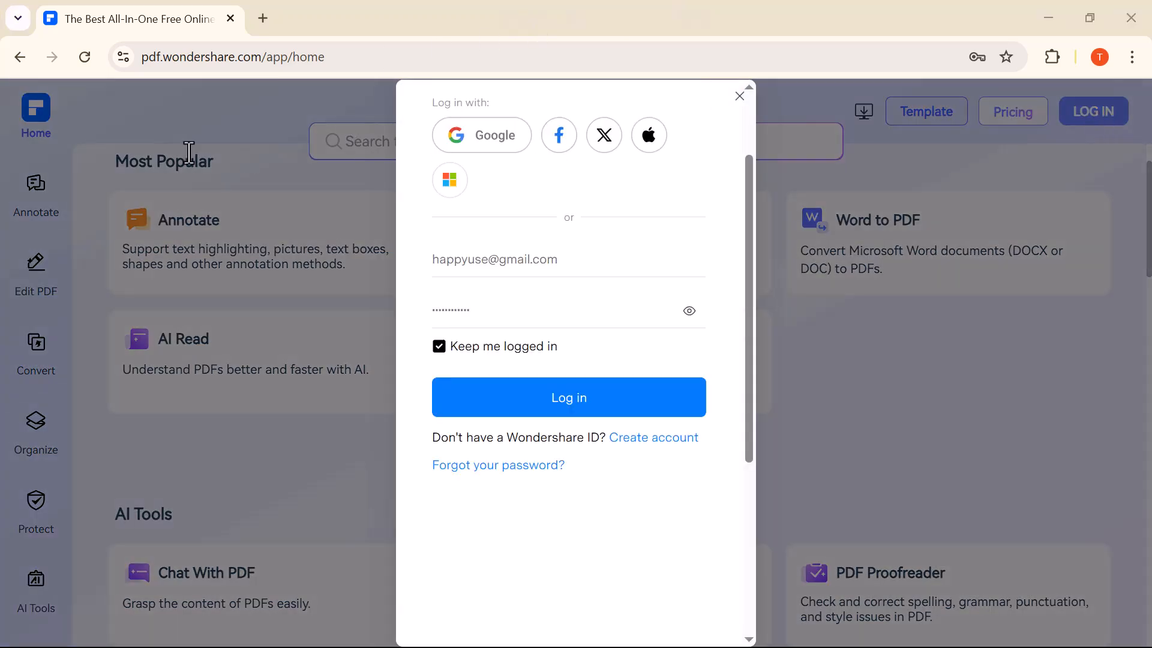
pyautogui.click(569, 397)
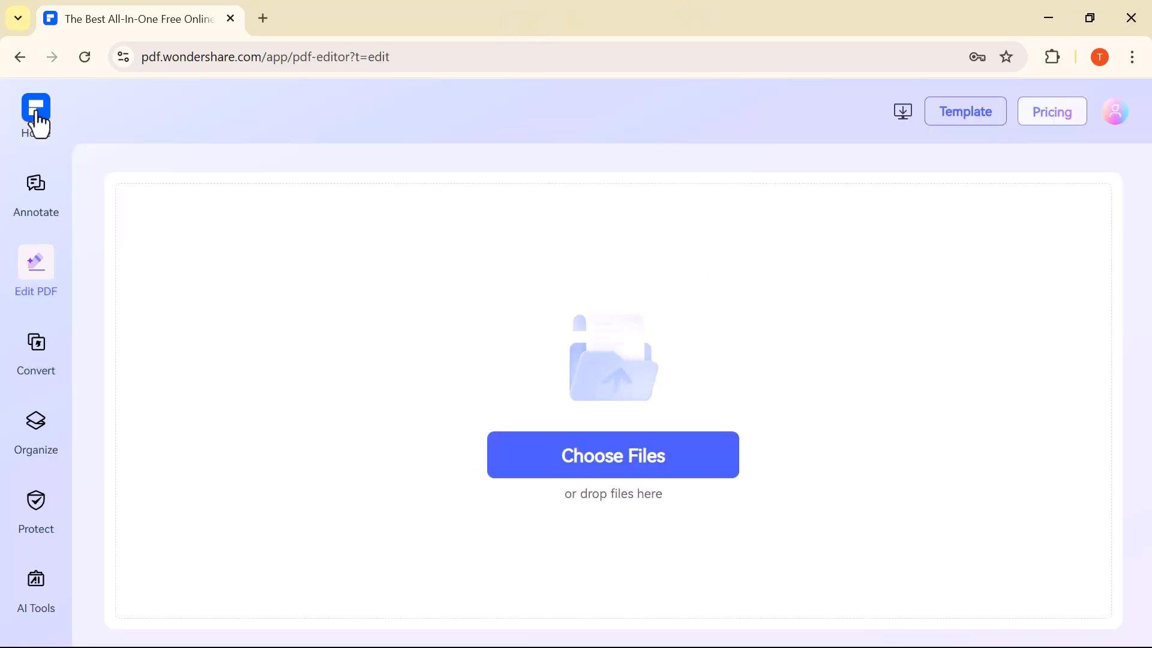
pyautogui.click(36, 108)
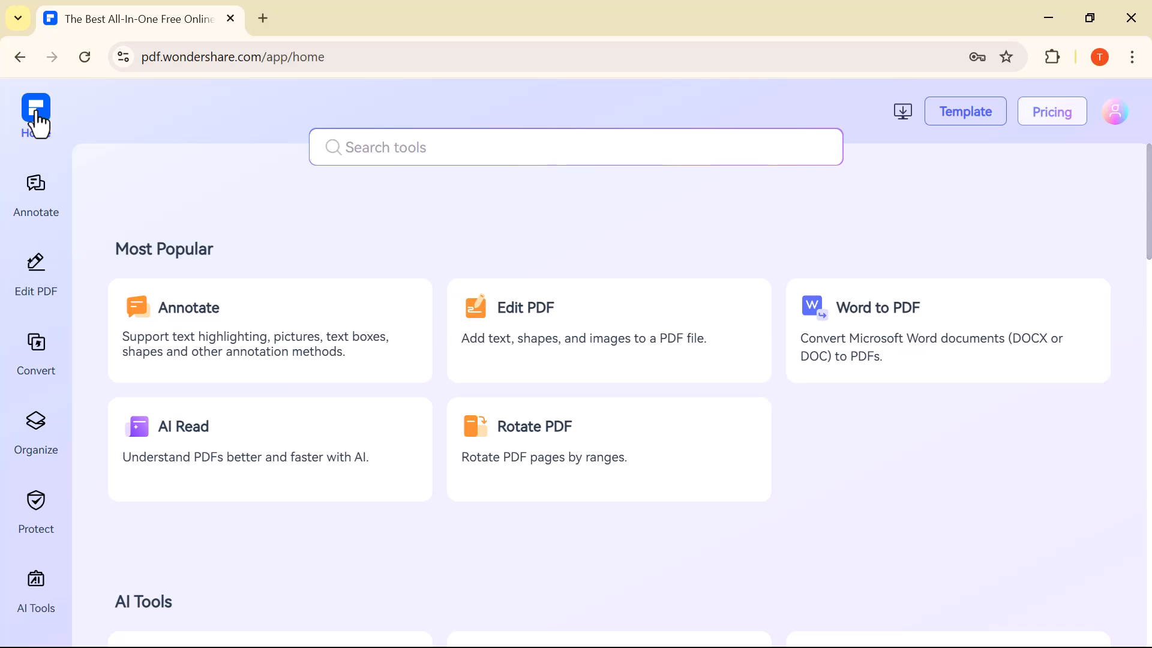
pyautogui.moveTo(36, 198)
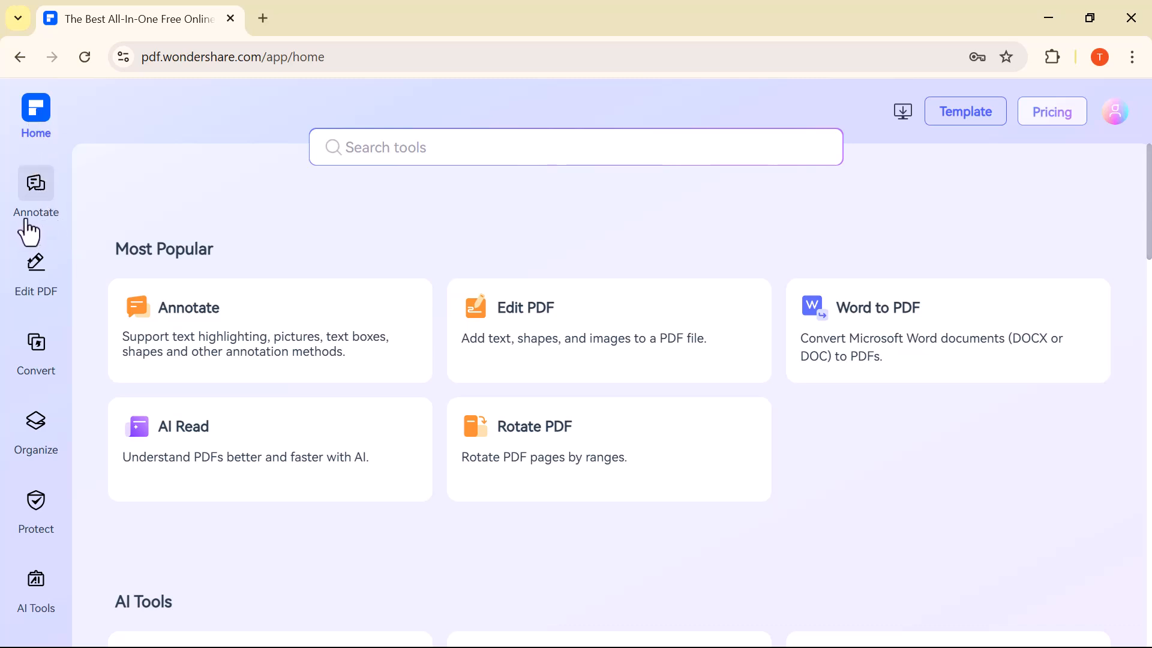
pyautogui.moveTo(39, 228)
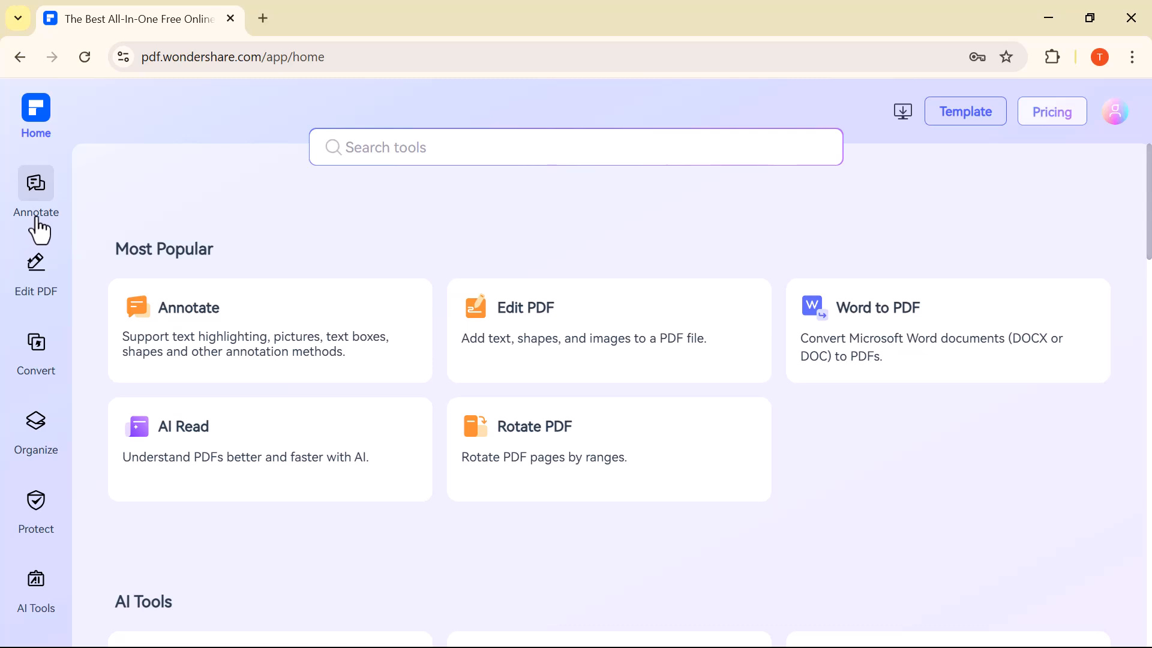
pyautogui.moveTo(45, 269)
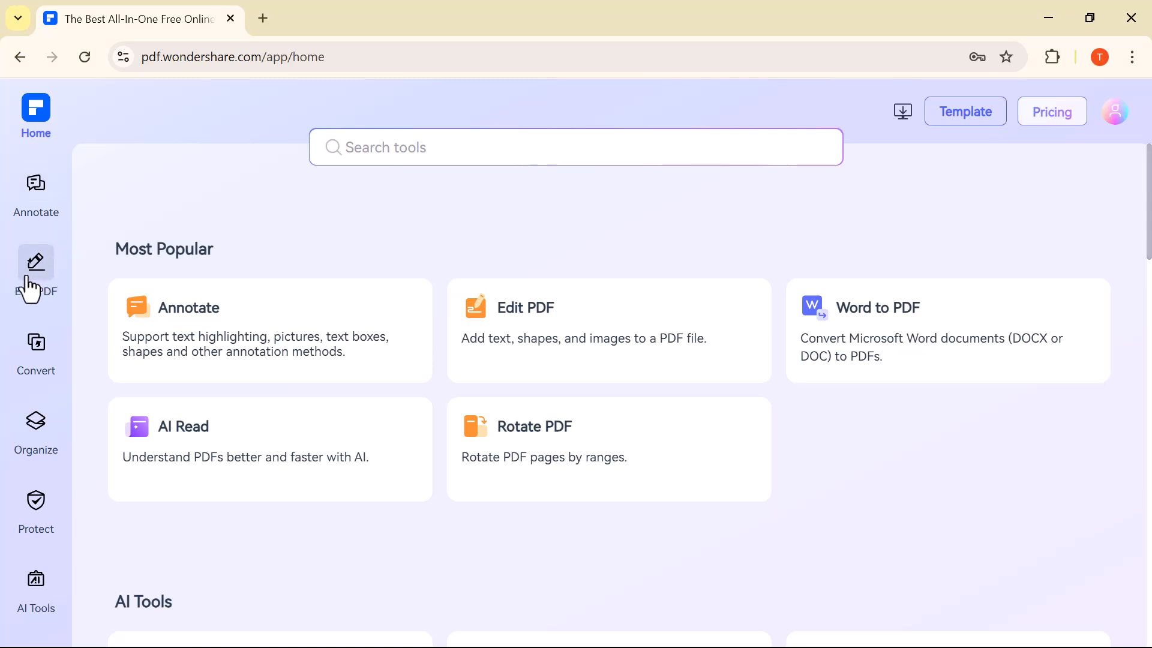
pyautogui.moveTo(36, 283)
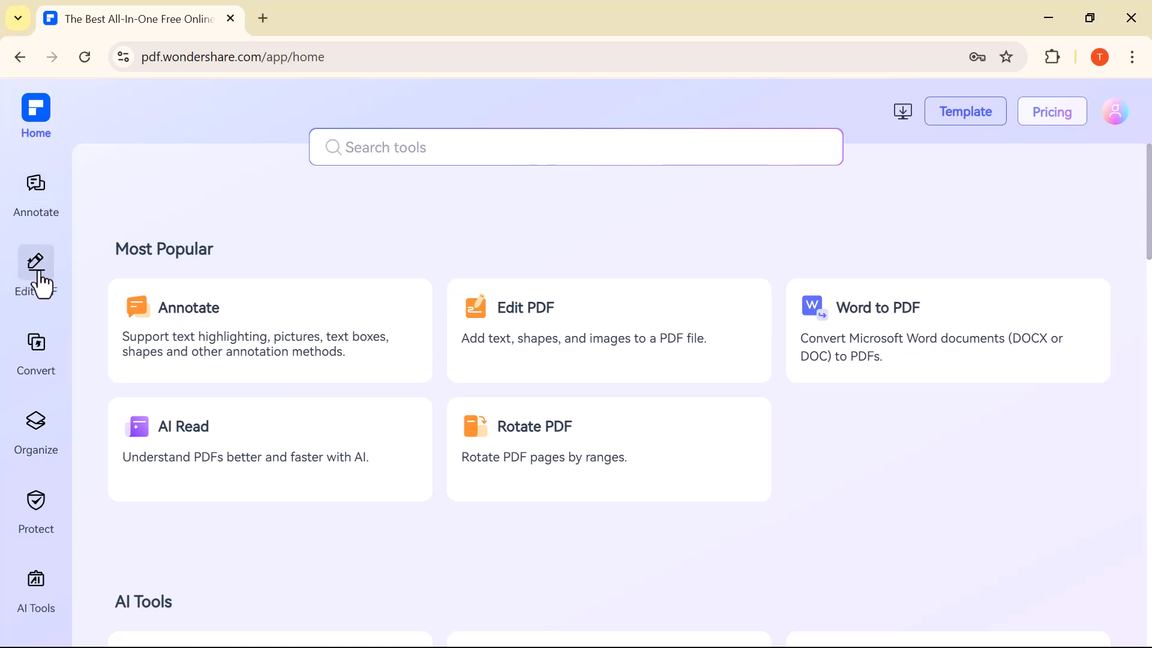
pyautogui.moveTo(51, 291)
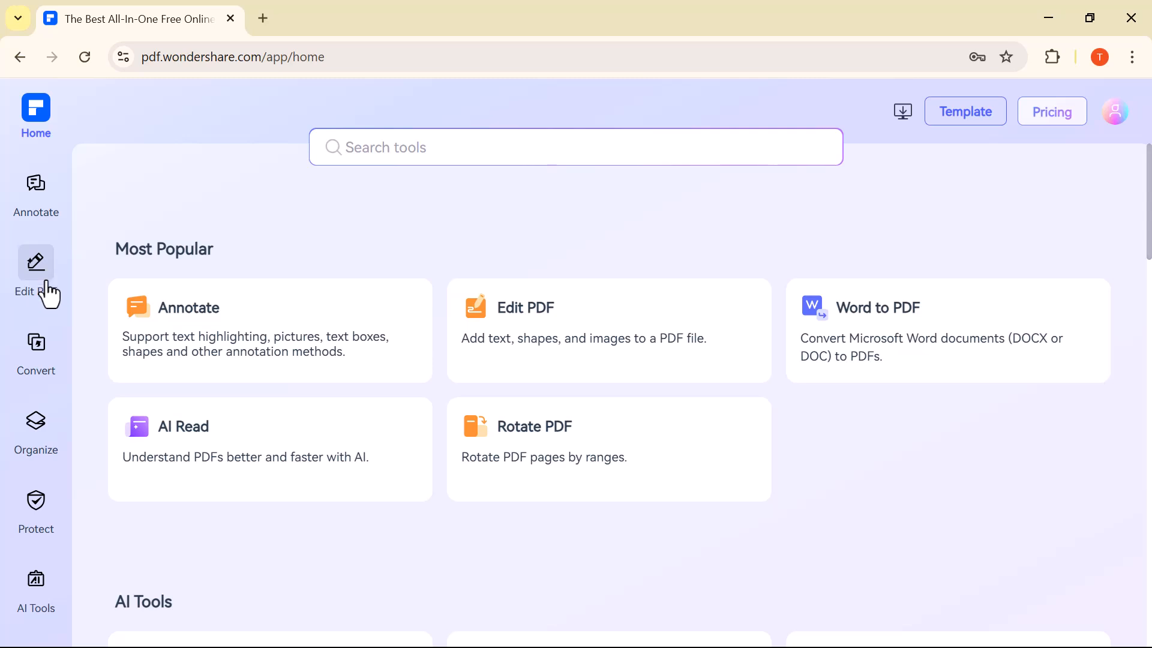
pyautogui.click(36, 349)
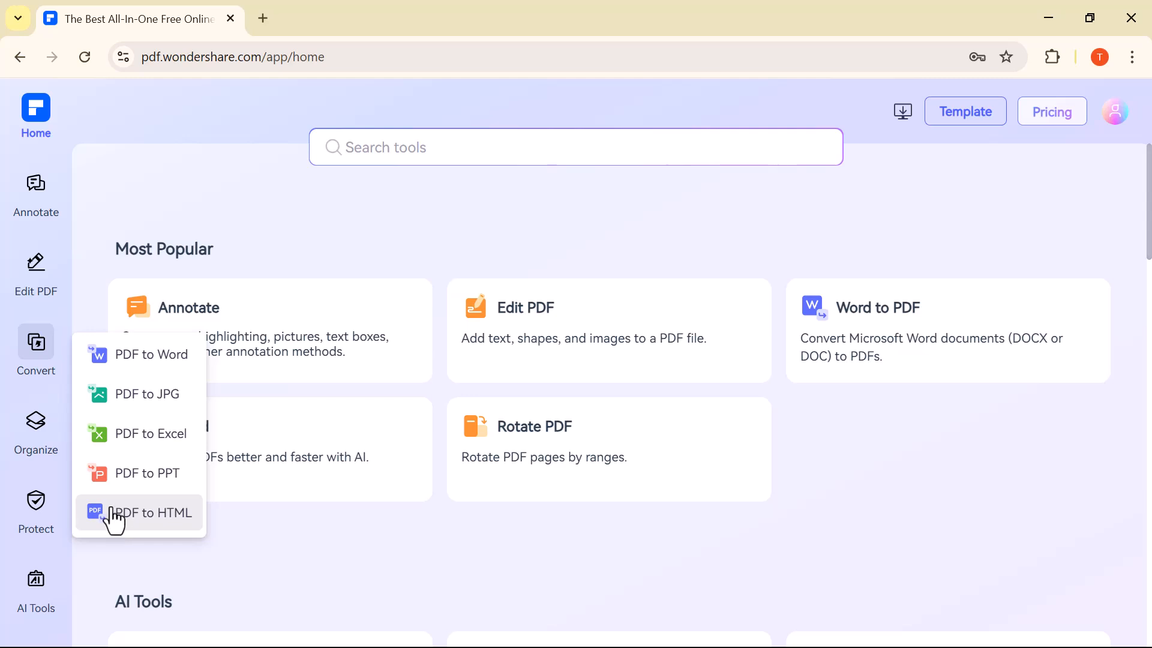
pyautogui.moveTo(88, 474)
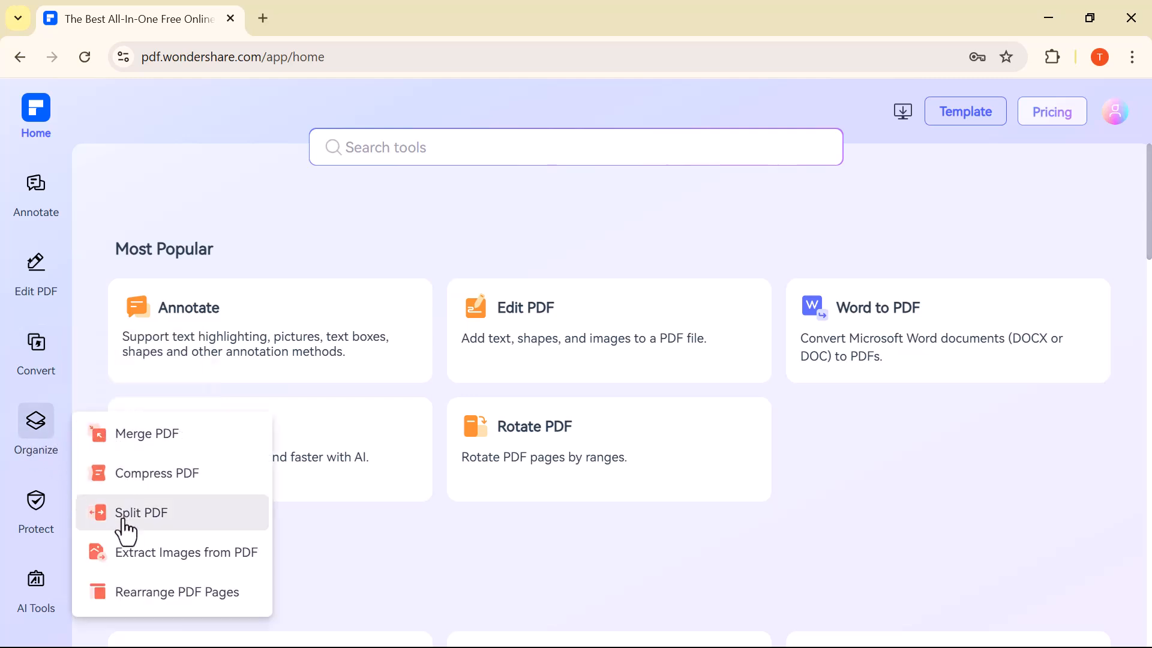
pyautogui.moveTo(117, 594)
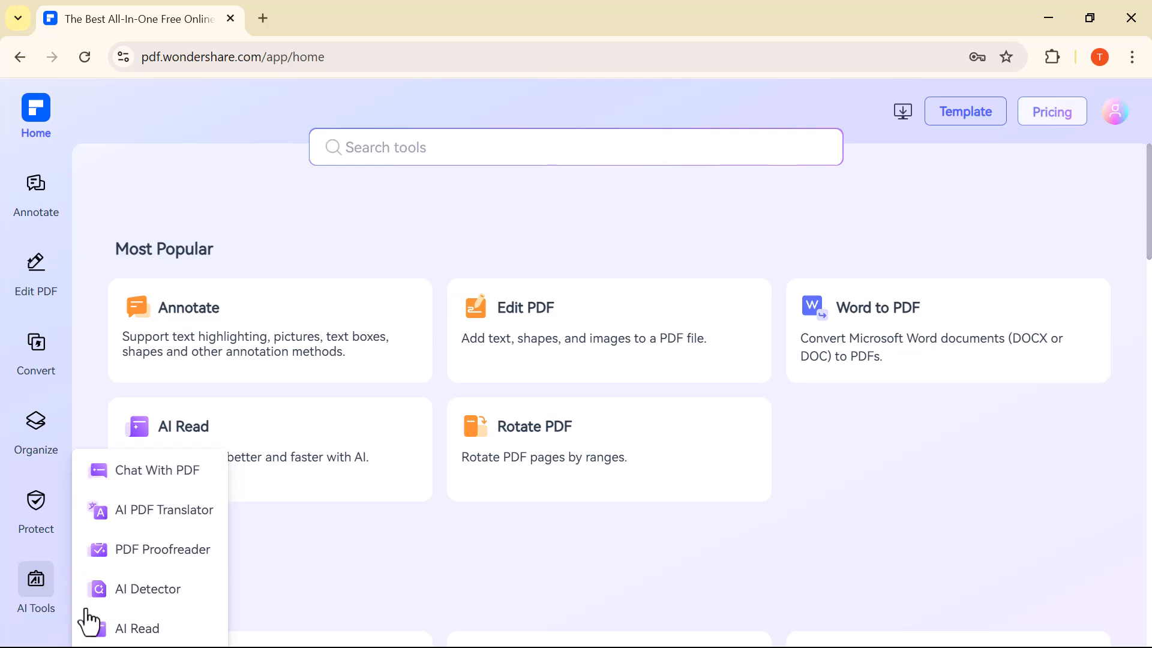
pyautogui.moveTo(300, 573)
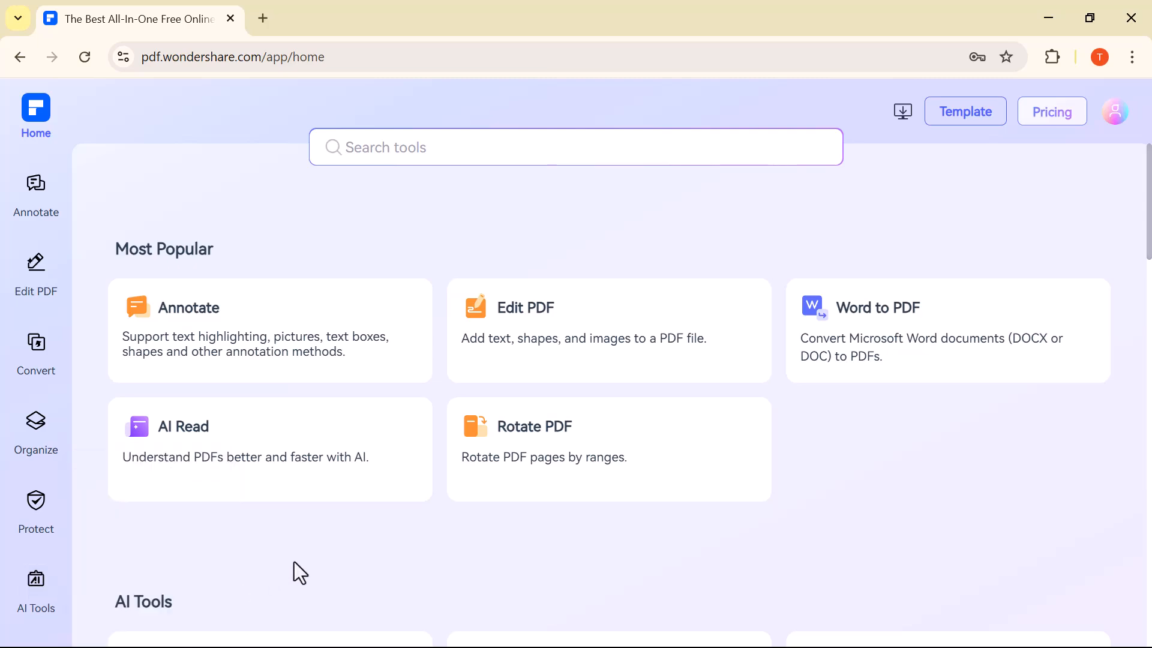
pyautogui.moveTo(390, 324)
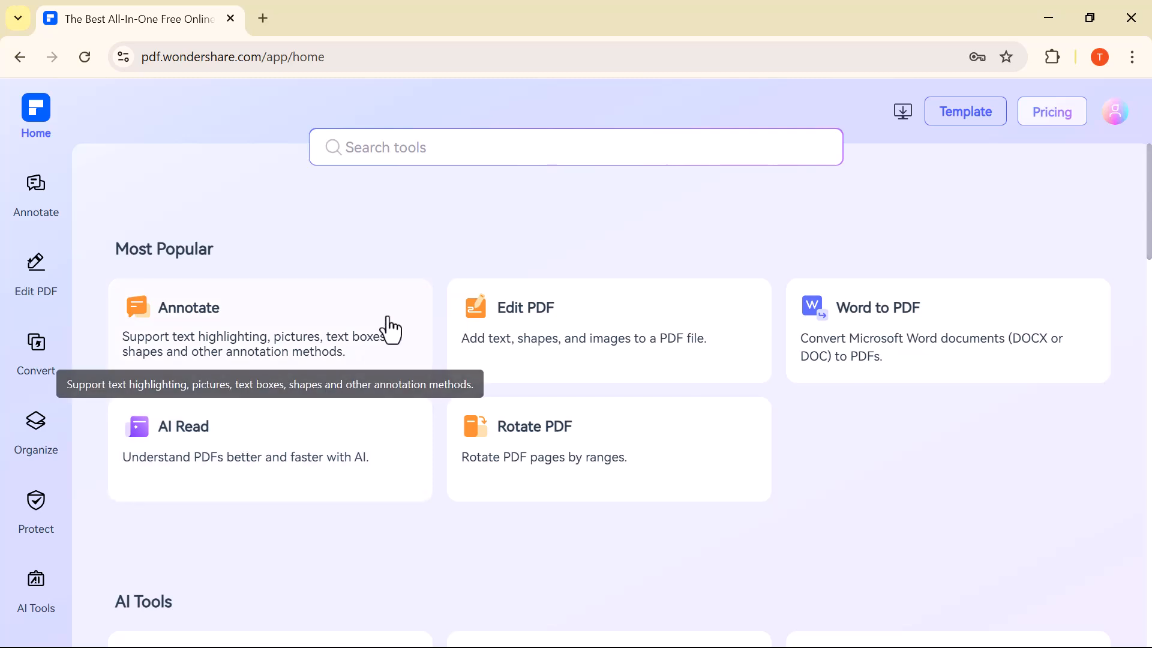
pyautogui.moveTo(521, 355)
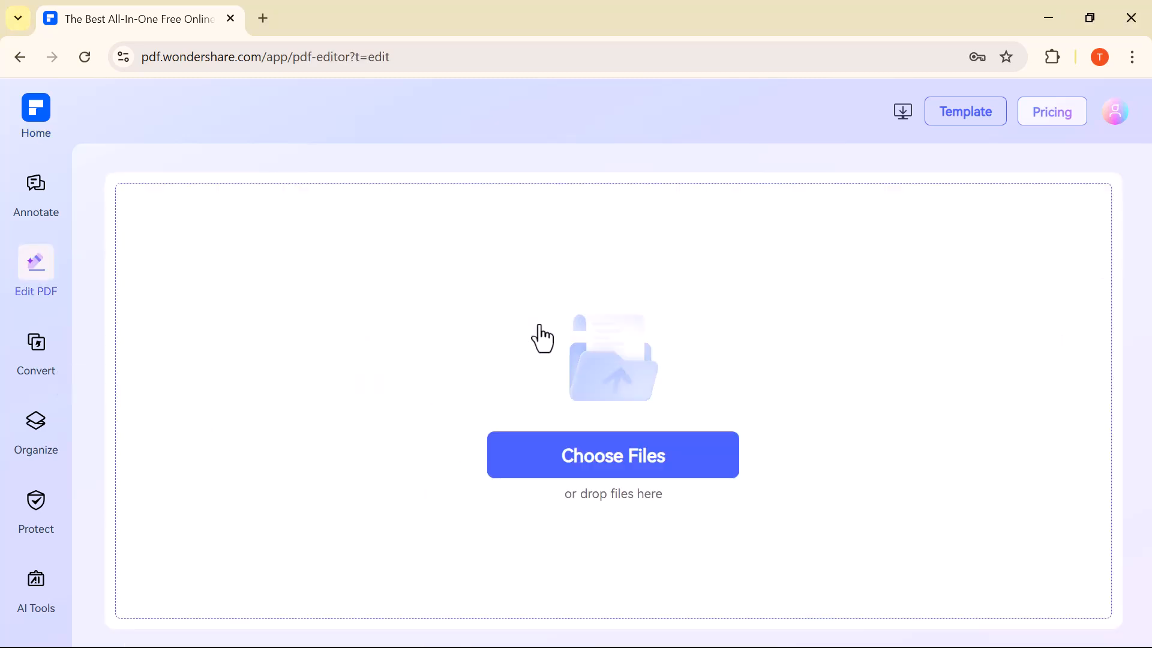
# - Load RT COMPLETION CERTIFICATE 31-07-14 (5).pdf from Downloads into the Edit PDF editor
pyautogui.click(613, 455)
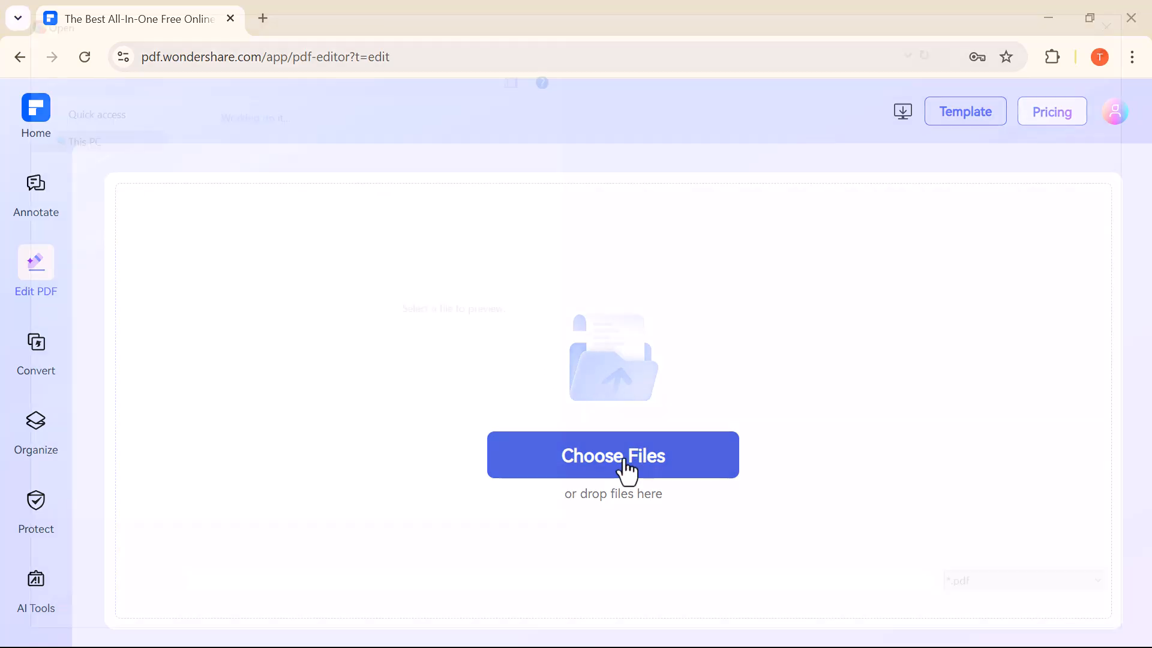
pyautogui.click(612, 454)
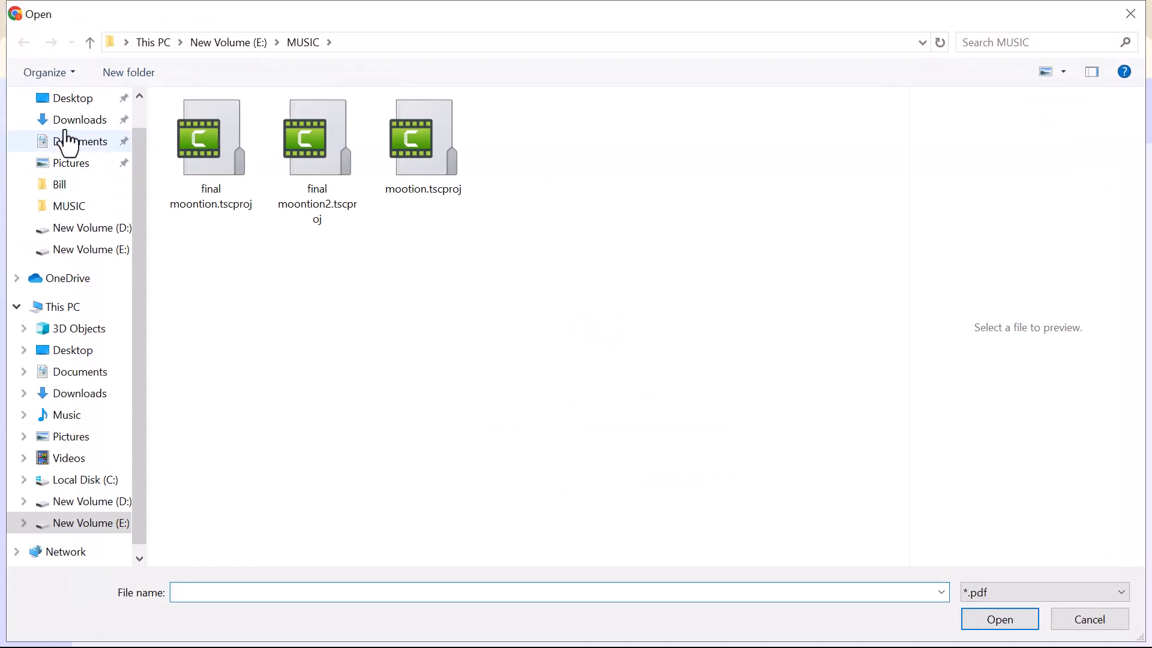
pyautogui.click(81, 119)
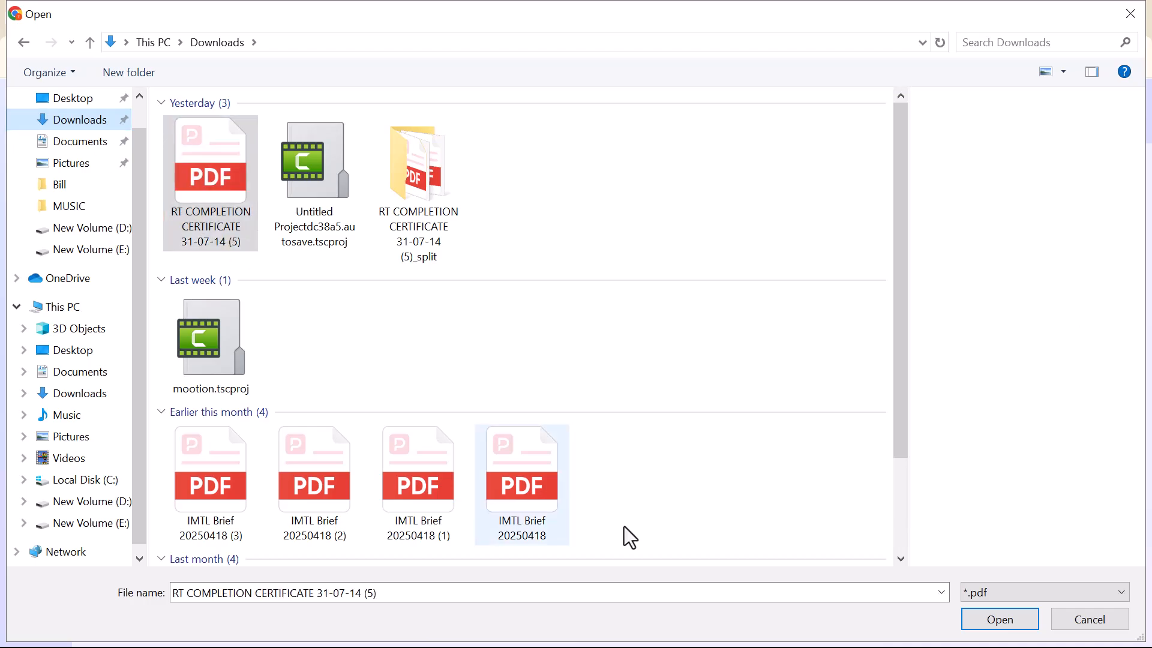
pyautogui.click(1001, 619)
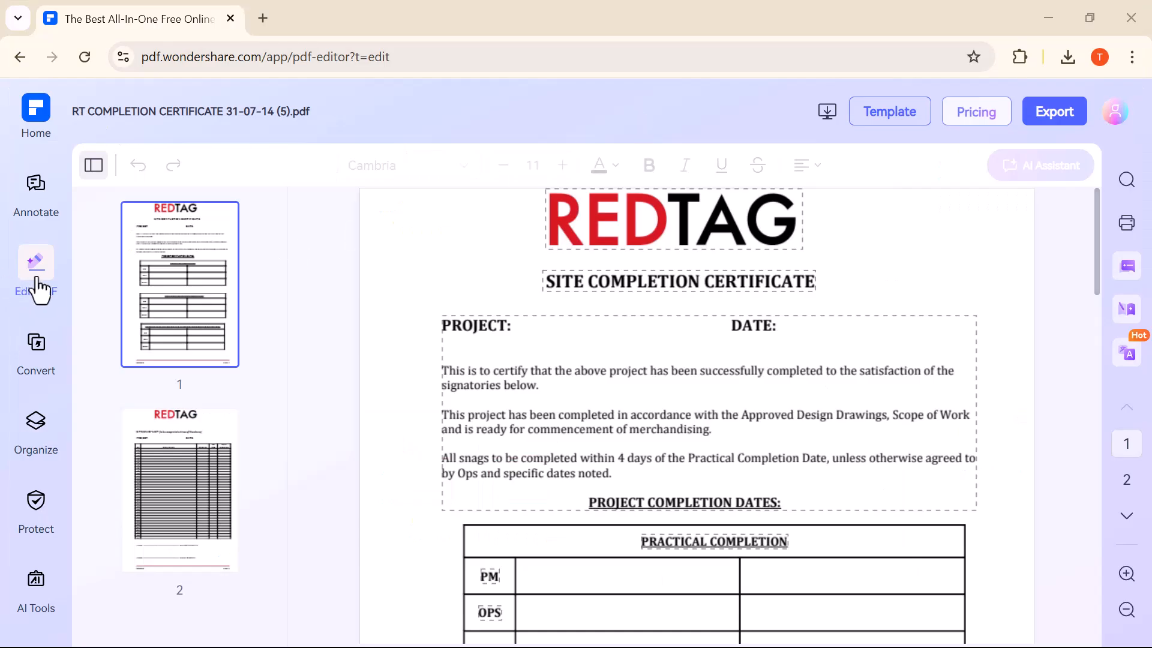
# - Colour the certificate's first paragraph orange
pyautogui.click(461, 358)
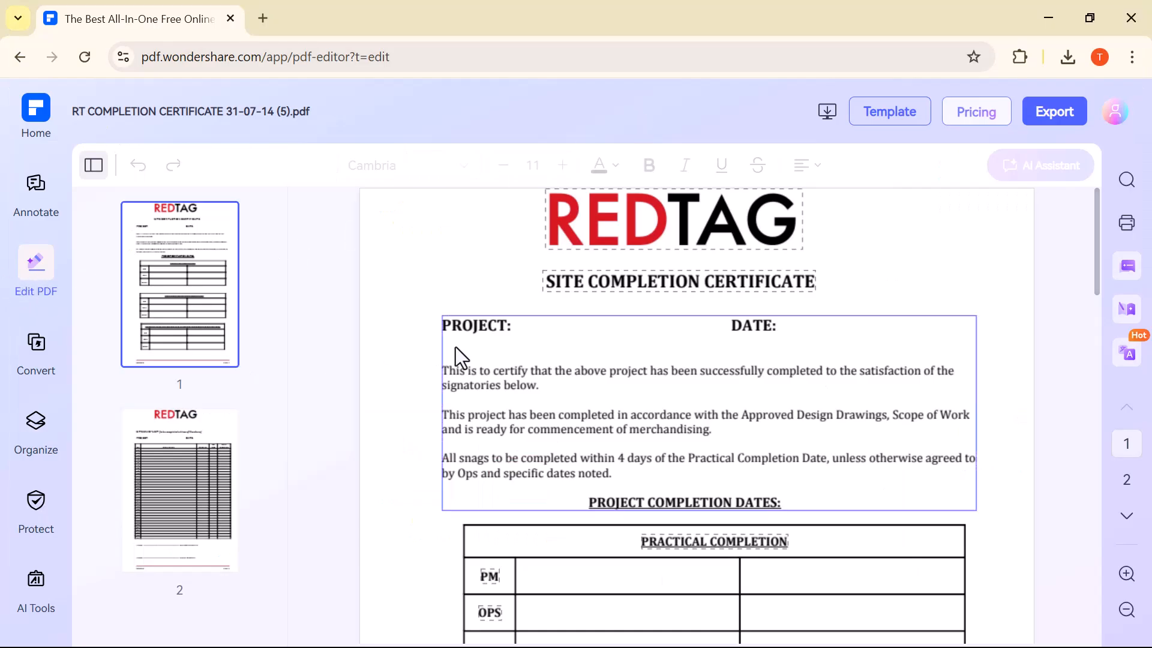
pyautogui.click(447, 371)
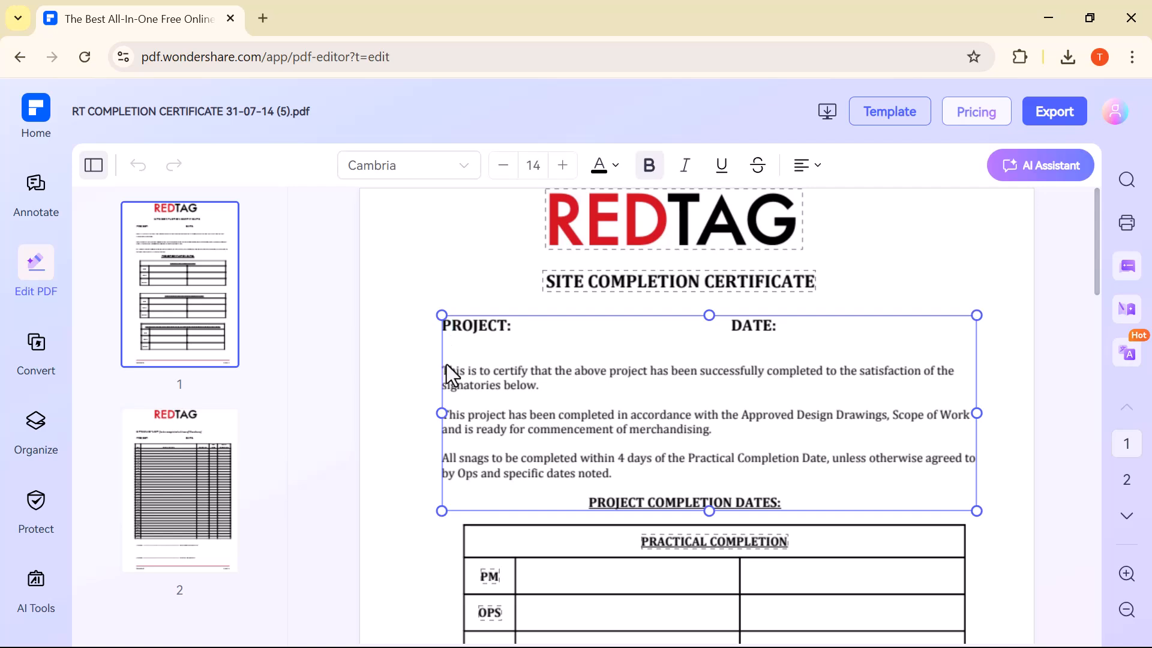
pyautogui.doubleClick(454, 371)
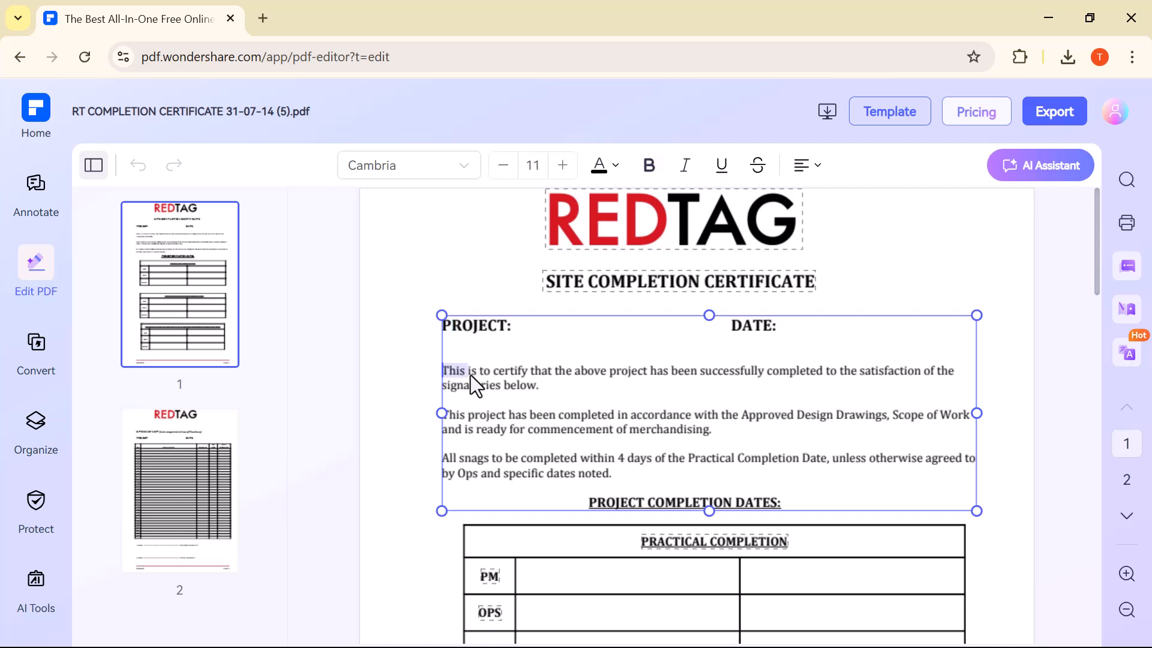
pyautogui.moveTo(442, 371); pyautogui.dragTo(539, 385)
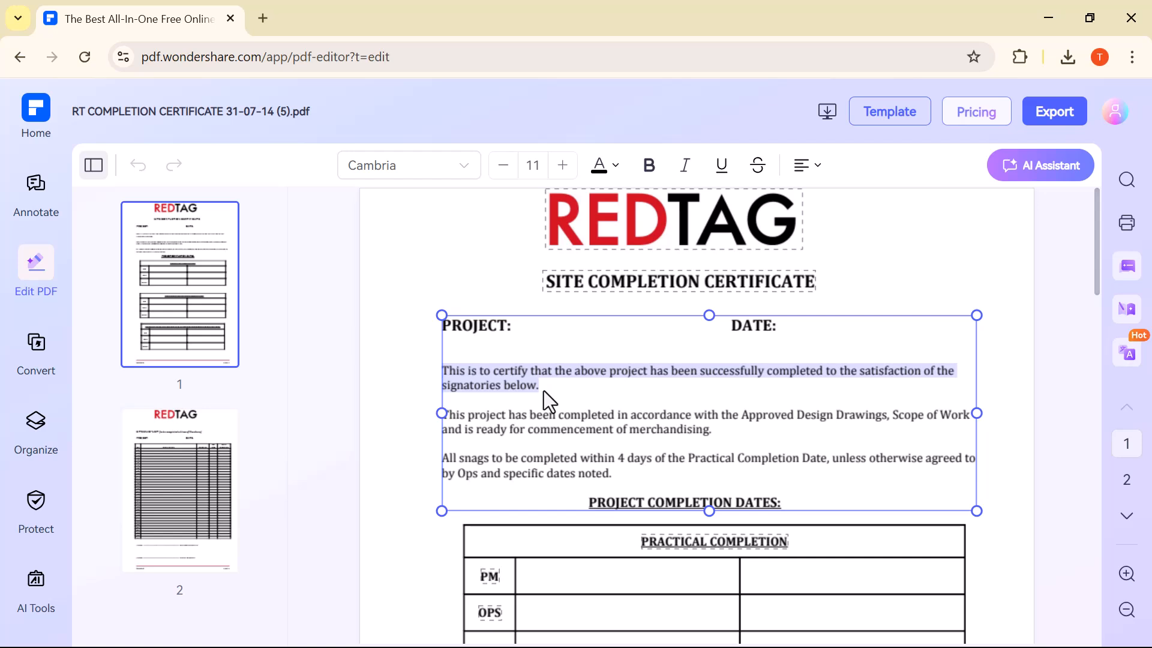
pyautogui.click(598, 164)
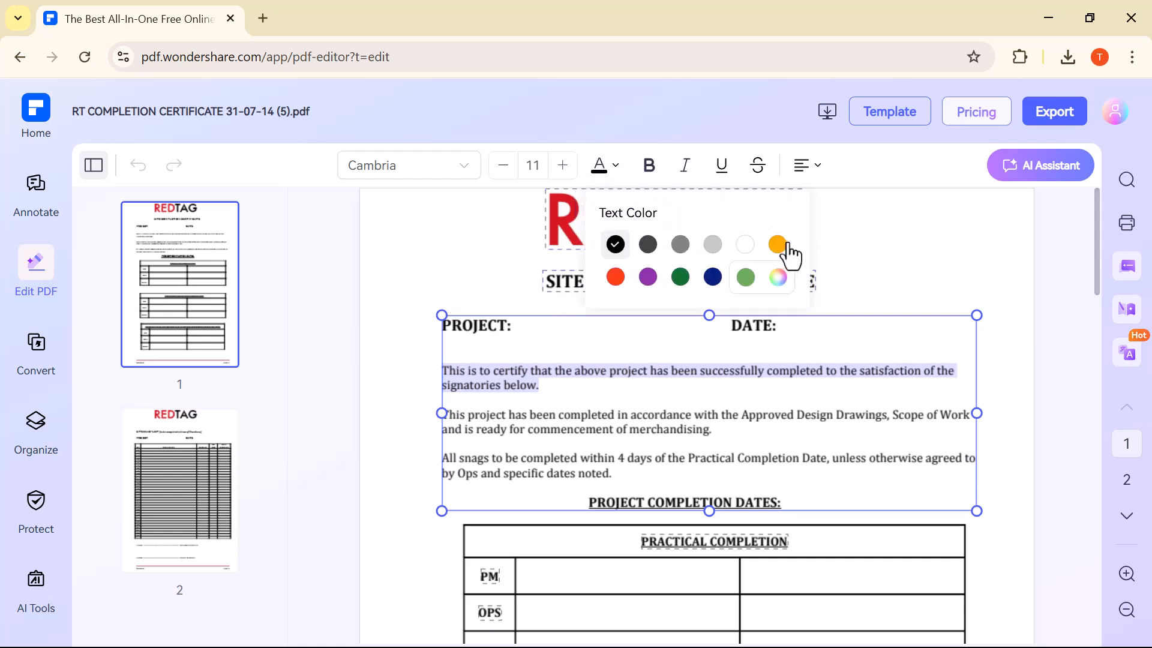
pyautogui.click(778, 245)
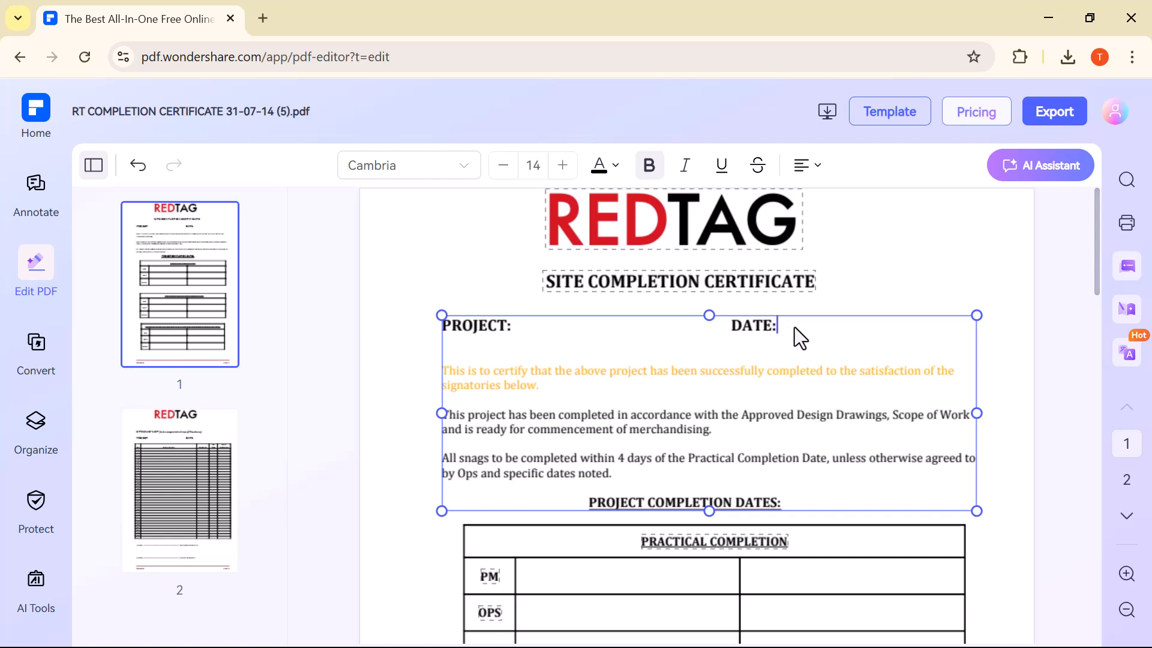
# - Enter 25 june 2025 after the DATE: label
pyautogui.write('25')
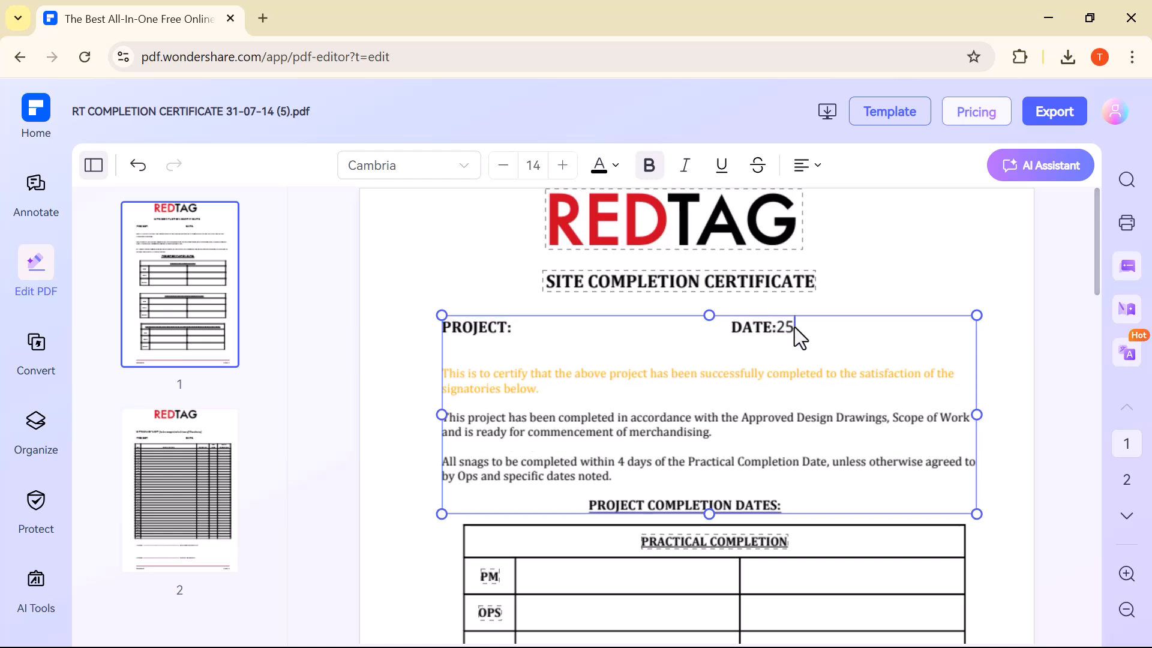
pyautogui.write('june')
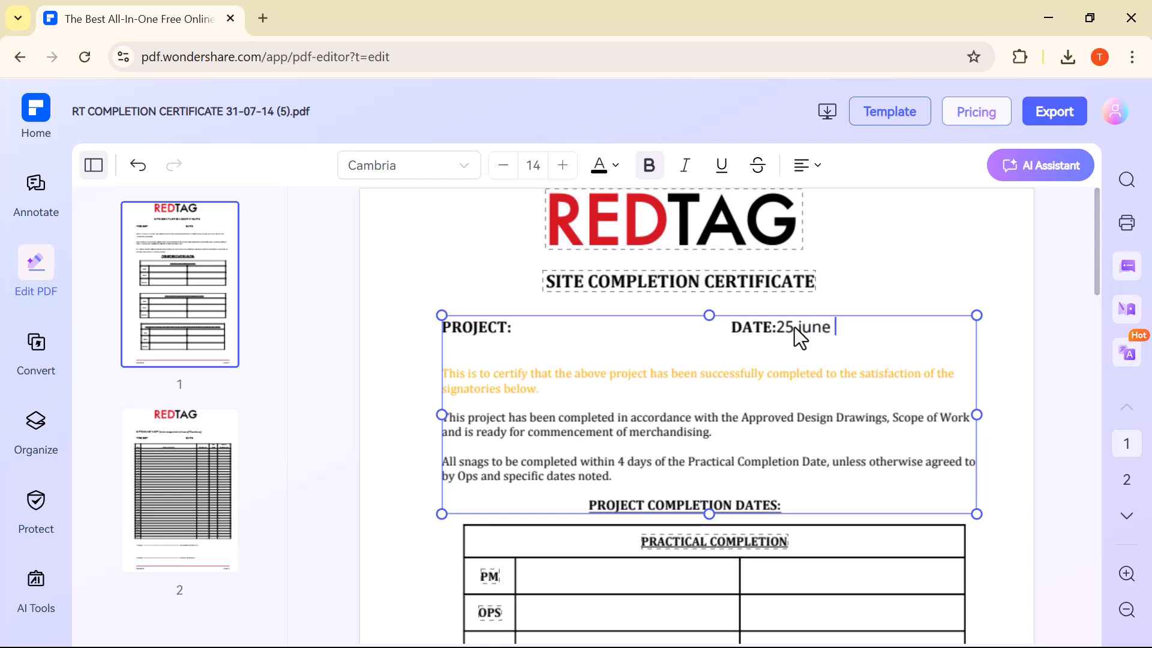
pyautogui.write('2025')
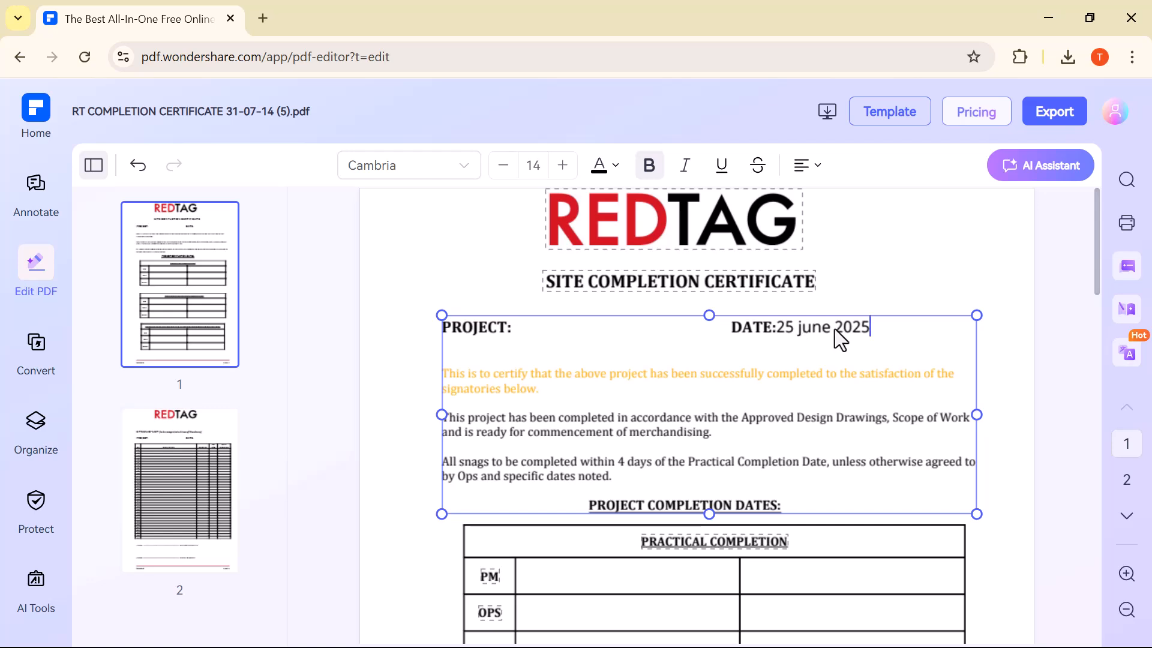
pyautogui.moveTo(474, 174)
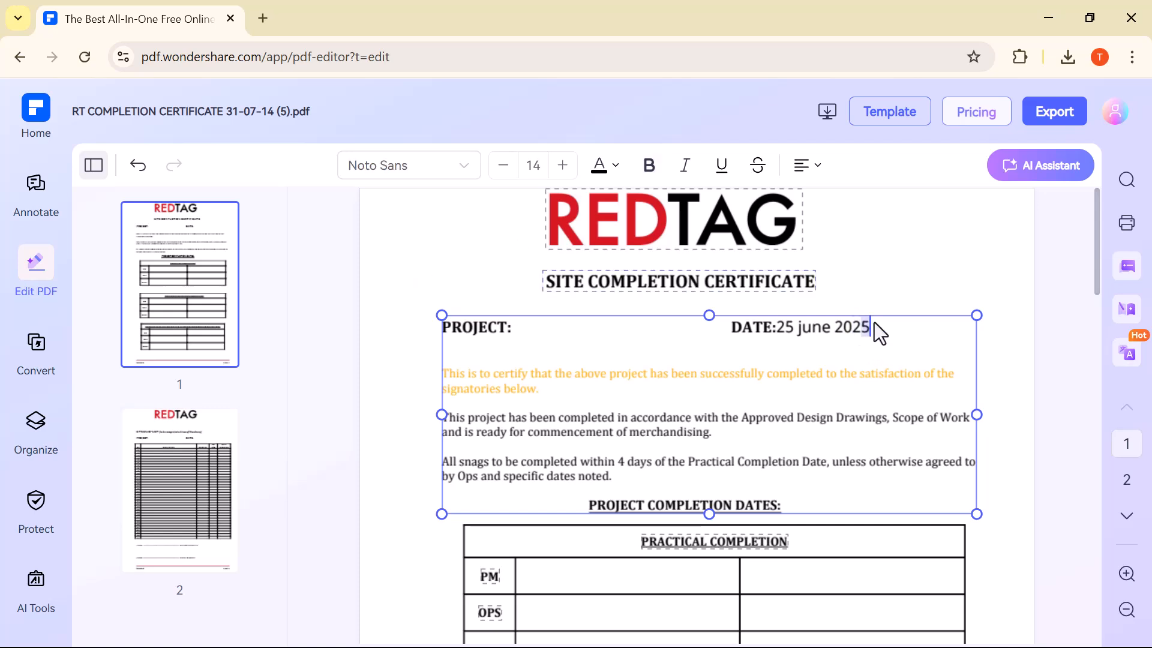
# - Change the date 25 june 2025 to the Merriweather font
pyautogui.moveTo(867, 326); pyautogui.dragTo(776, 326)
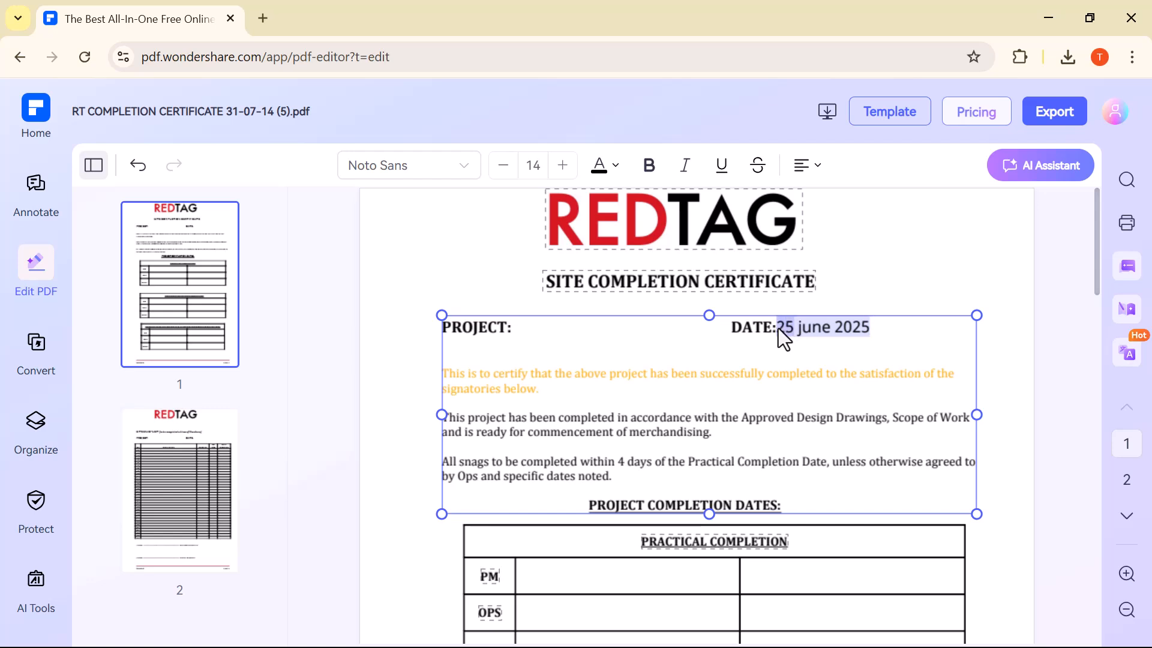
pyautogui.moveTo(466, 174)
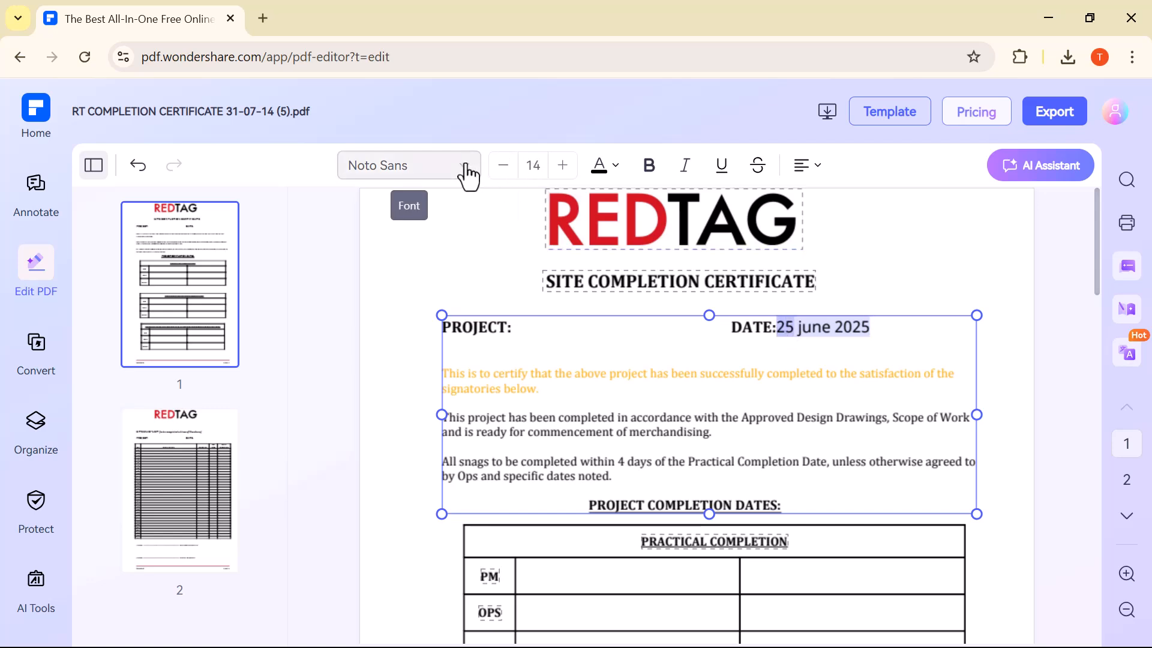
pyautogui.click(409, 164)
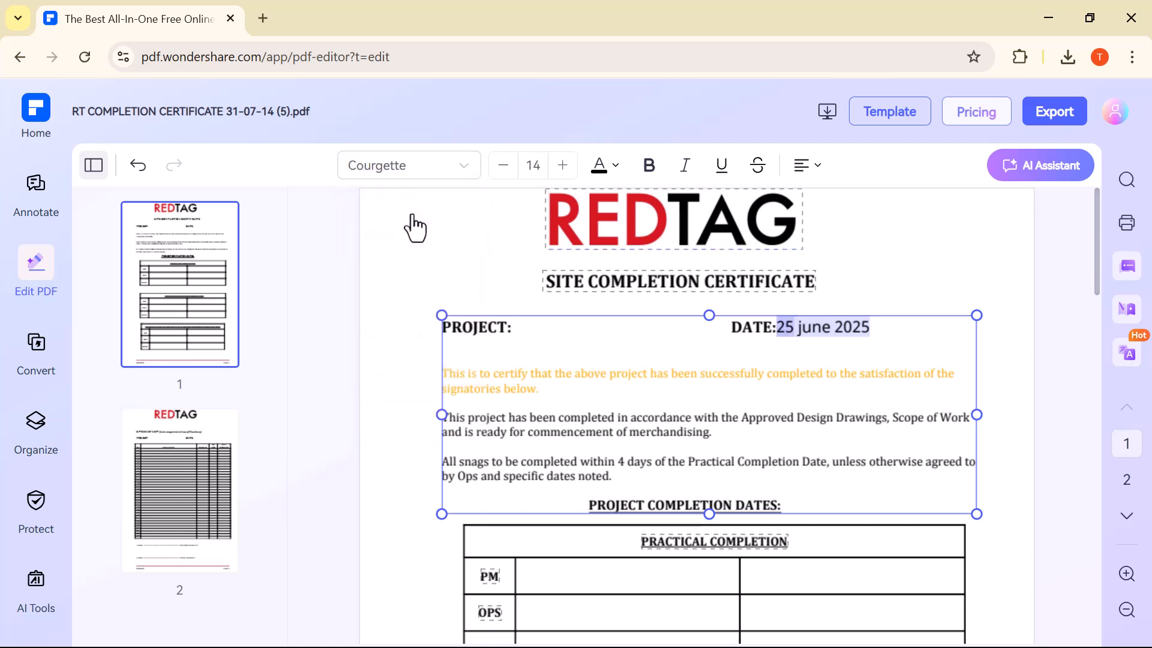
pyautogui.click(409, 166)
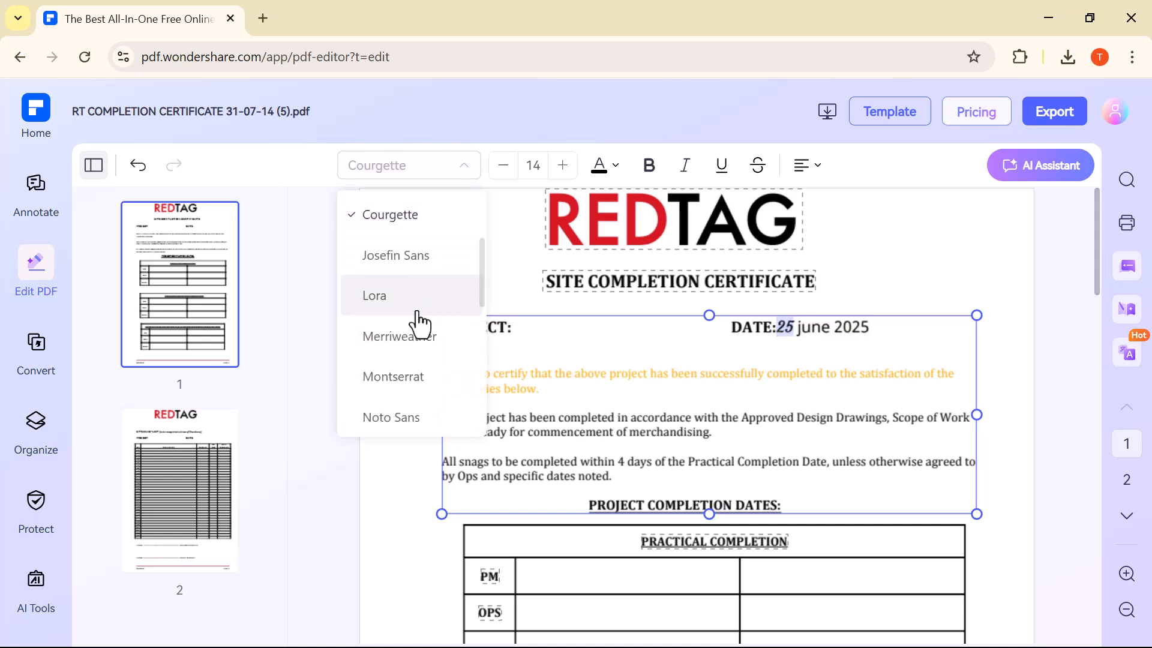
pyautogui.click(398, 336)
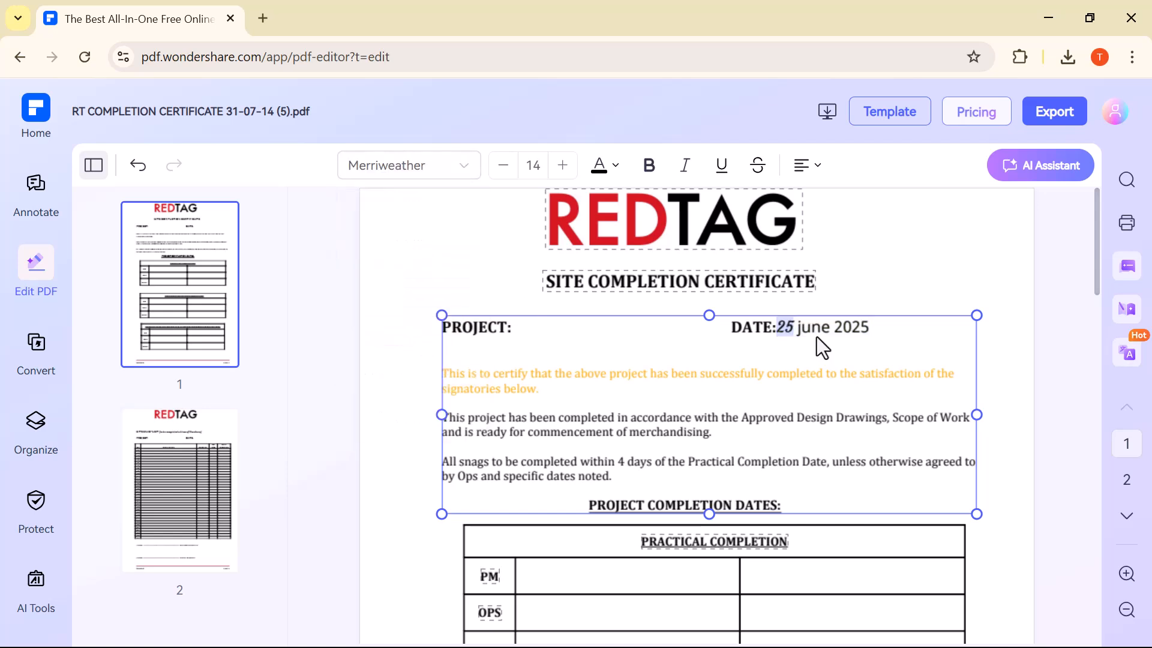
pyautogui.click(36, 186)
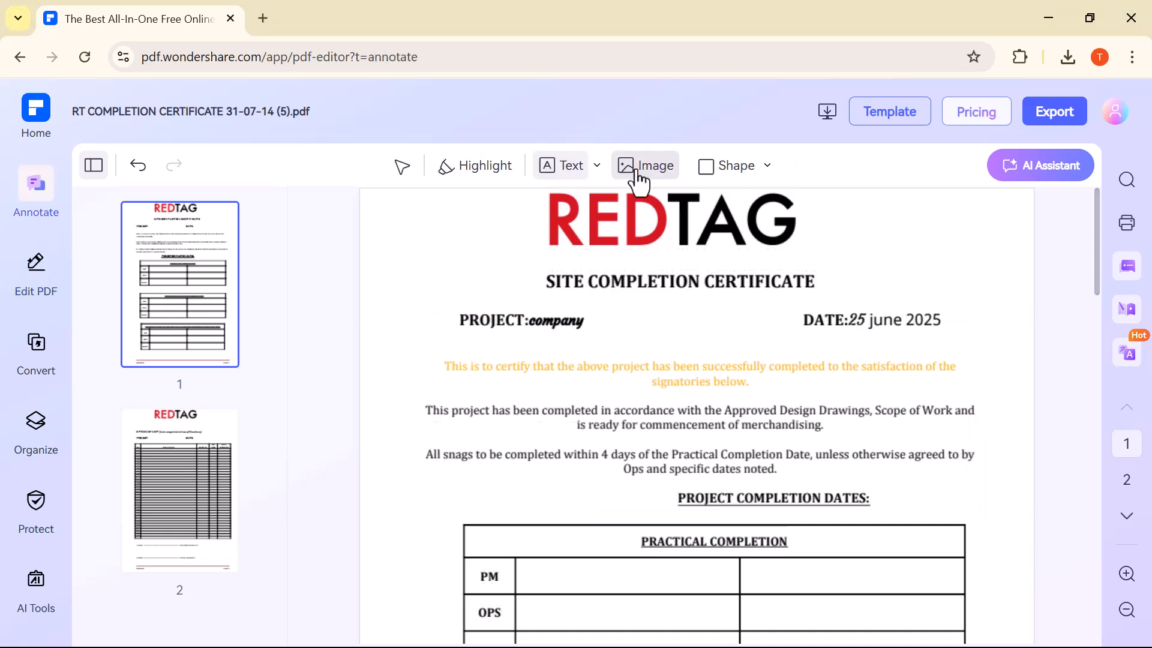
# - Insert the Creative Logo image from Downloads, shrink it and place it right of the REDTAG heading
pyautogui.click(655, 165)
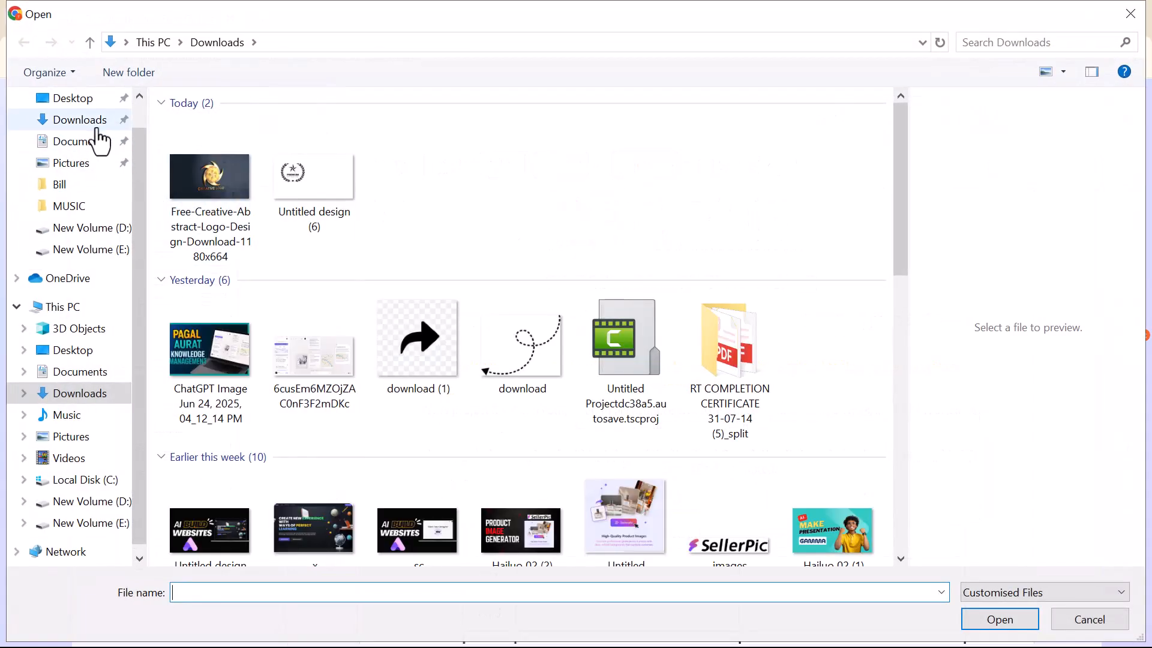
pyautogui.click(209, 175)
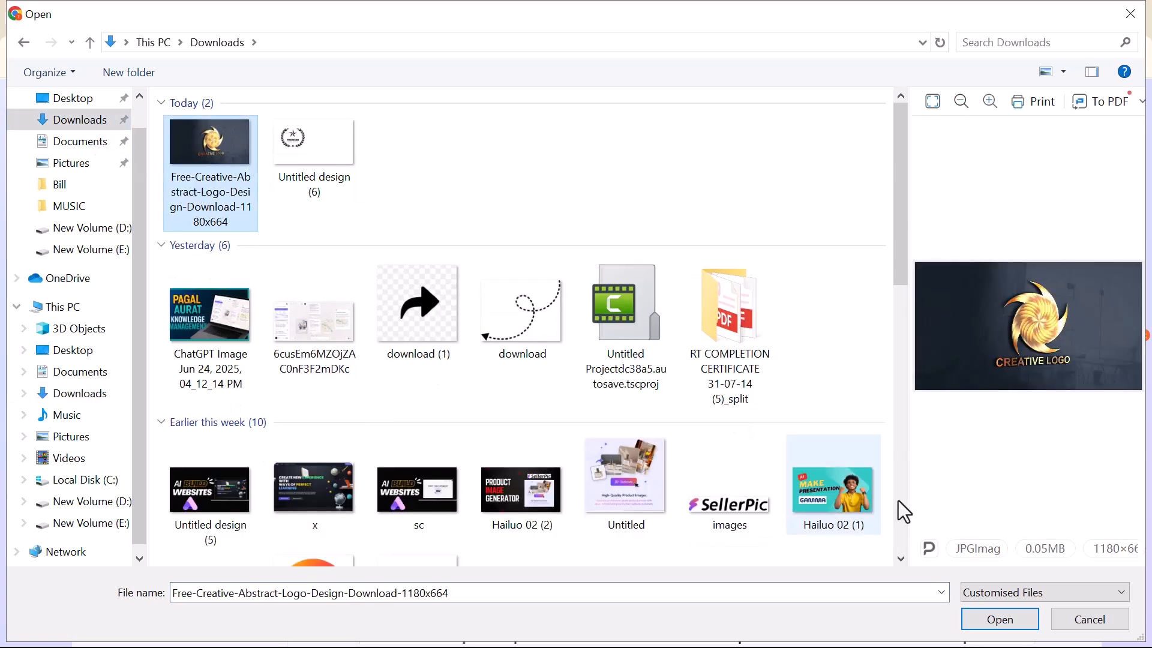
pyautogui.click(1000, 619)
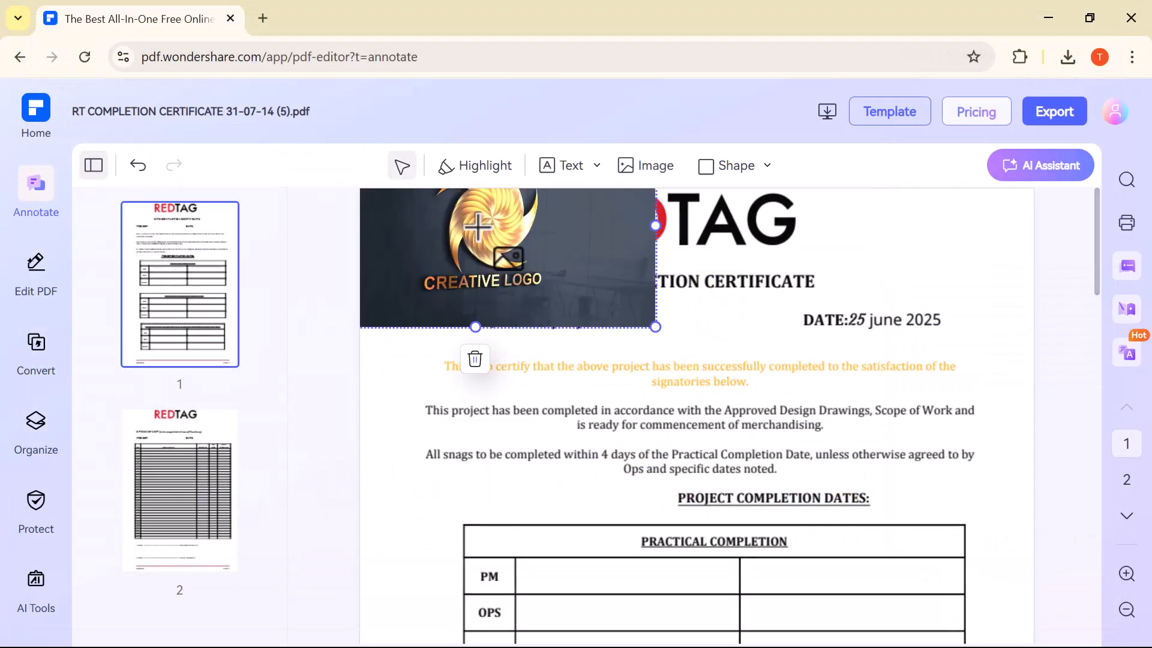
pyautogui.moveTo(655, 326); pyautogui.dragTo(623, 309)
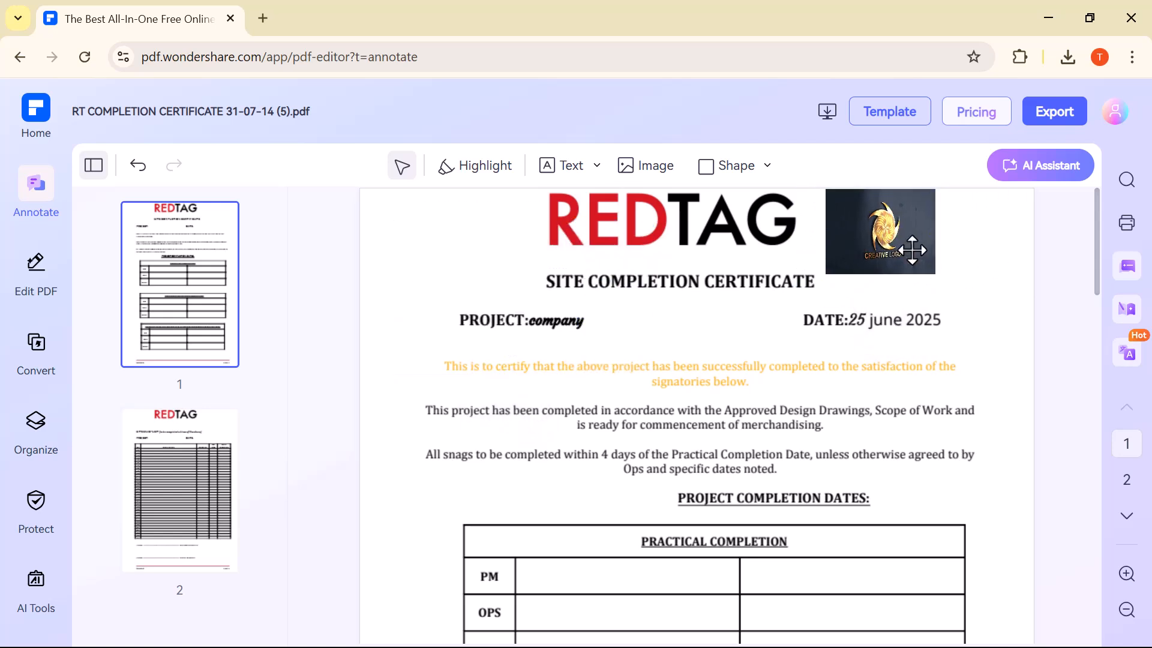
# - Draw an oval circle and move it beside the PROJECT COMPLETION DATES table
pyautogui.click(765, 165)
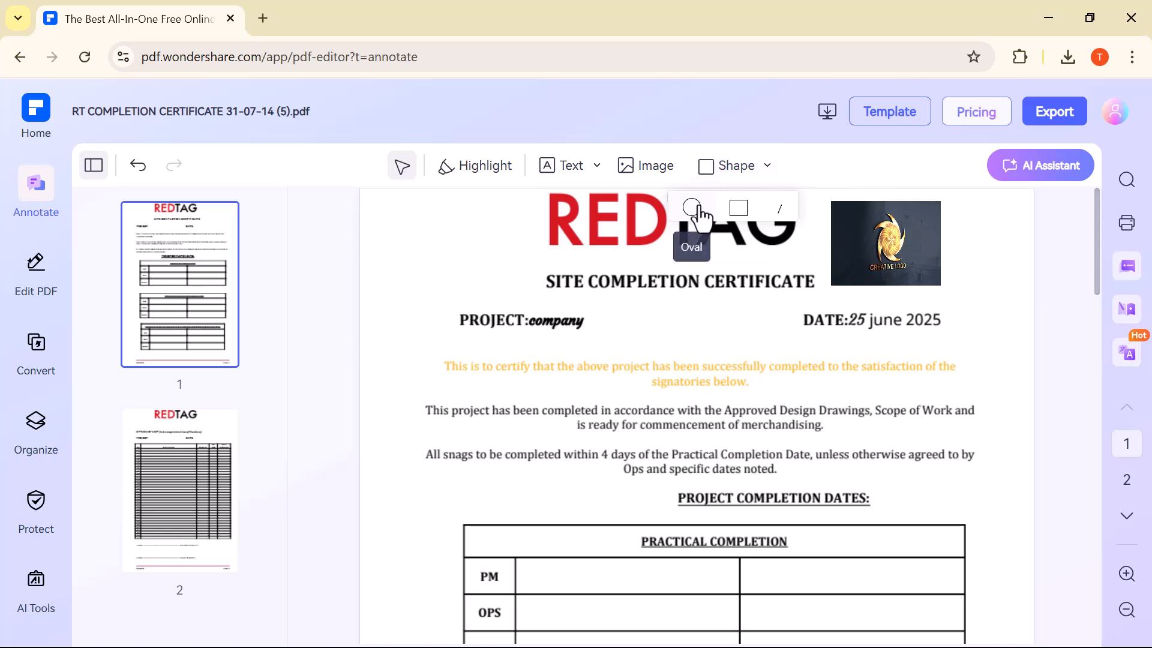
pyautogui.moveTo(360, 228); pyautogui.dragTo(453, 323)
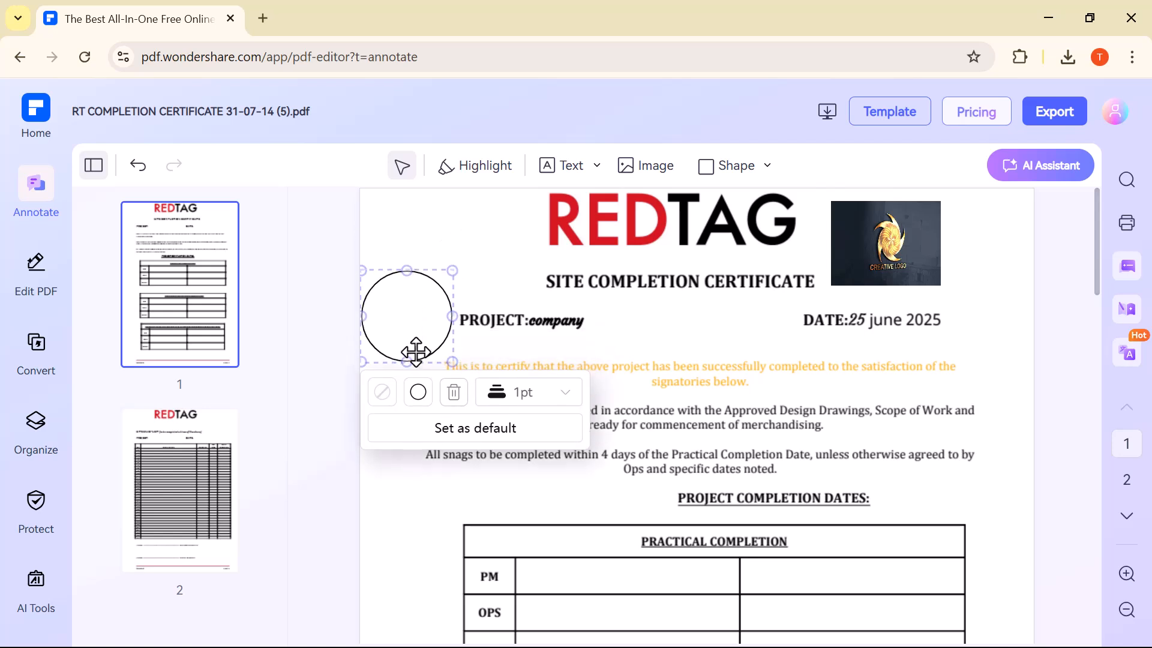
pyautogui.moveTo(406, 317); pyautogui.dragTo(411, 522)
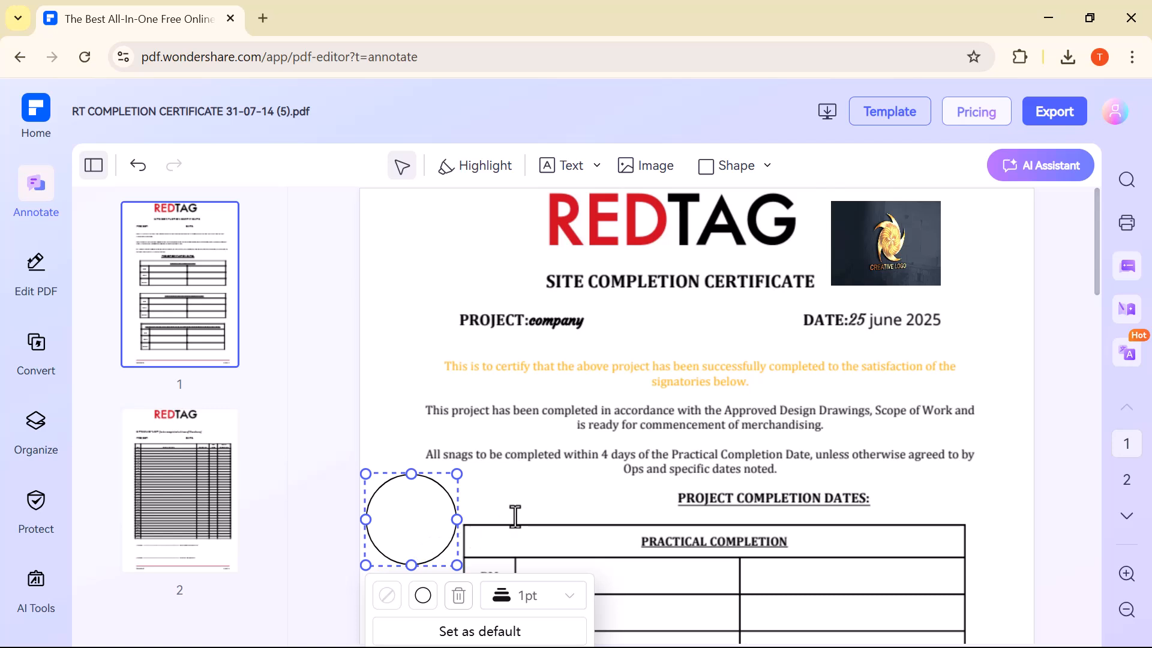
# - Switch to the AI PDF Translator tool from AI Tools
pyautogui.scroll(-3)
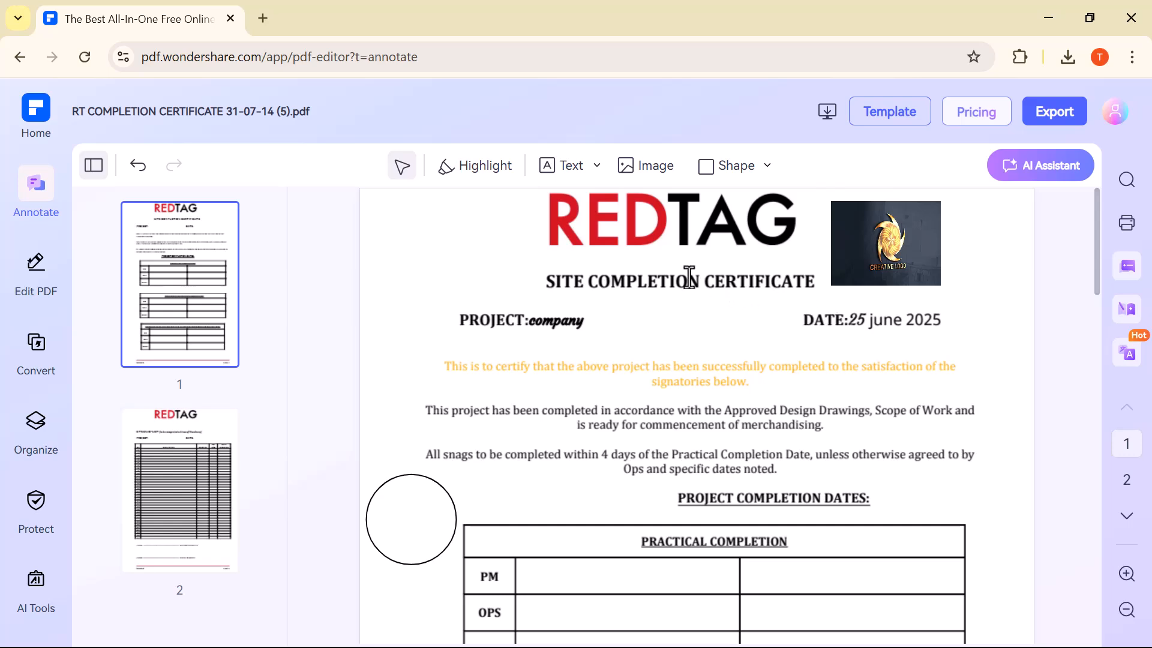
pyautogui.scroll(-3)
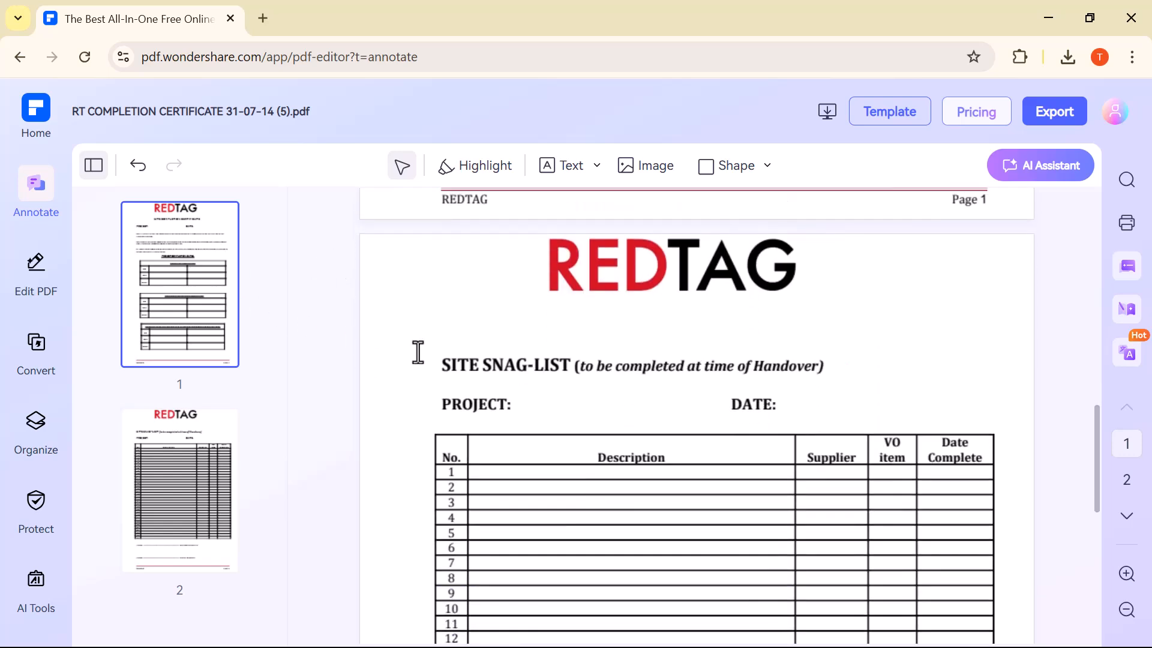
pyautogui.click(36, 579)
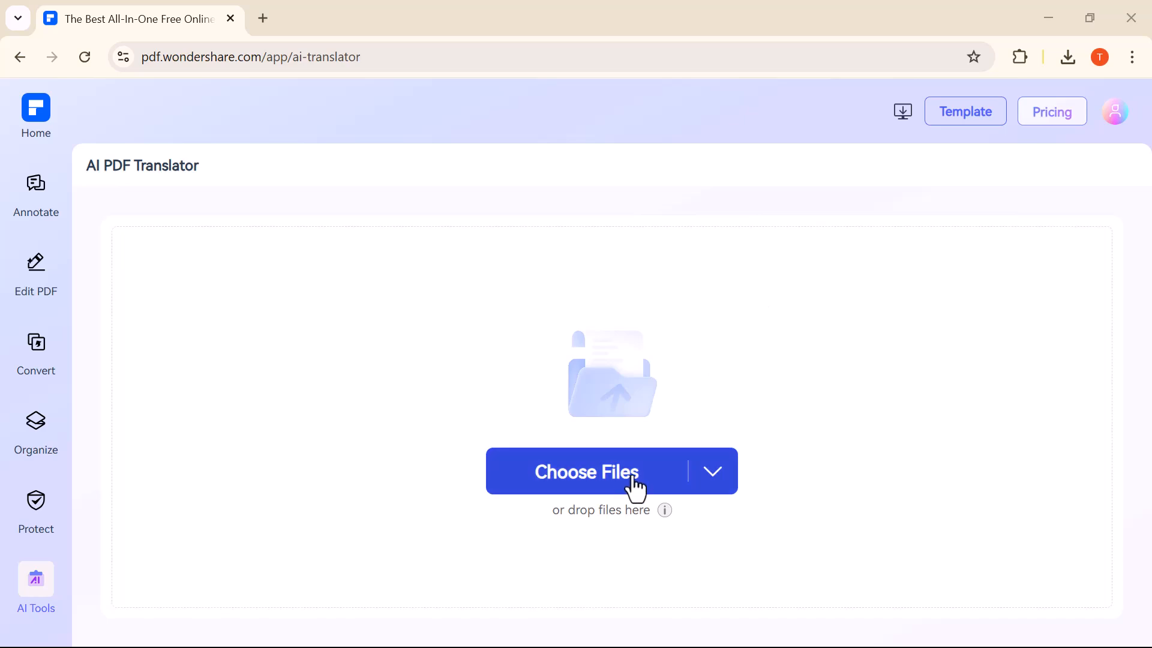
# - Load RT COMPLETION CERTIFICATE 31-07-14 (5) from Downloads into the AI PDF Translator
pyautogui.click(587, 471)
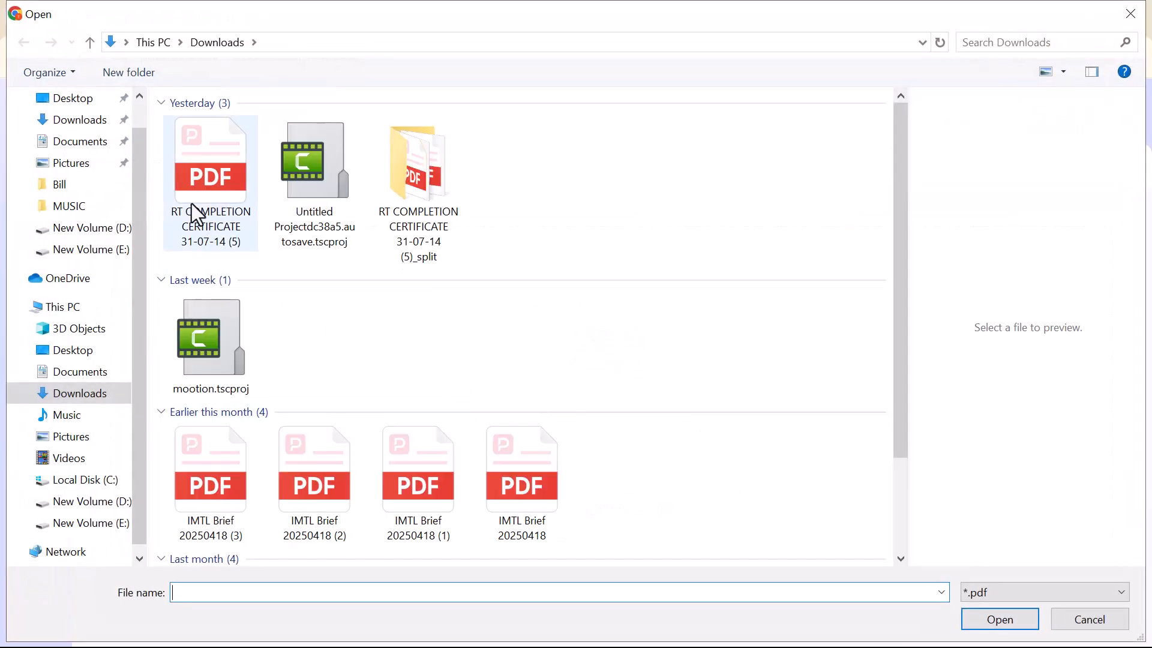
pyautogui.click(209, 168)
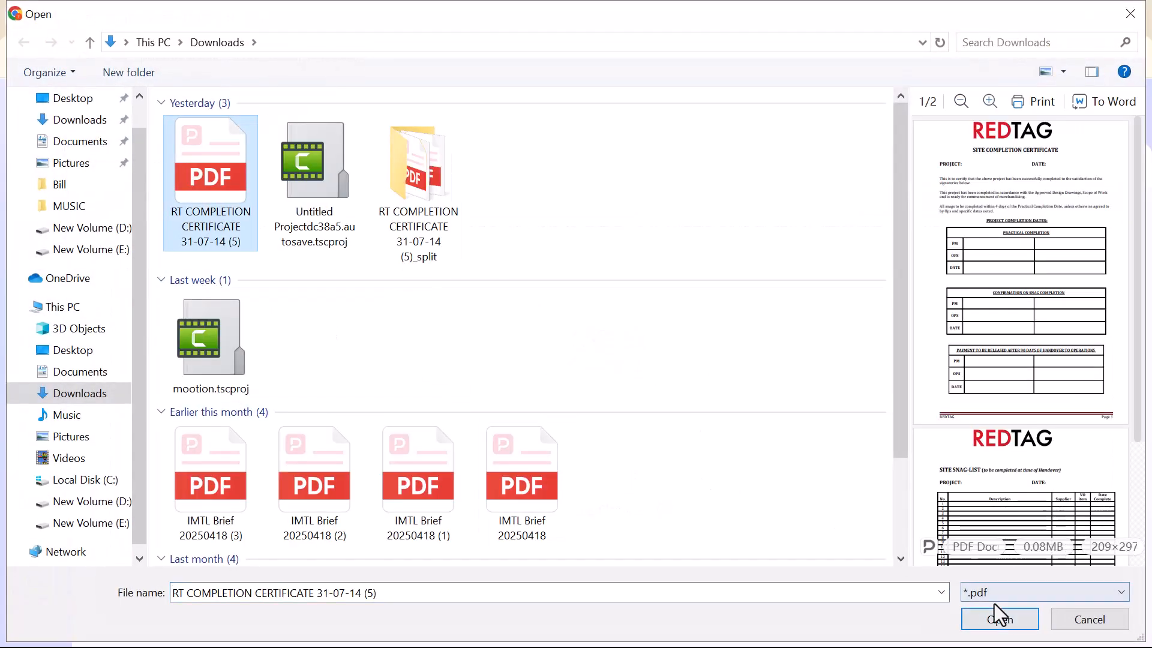
pyautogui.click(999, 619)
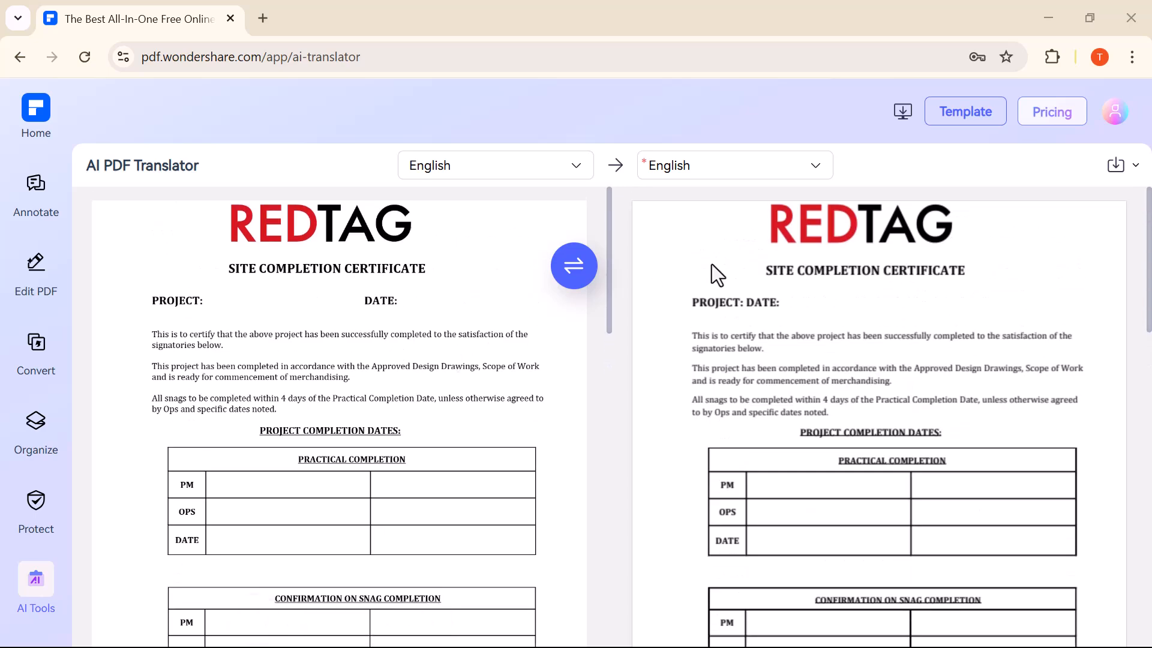
# - Translate the certificate into Hindi
pyautogui.click(734, 165)
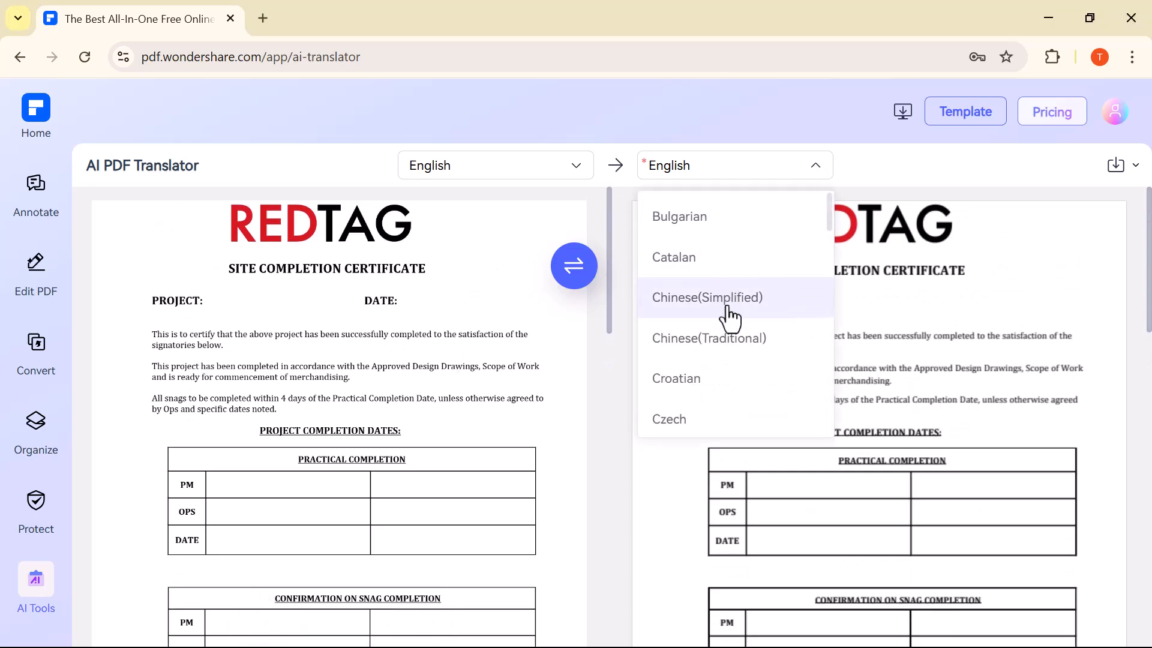
pyautogui.scroll(-3)
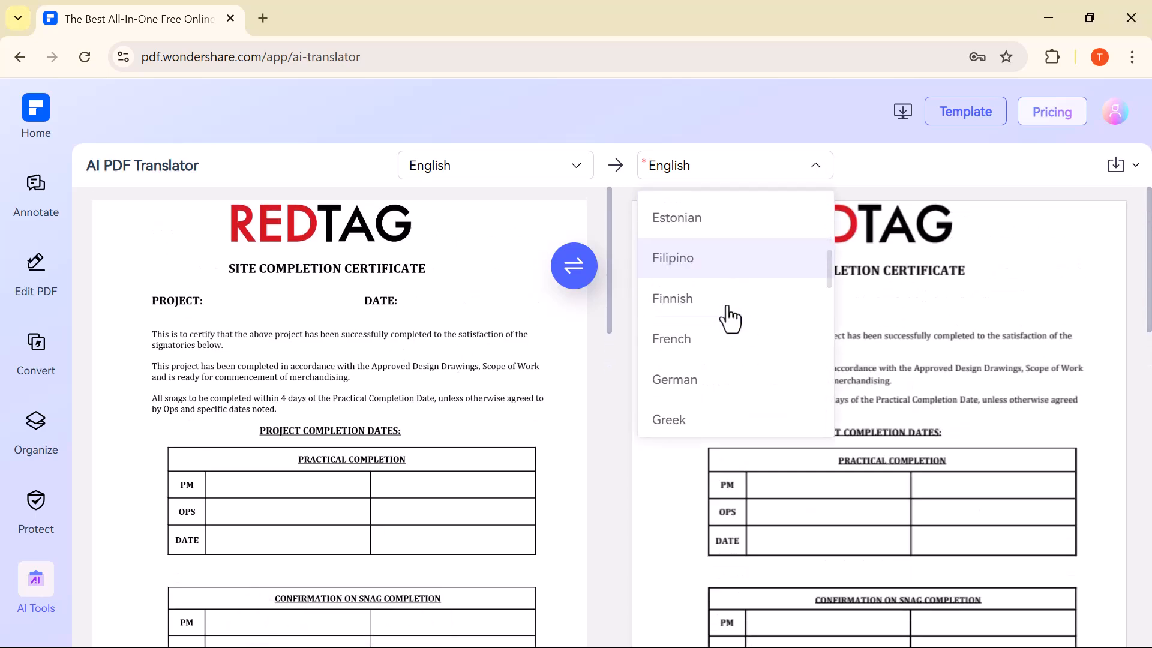
pyautogui.scroll(-3)
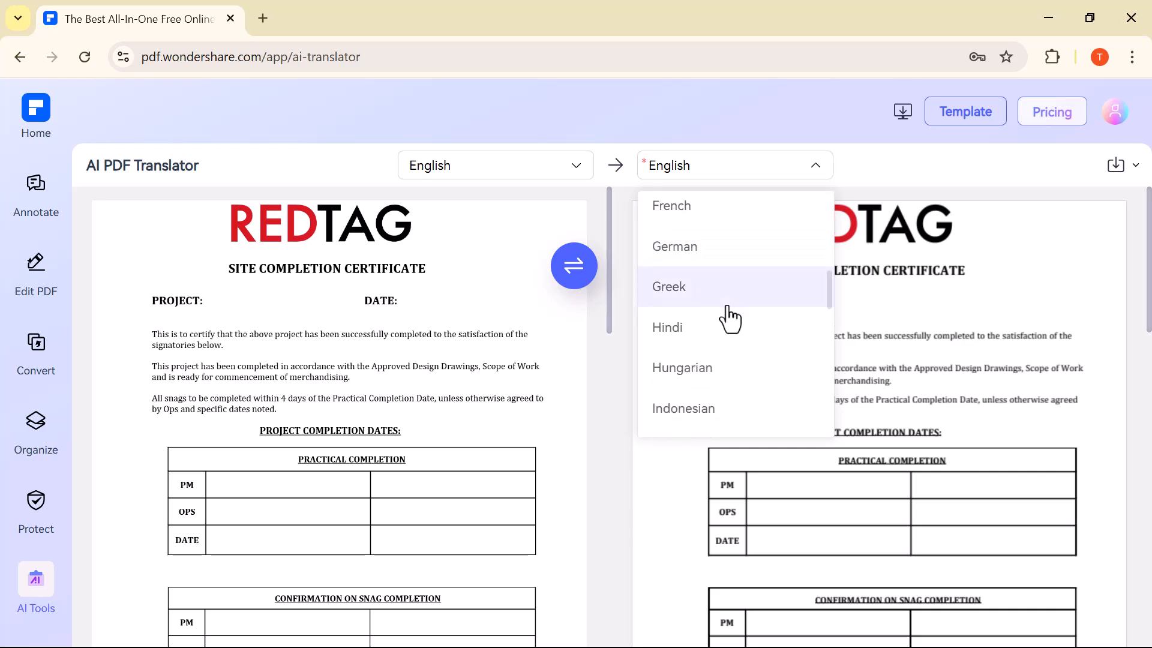
pyautogui.click(667, 326)
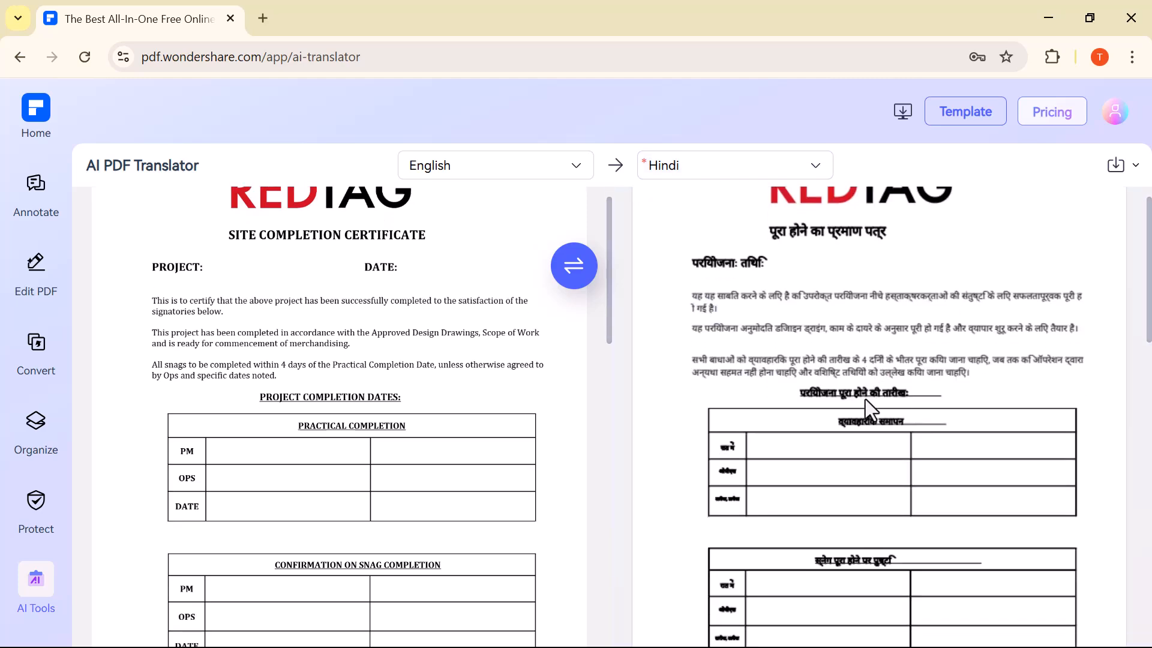
# - Retranslate the certificate into Greek and view the Export options
pyautogui.scroll(-3)
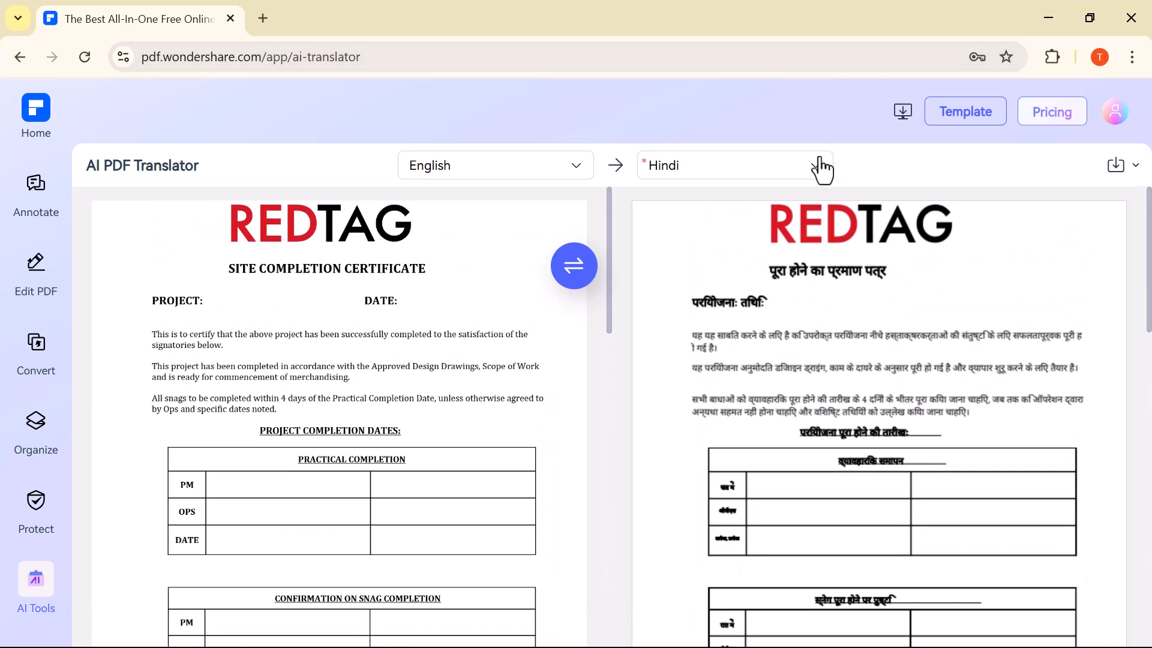
pyautogui.click(735, 164)
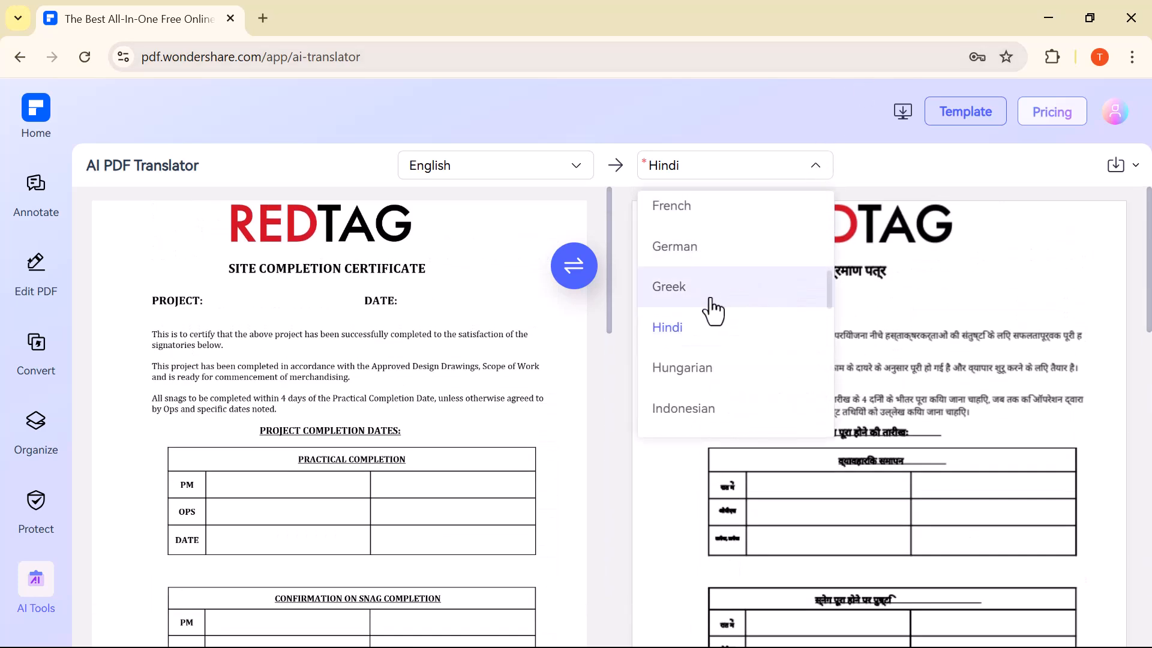
pyautogui.click(669, 287)
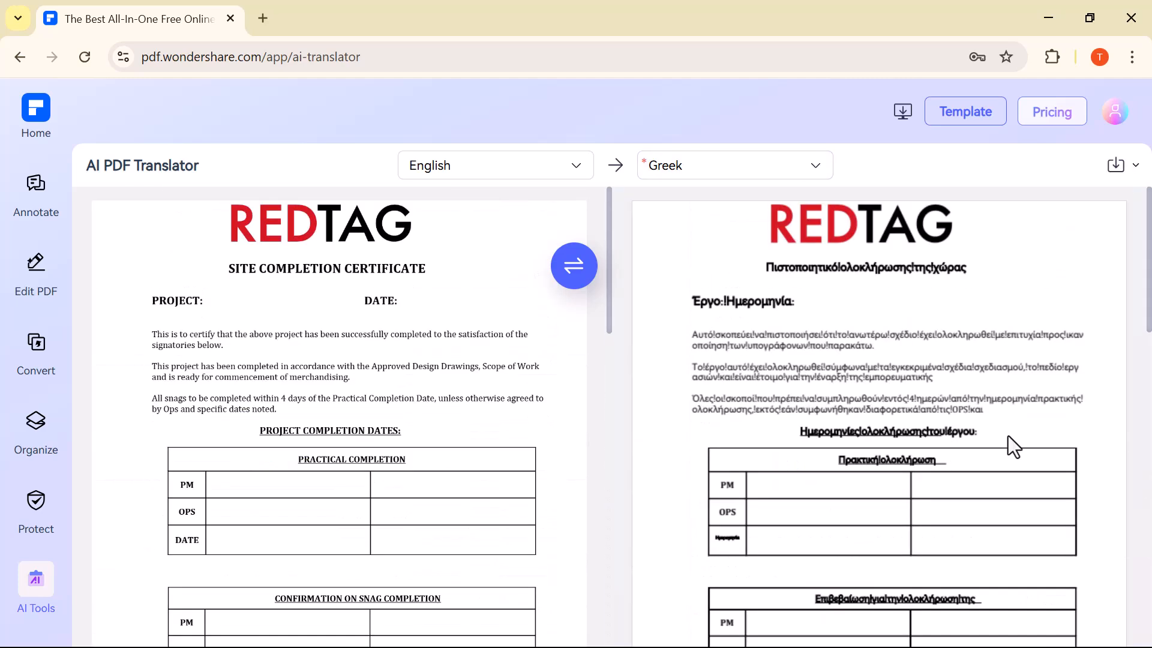
pyautogui.click(1116, 164)
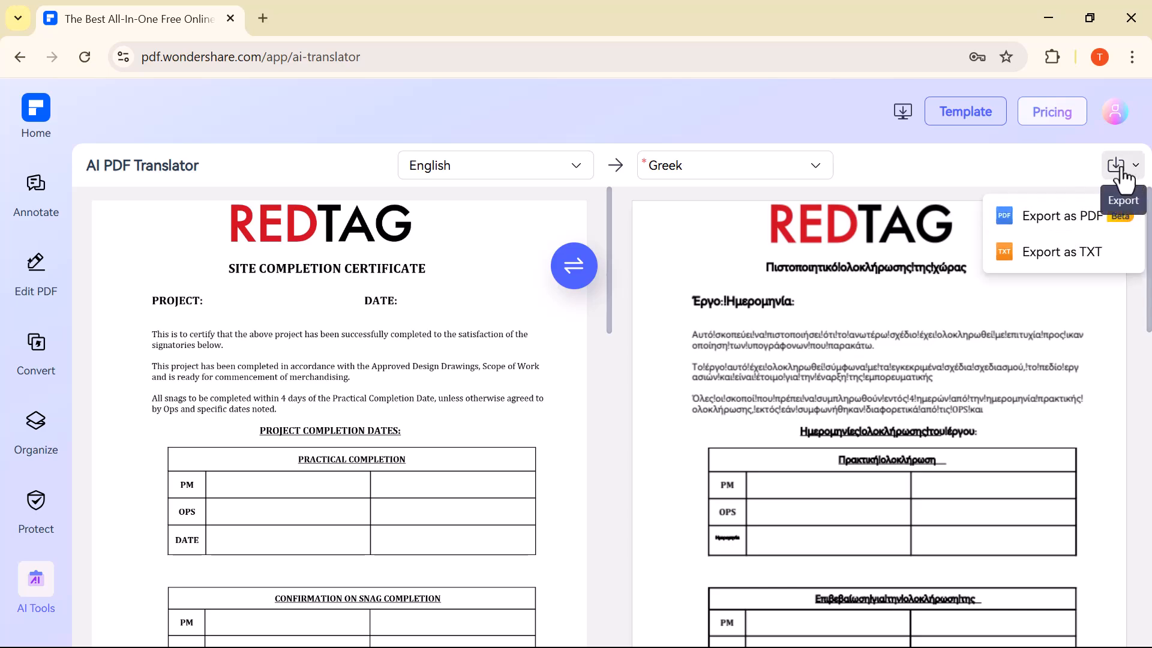
pyautogui.moveTo(755, 279)
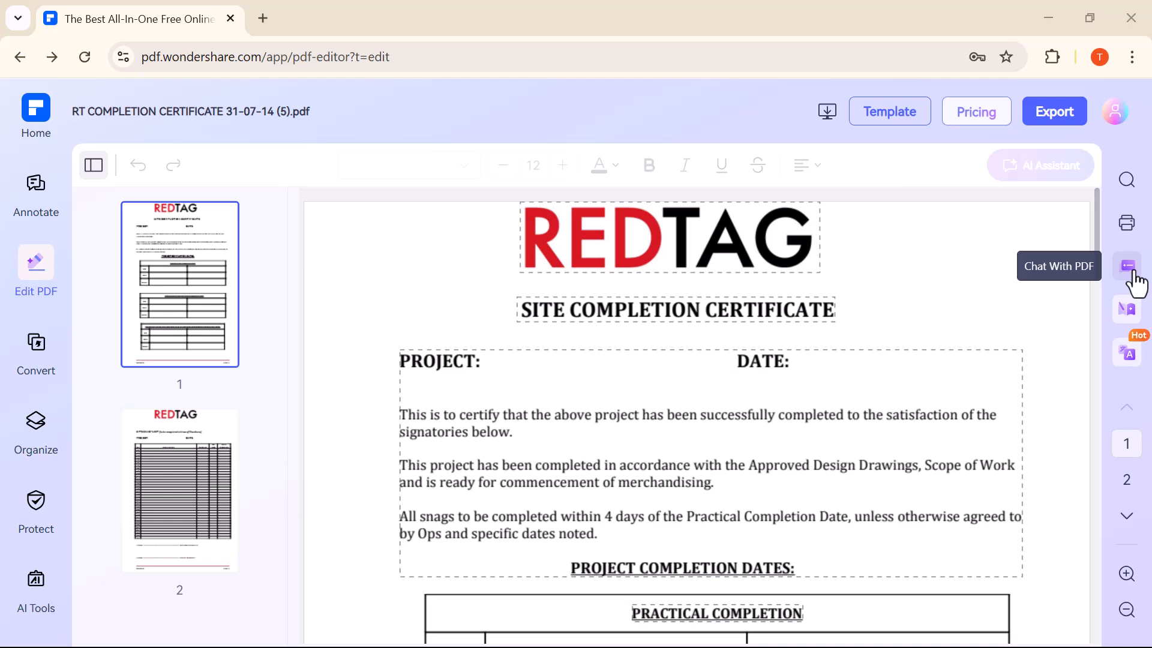
# - Ask 'what is ai' in Chat with PDF, check the answer languages, then go to Convert > PDF to Word
pyautogui.click(1127, 265)
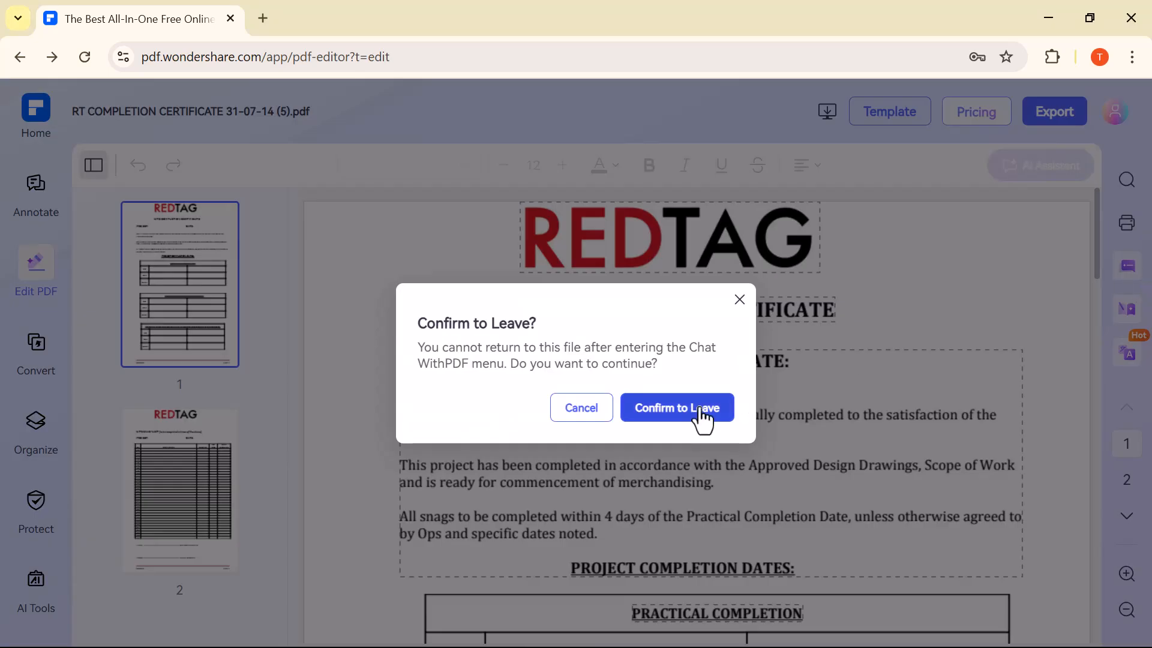
pyautogui.click(677, 408)
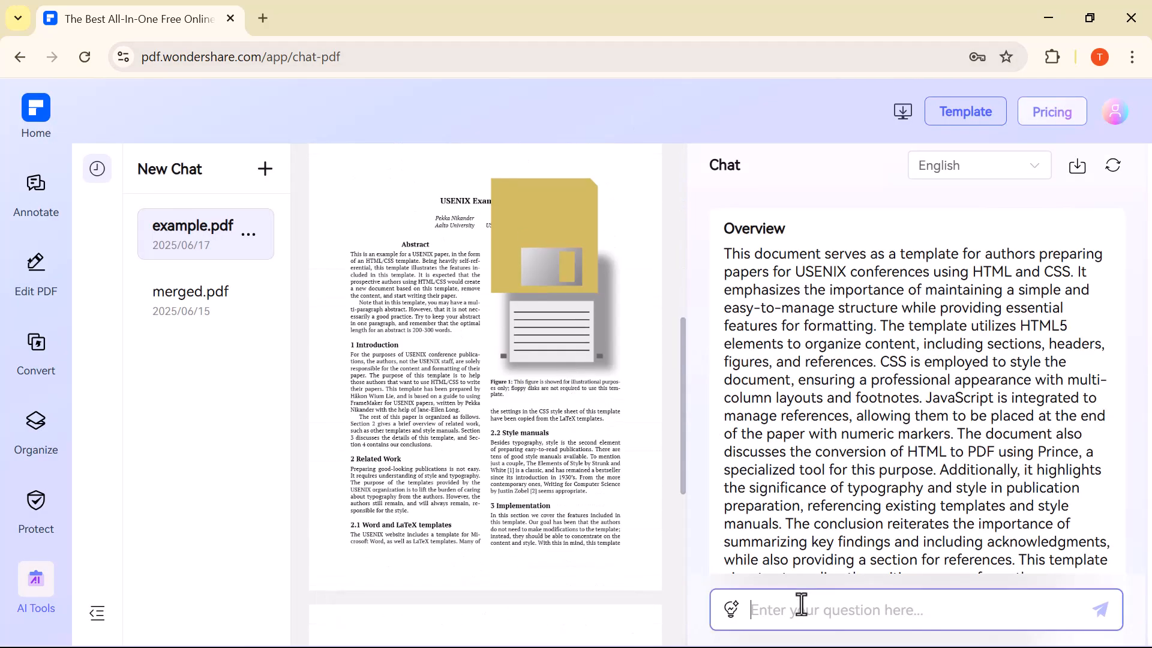
pyautogui.write('what is ai')
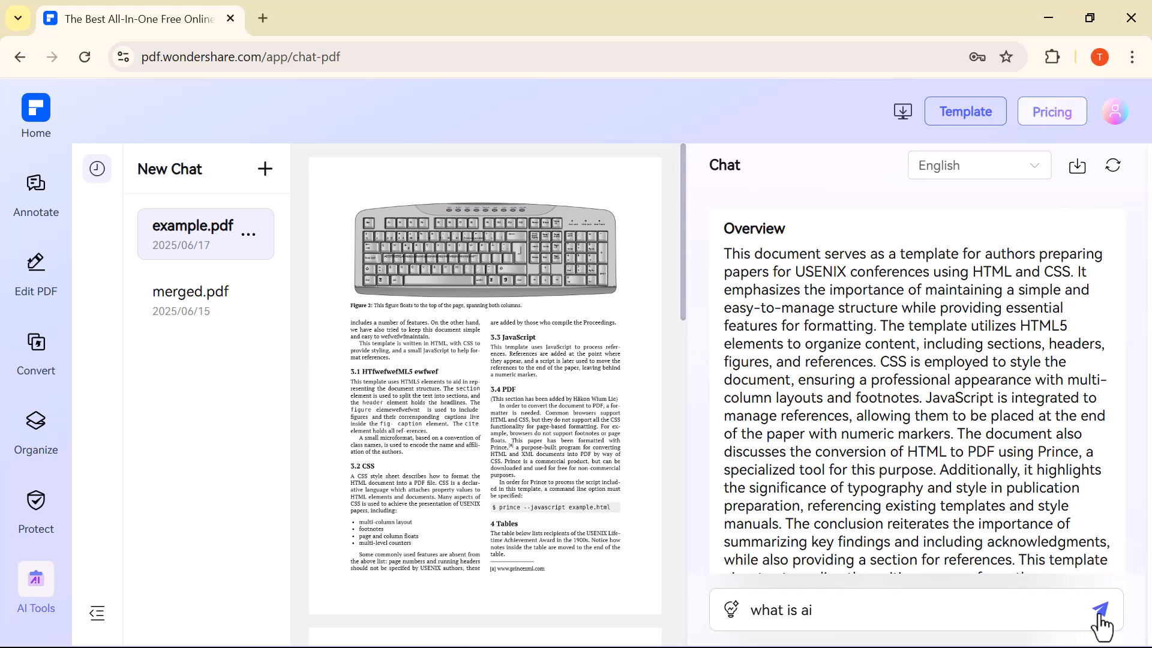
pyautogui.moveTo(1022, 477)
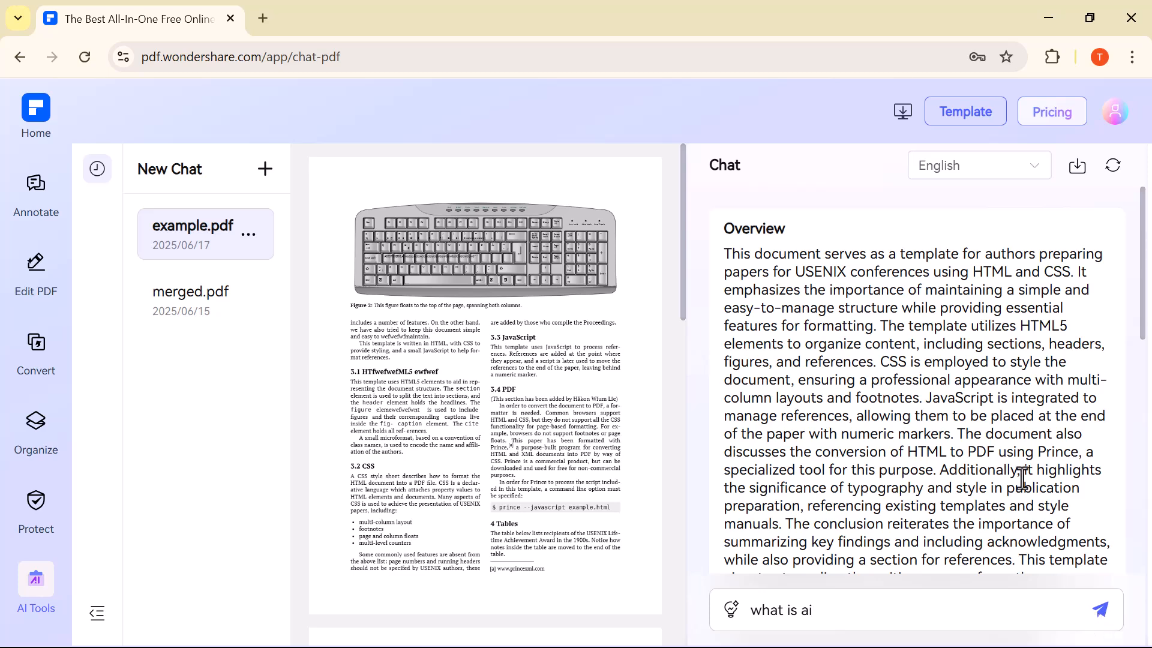
pyautogui.scroll(-3)
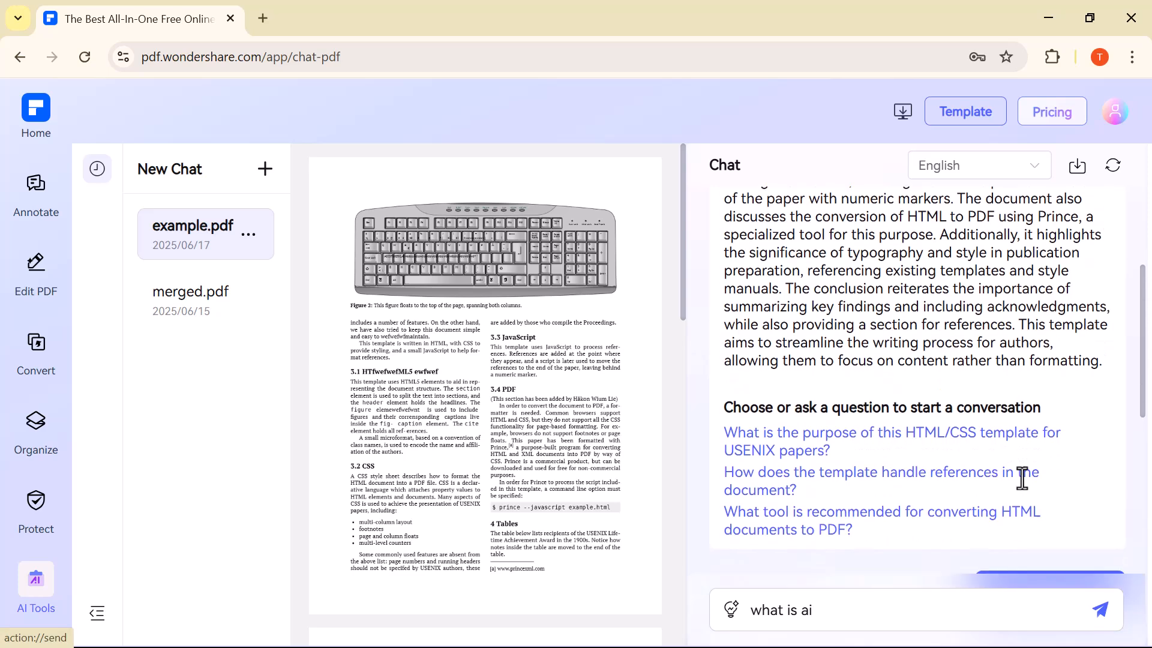
pyautogui.click(1100, 607)
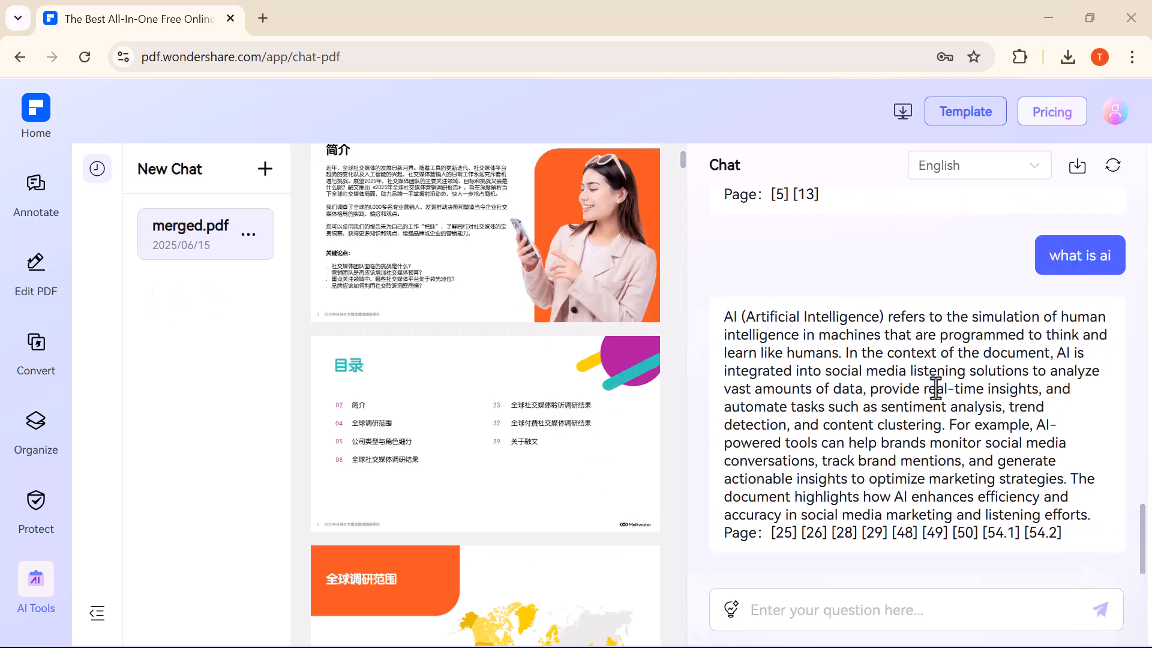
pyautogui.click(979, 164)
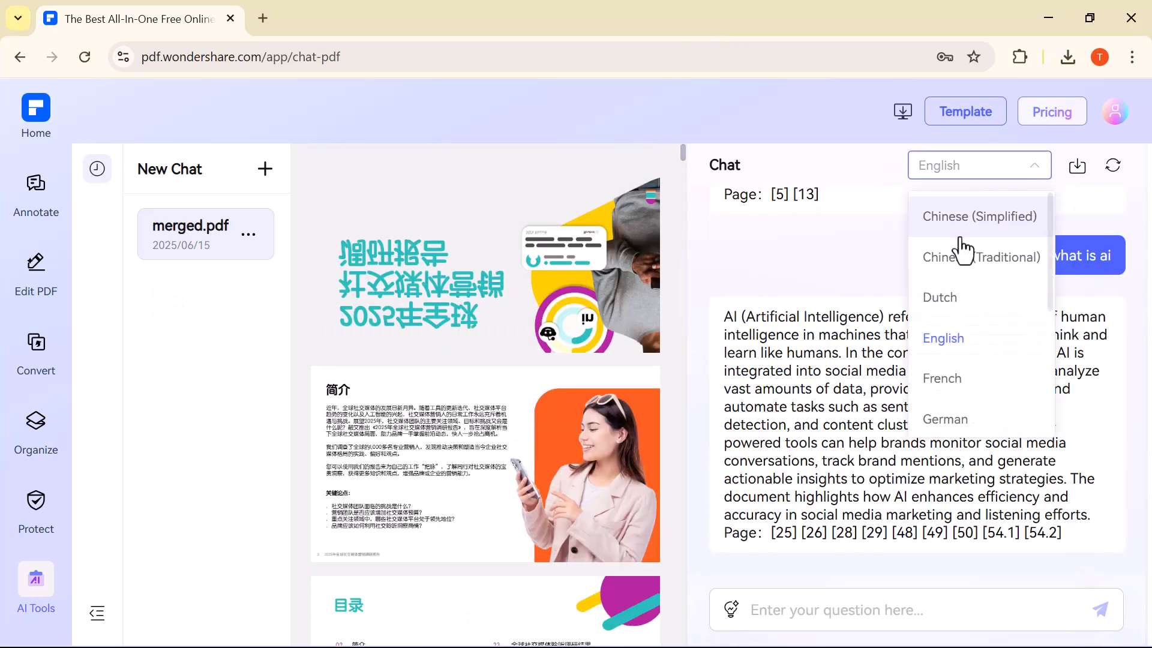
pyautogui.click(36, 352)
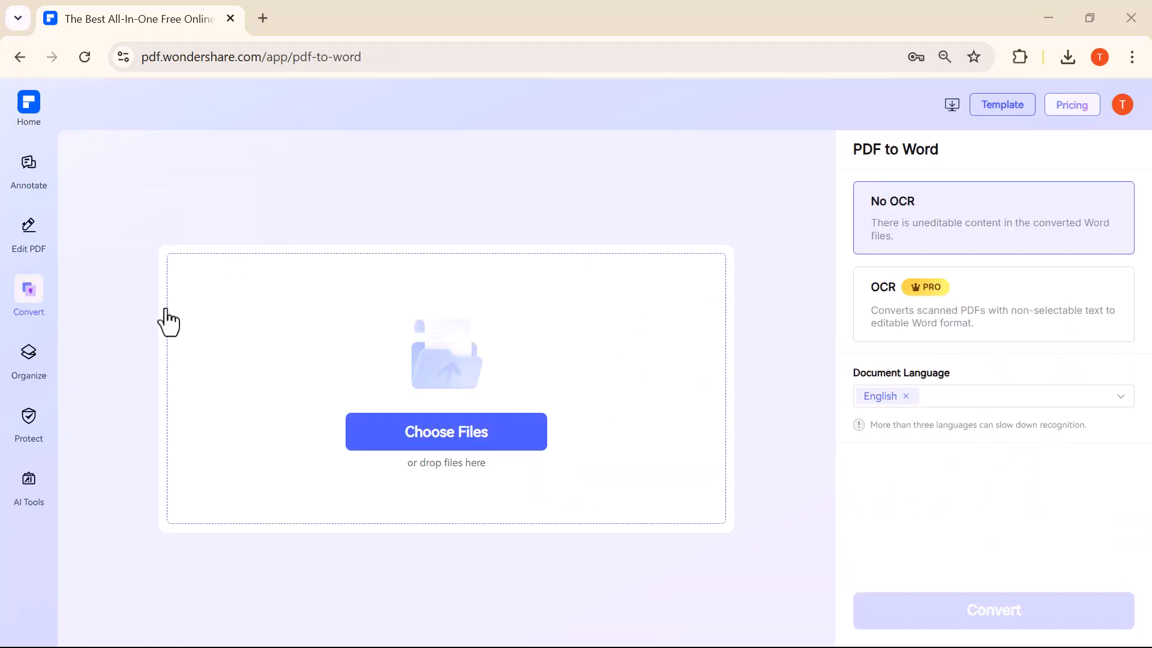
# - Upload RT COMPLETION CERTIFICATE 31-07-14 (5) and start its conversion to Word
pyautogui.click(29, 293)
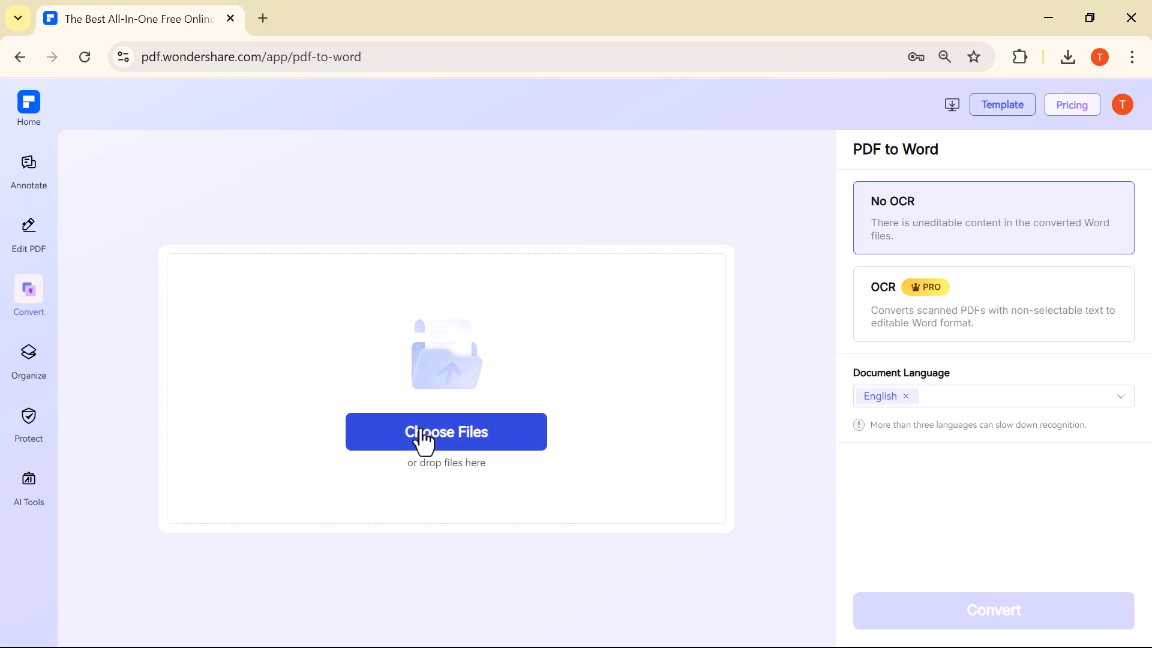
pyautogui.click(446, 432)
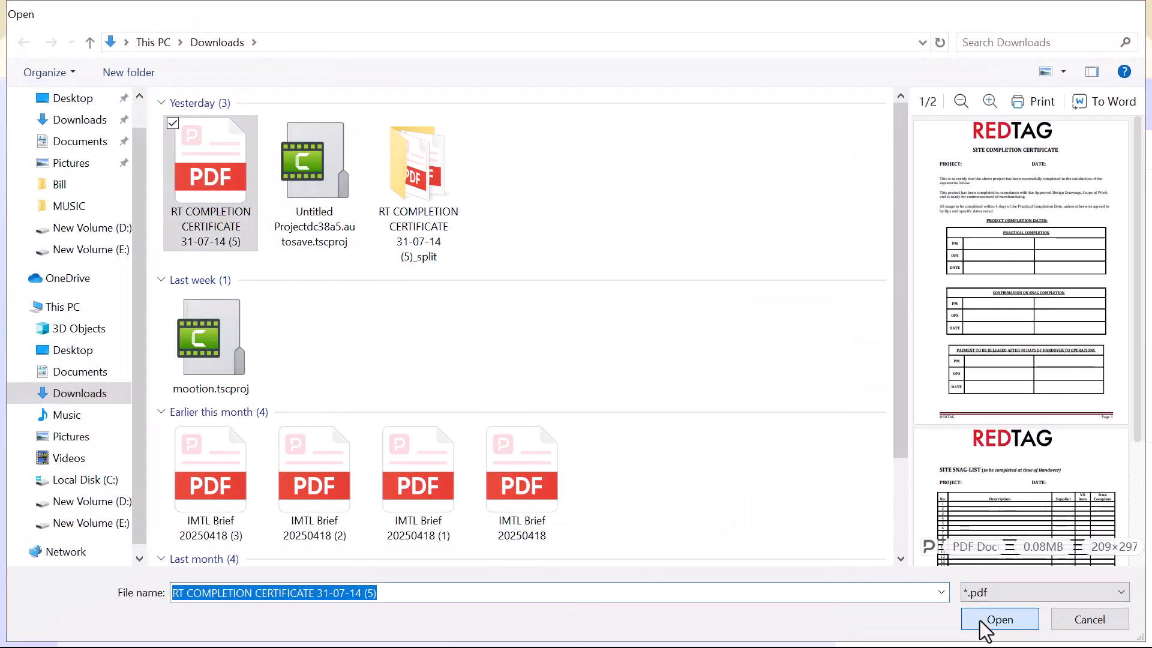
pyautogui.click(1000, 619)
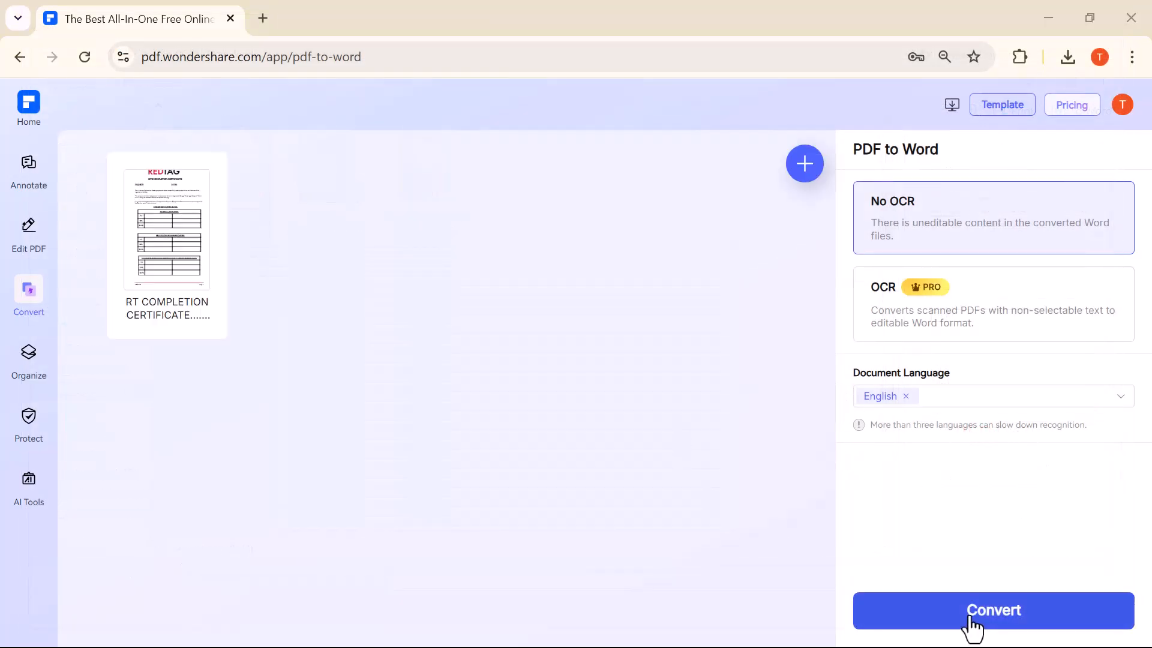
pyautogui.click(993, 609)
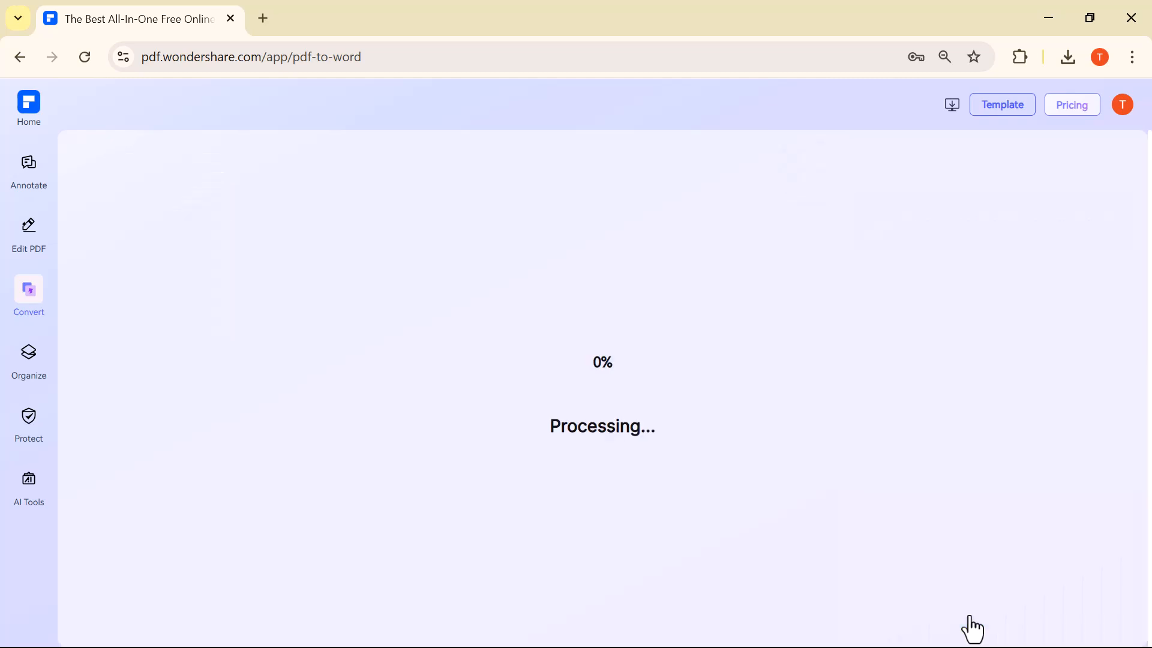
pyautogui.moveTo(716, 527)
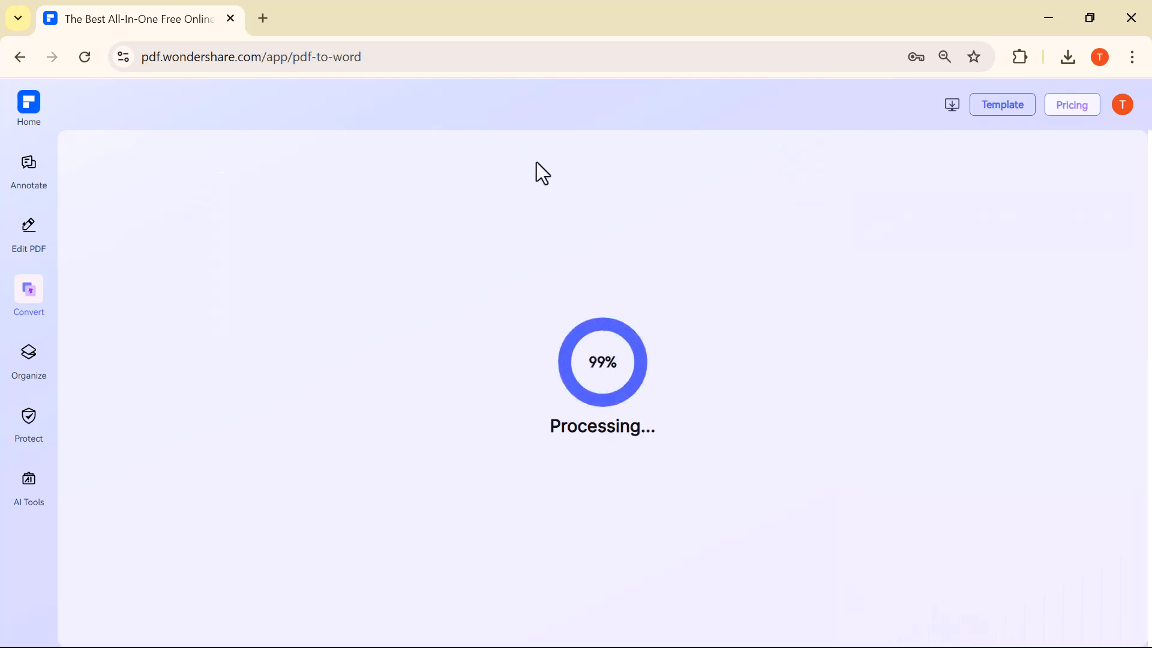
pyautogui.moveTo(599, 338)
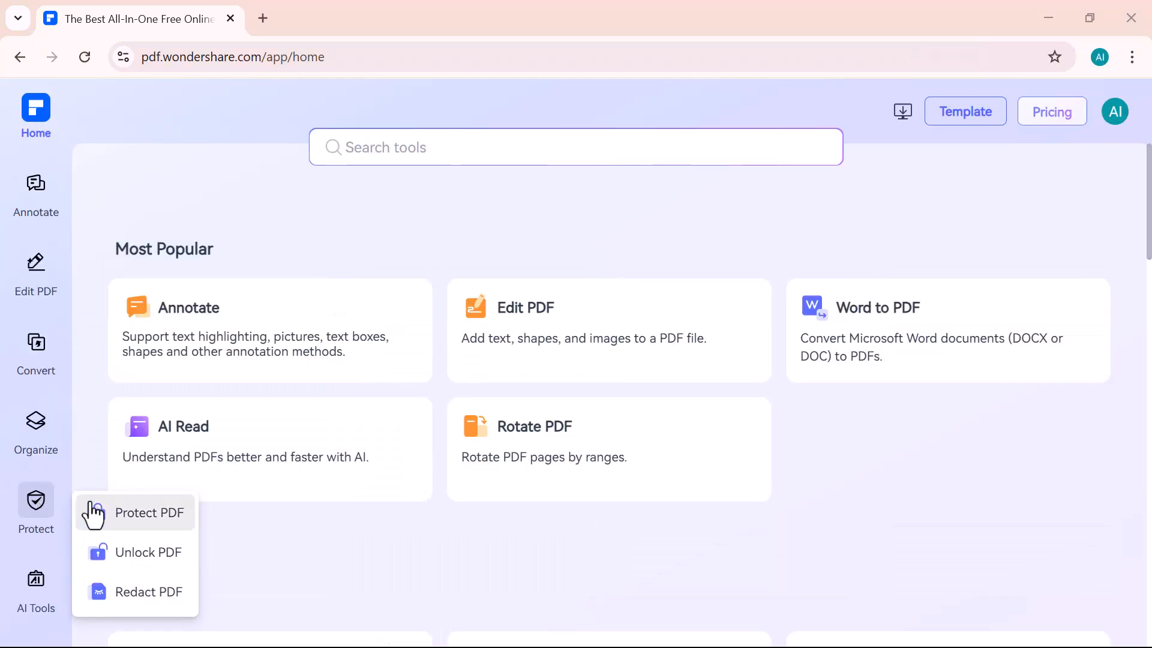
# - Encrypt the RT COMPLETION CERTIFICATE with a password using Protect PDF
pyautogui.click(148, 513)
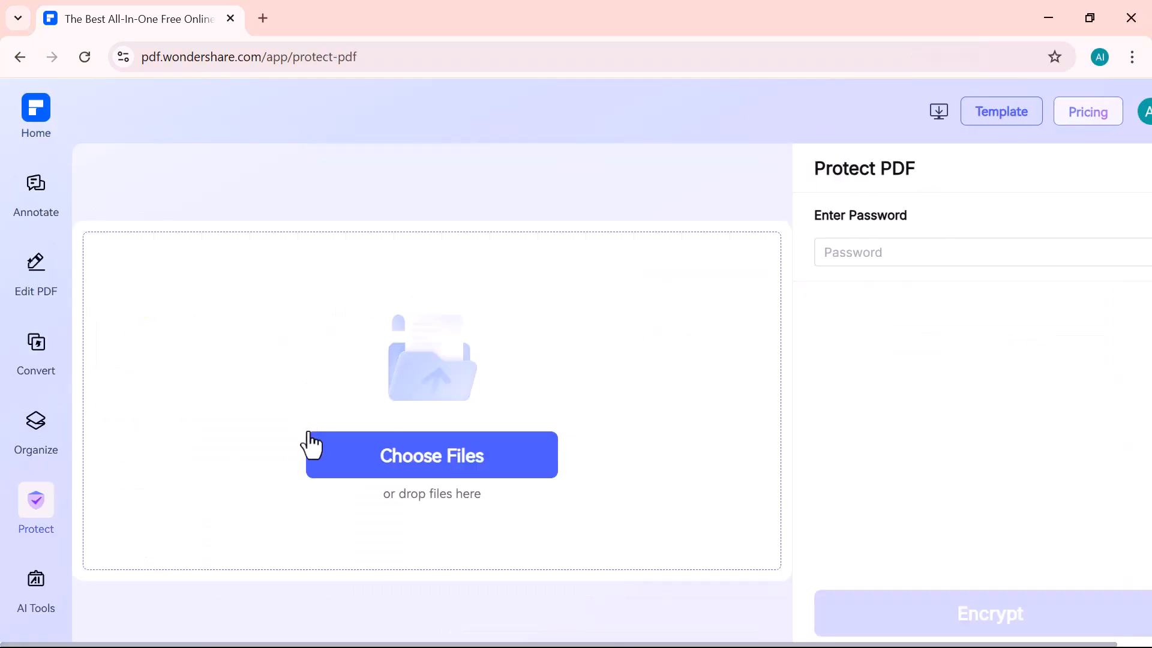
pyautogui.click(432, 456)
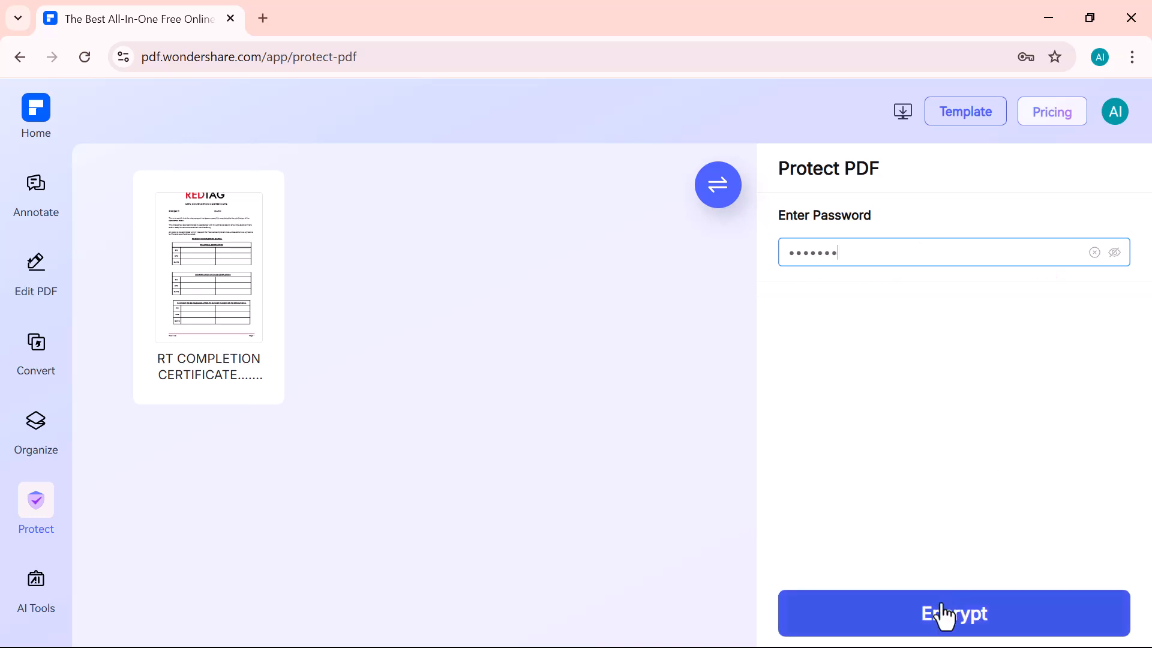
pyautogui.click(953, 614)
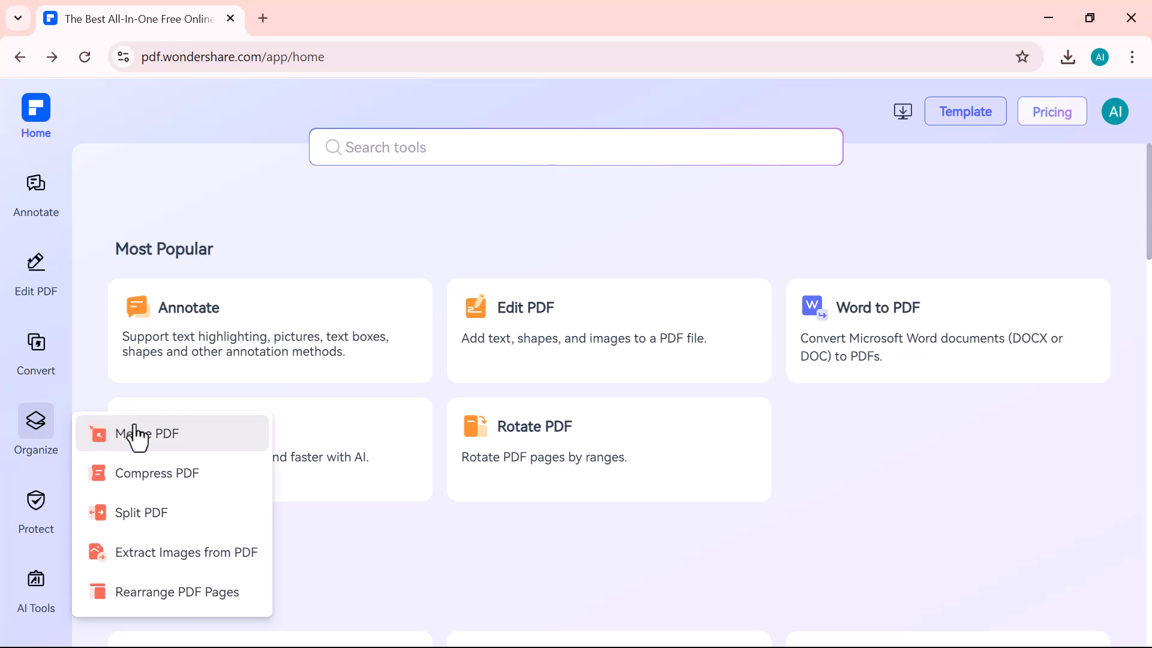
# - Merge DIGITAL MARKETING.pdf with the certificate and download the result
pyautogui.click(148, 434)
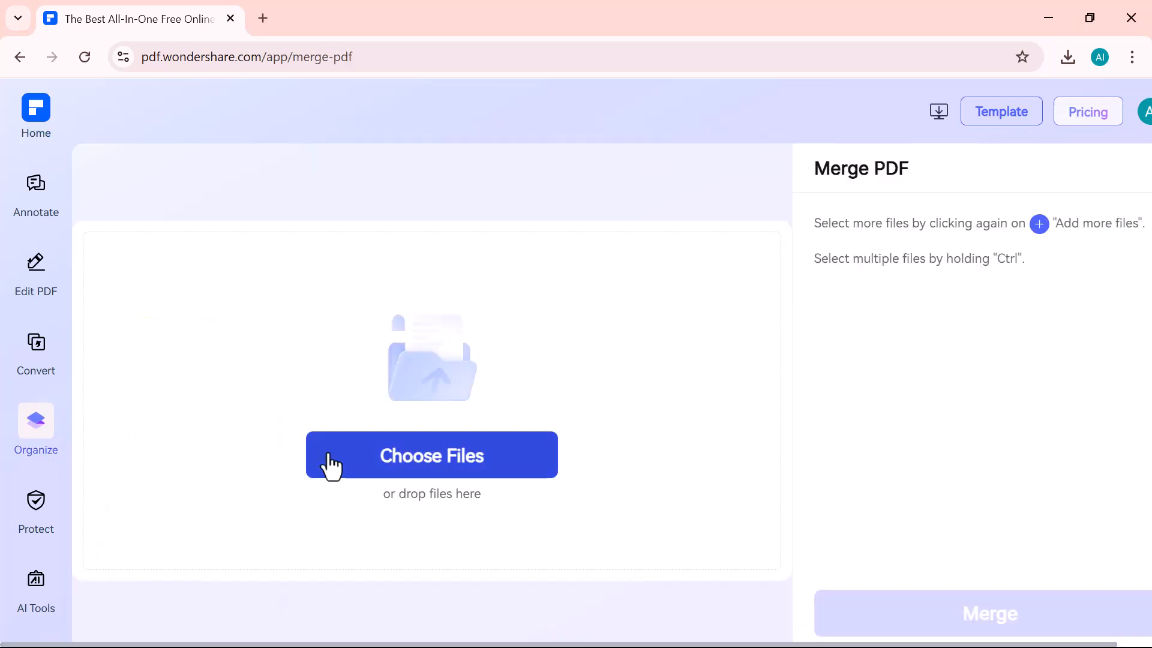
pyautogui.click(432, 455)
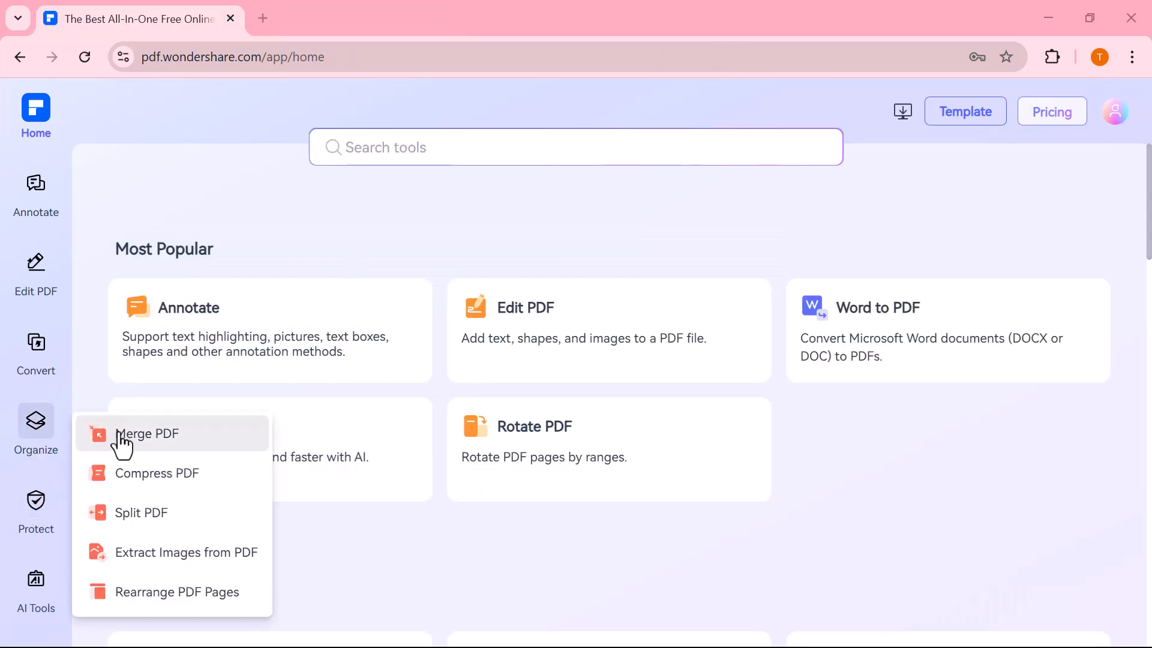
pyautogui.click(147, 434)
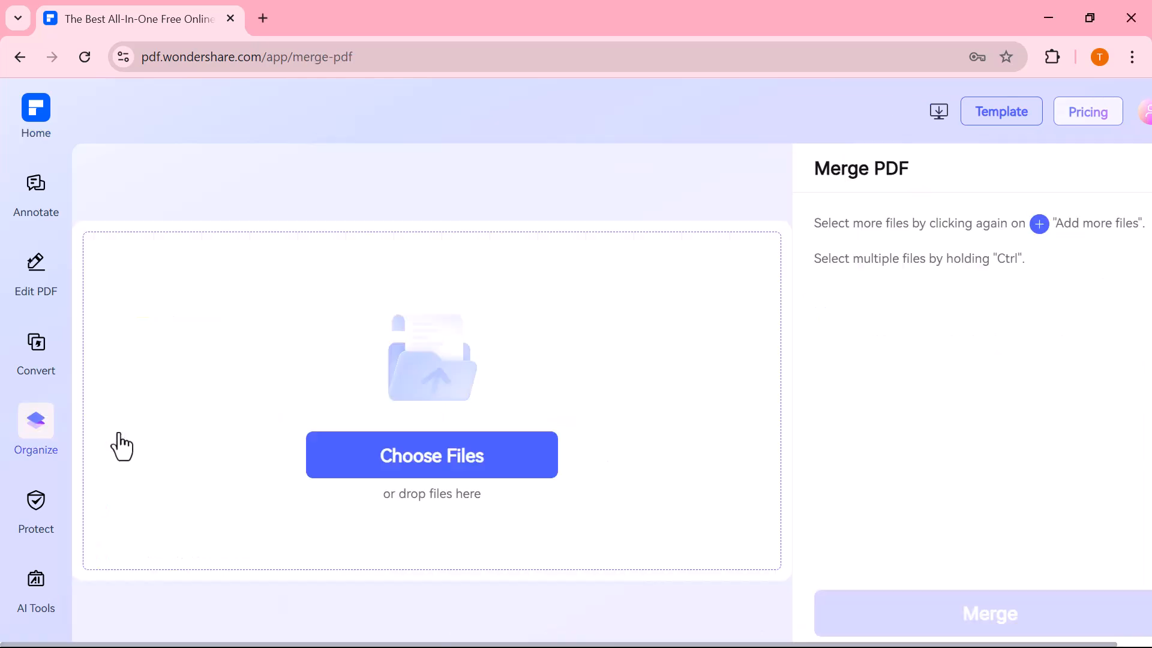
pyautogui.moveTo(327, 483)
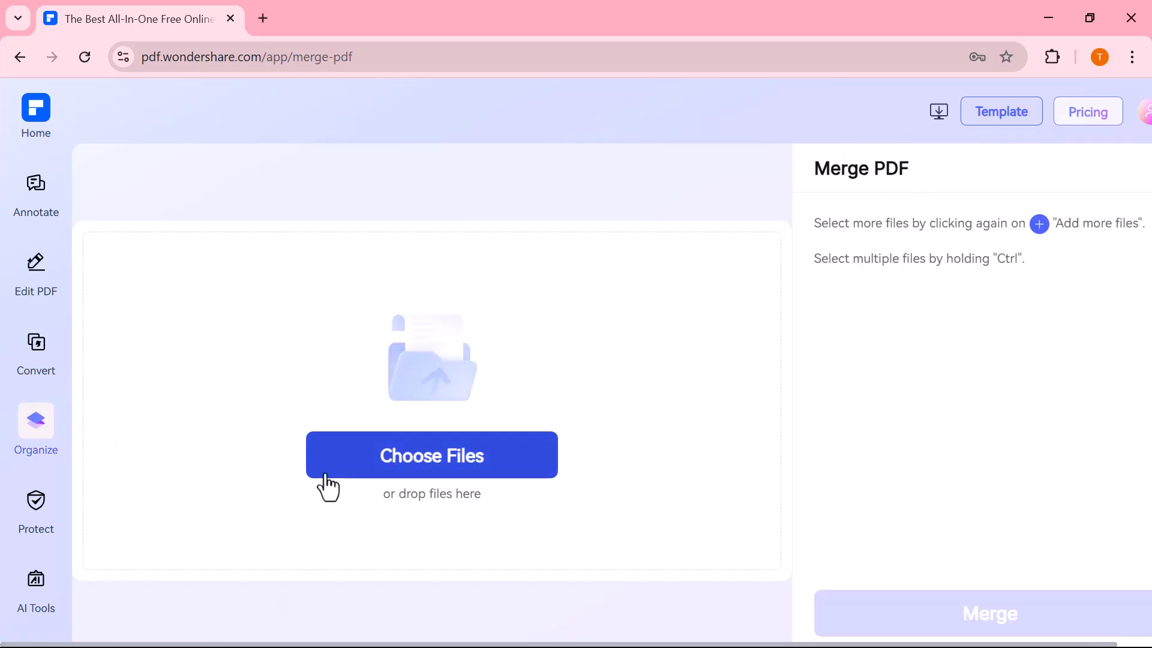
pyautogui.click(431, 454)
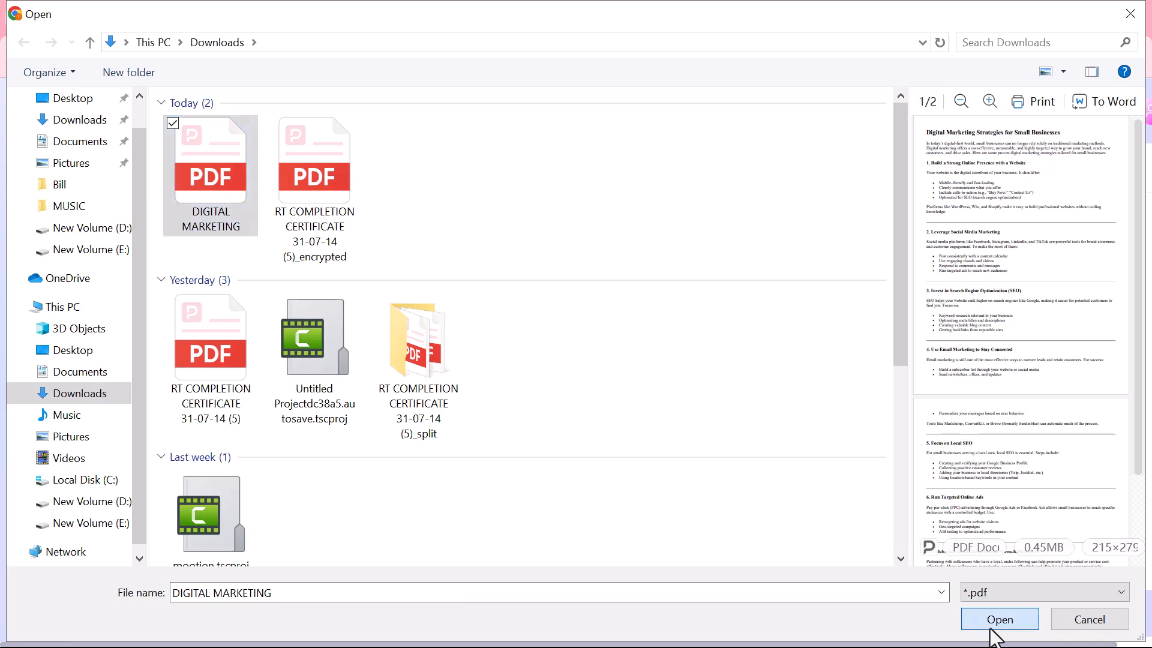
pyautogui.click(1000, 619)
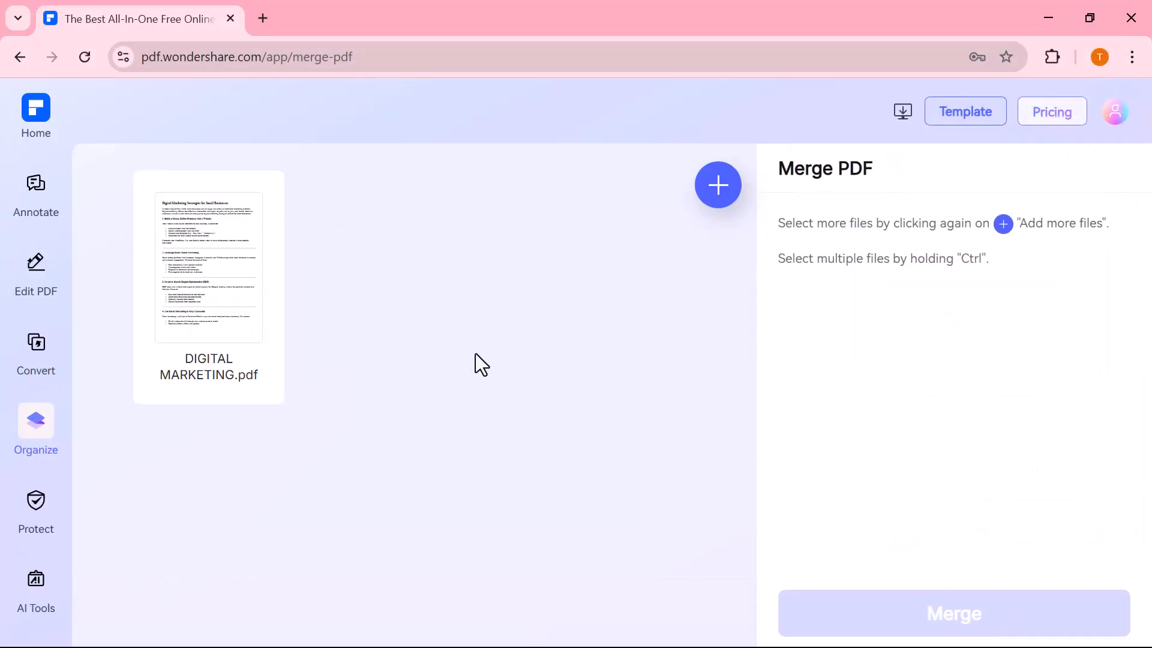
pyautogui.click(952, 614)
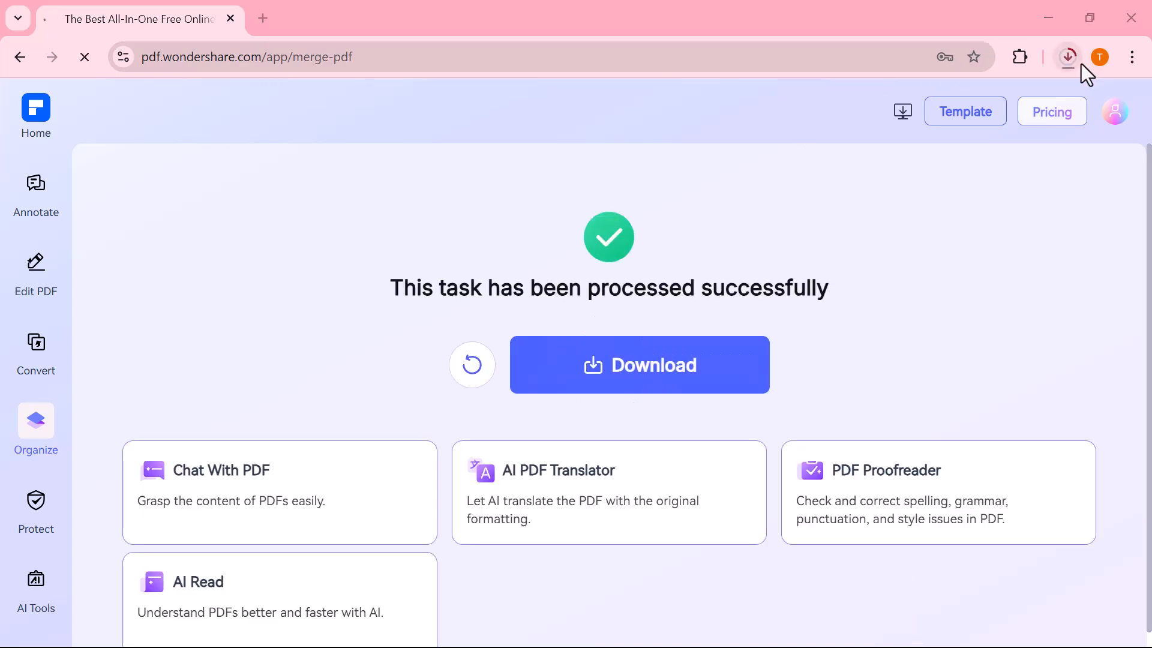
# - View Chrome's recent downloads and launch merged.pdf from the list
pyautogui.click(1068, 56)
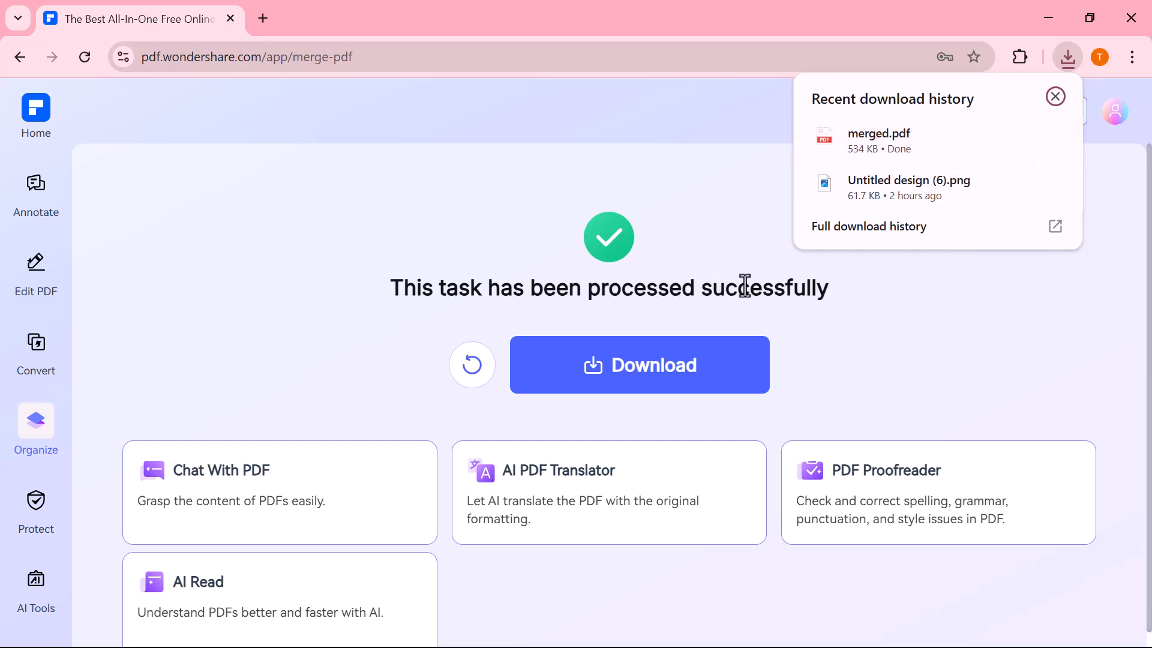
pyautogui.click(878, 133)
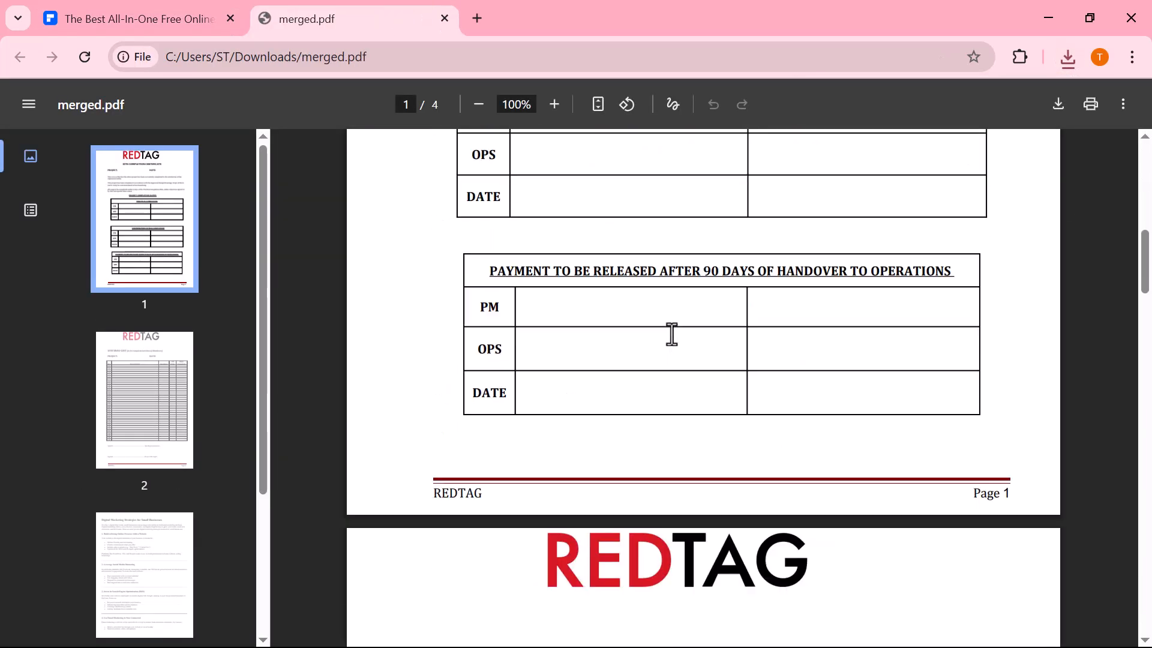
# - Jump to page 3 of merged.pdf to review the Digital Marketing content
pyautogui.click(144, 575)
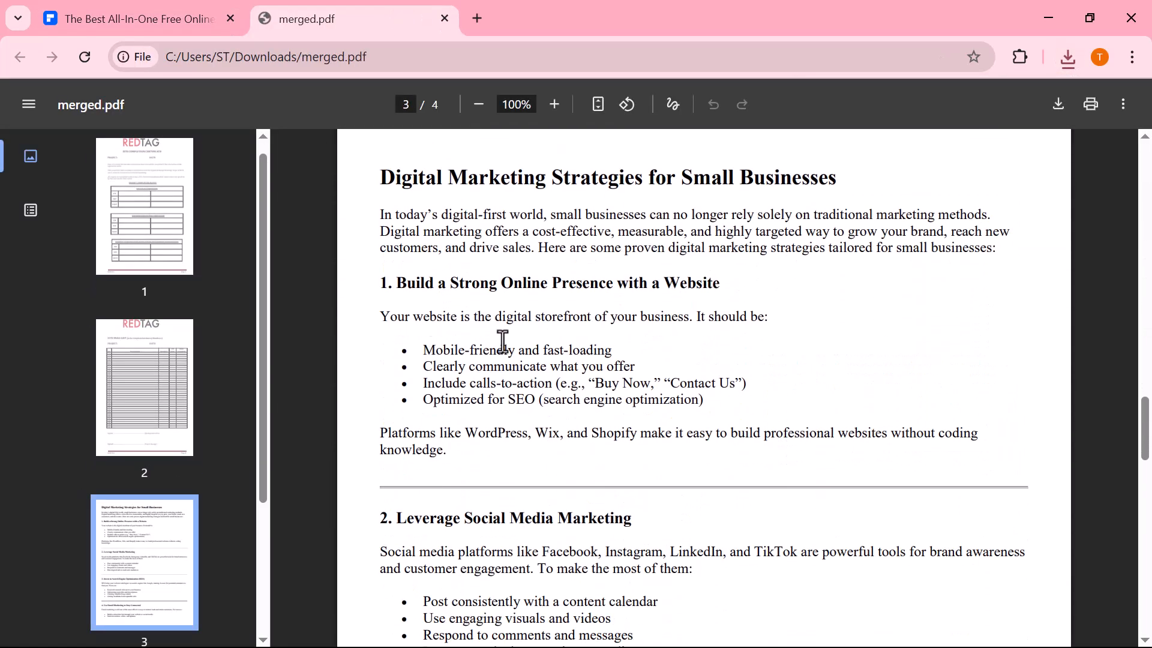
pyautogui.scroll(-3)
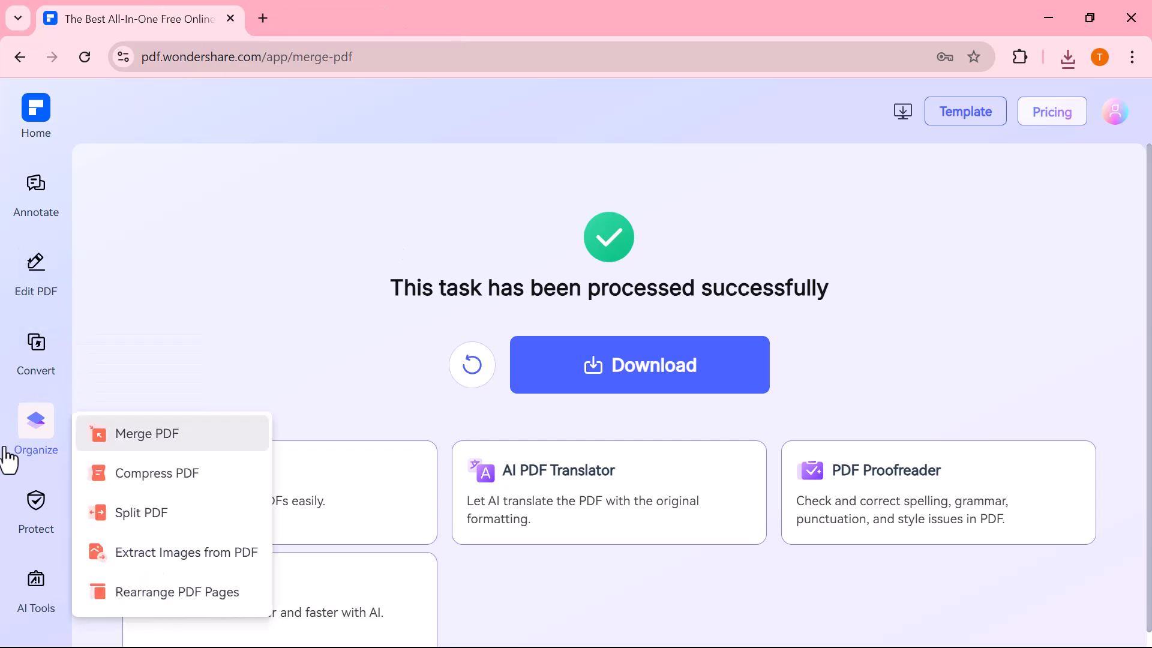
pyautogui.moveTo(118, 523)
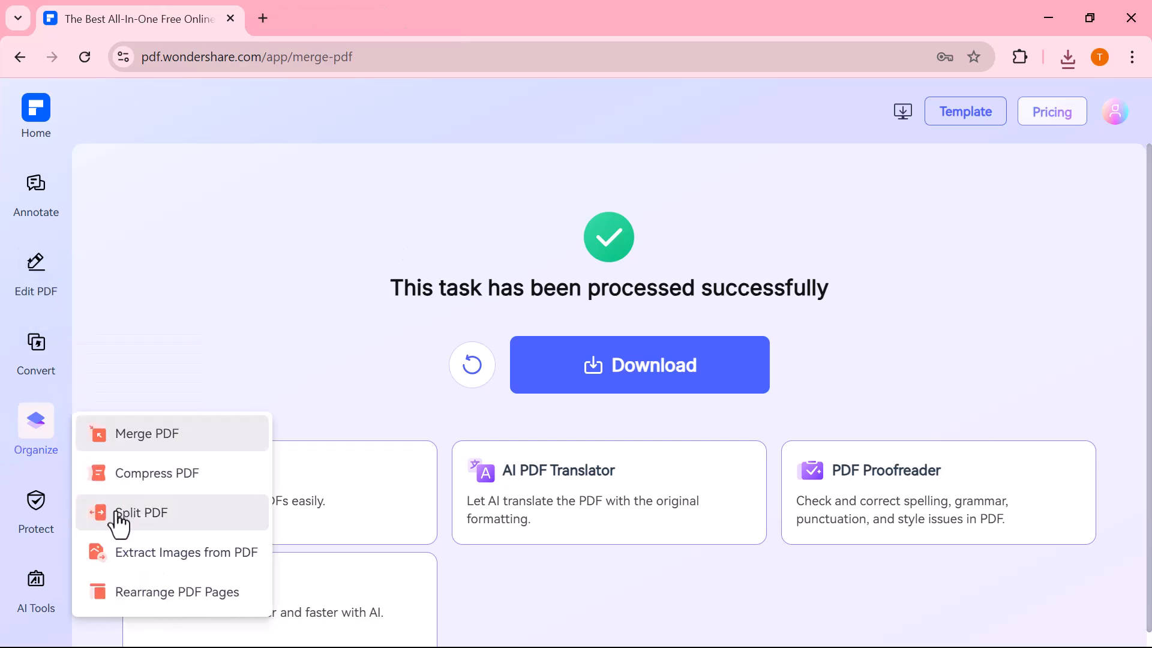